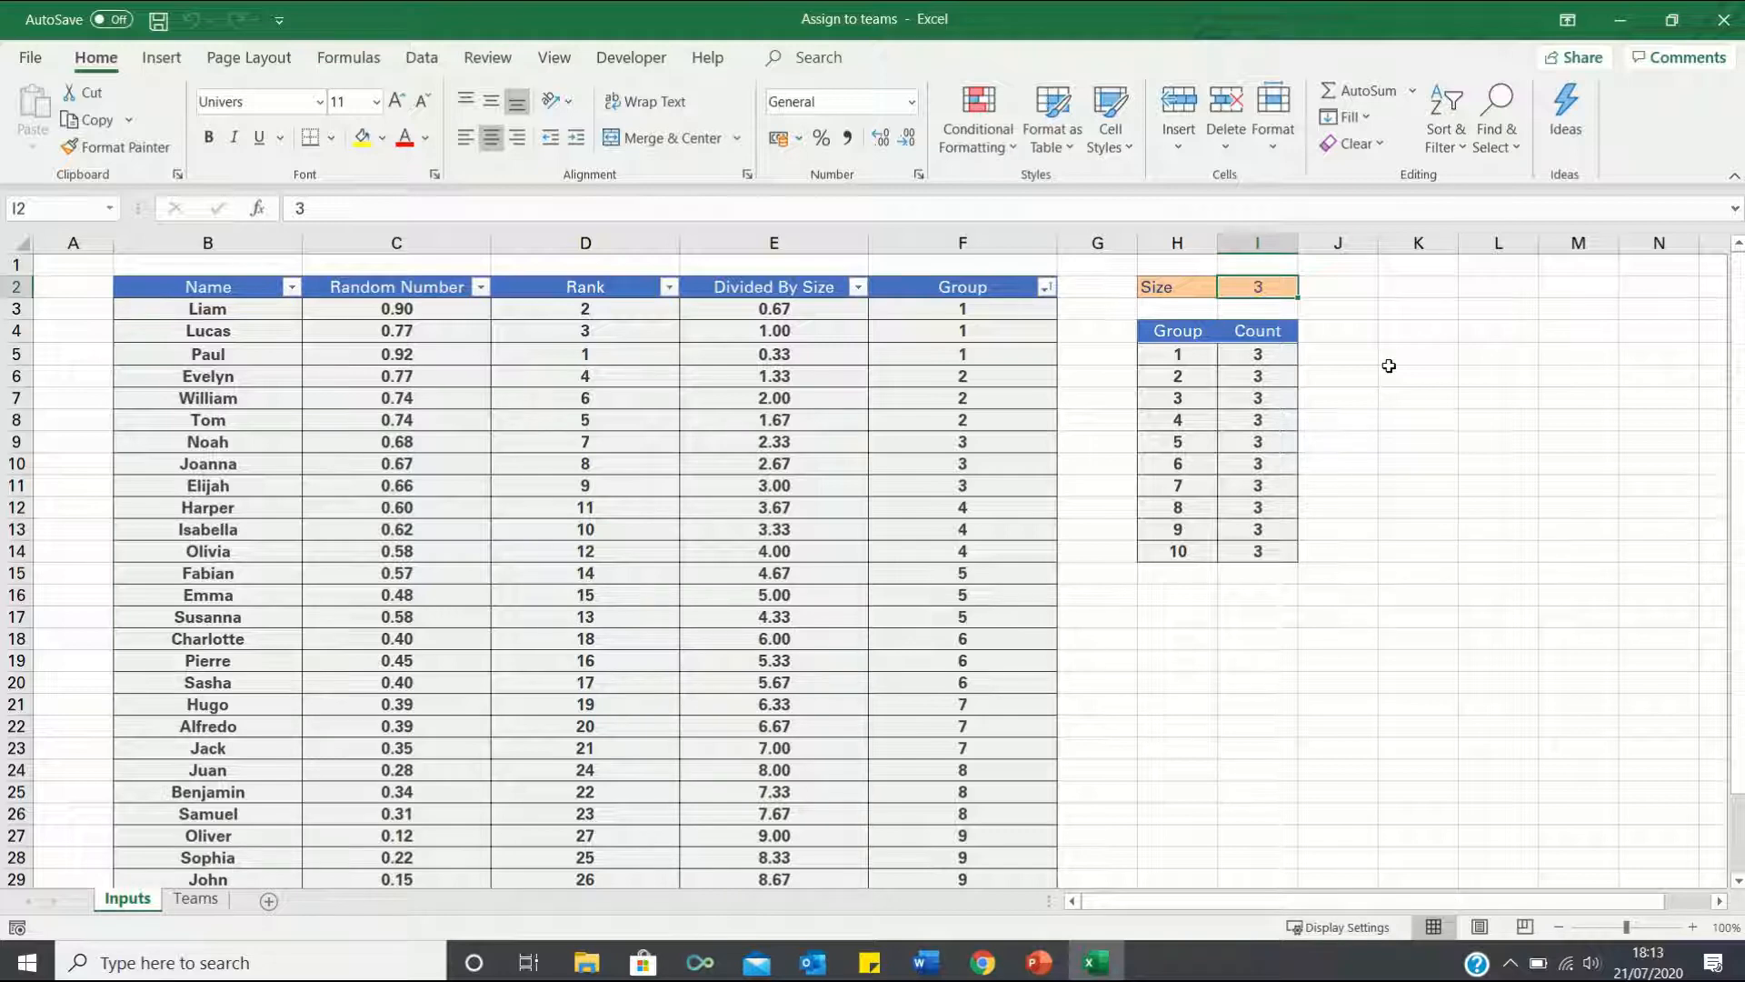
Switch to the Teams sheet showing ten groups of three names under the Update button.
click(194, 898)
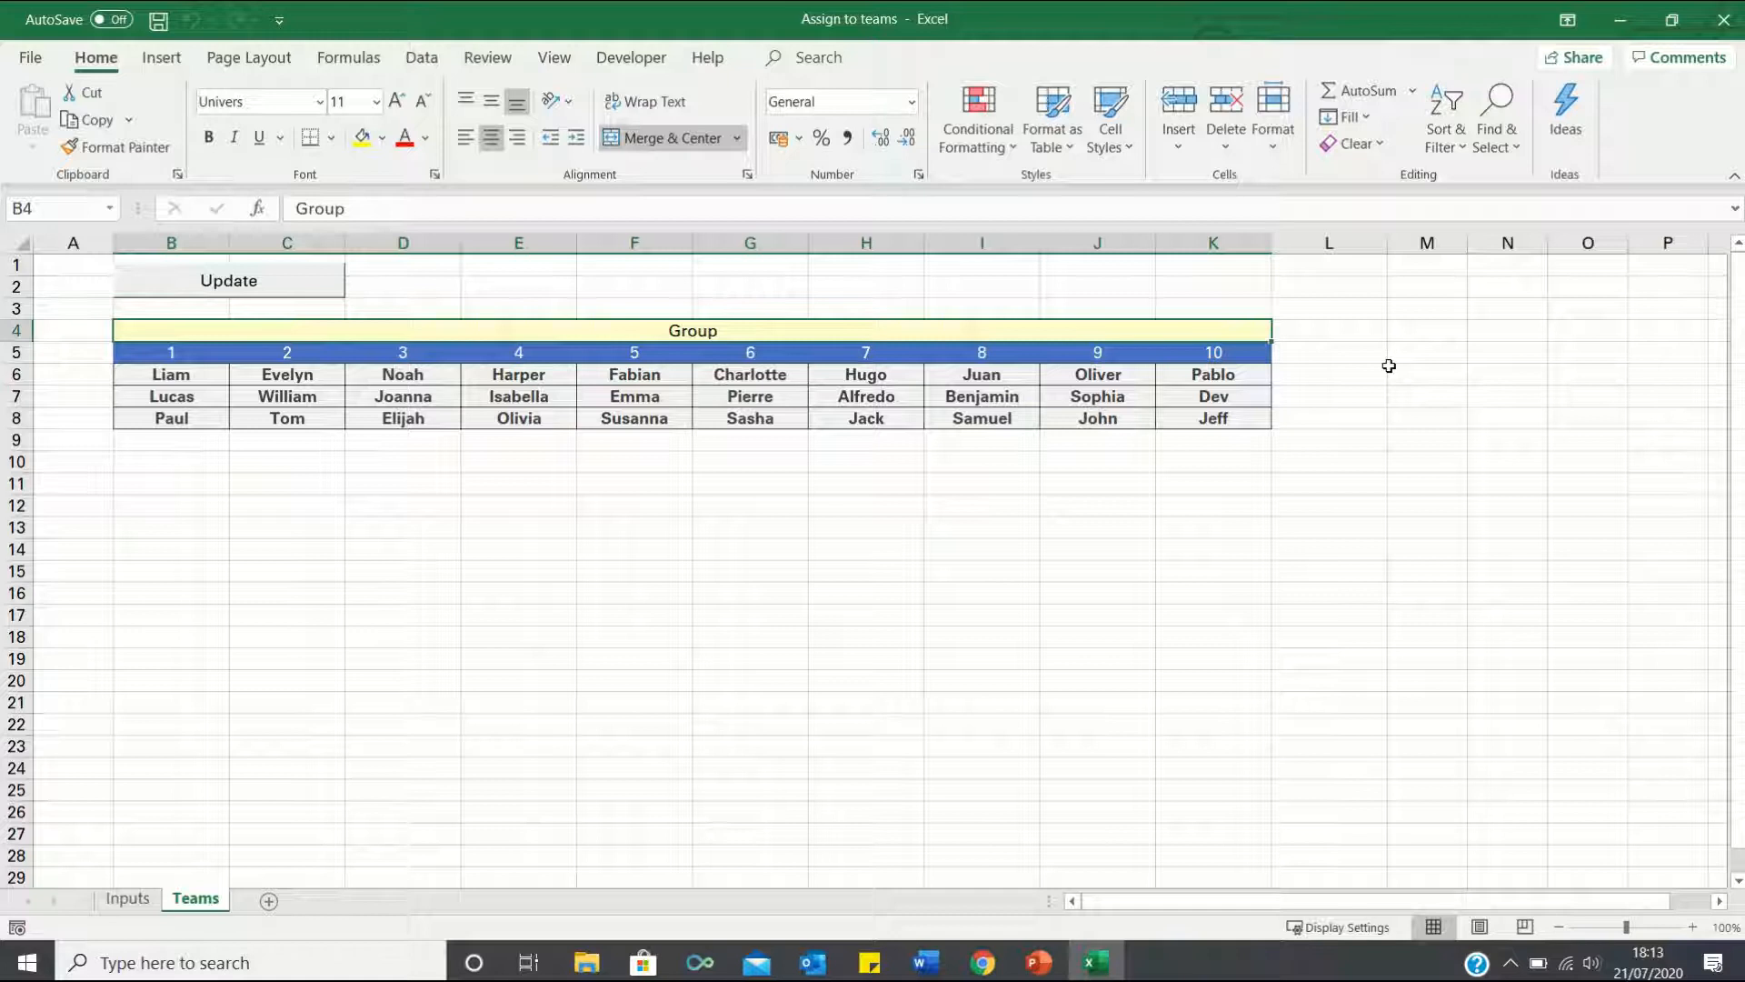
mouse_move(905, 393)
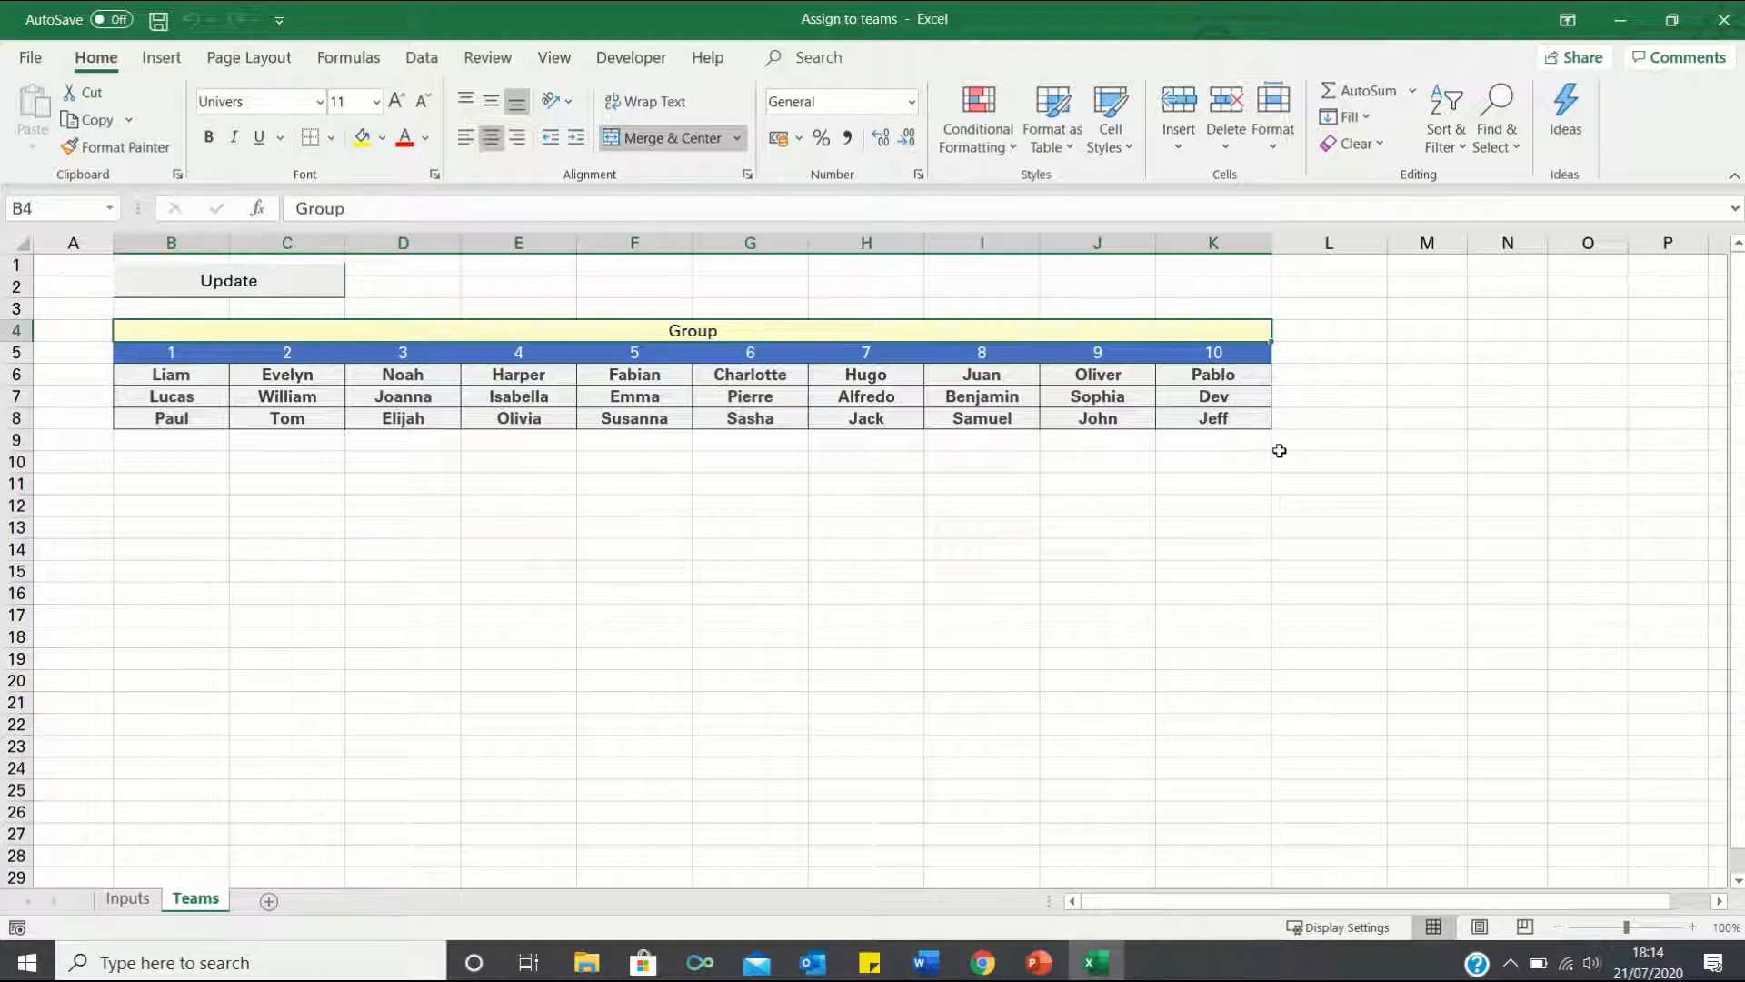
click(229, 280)
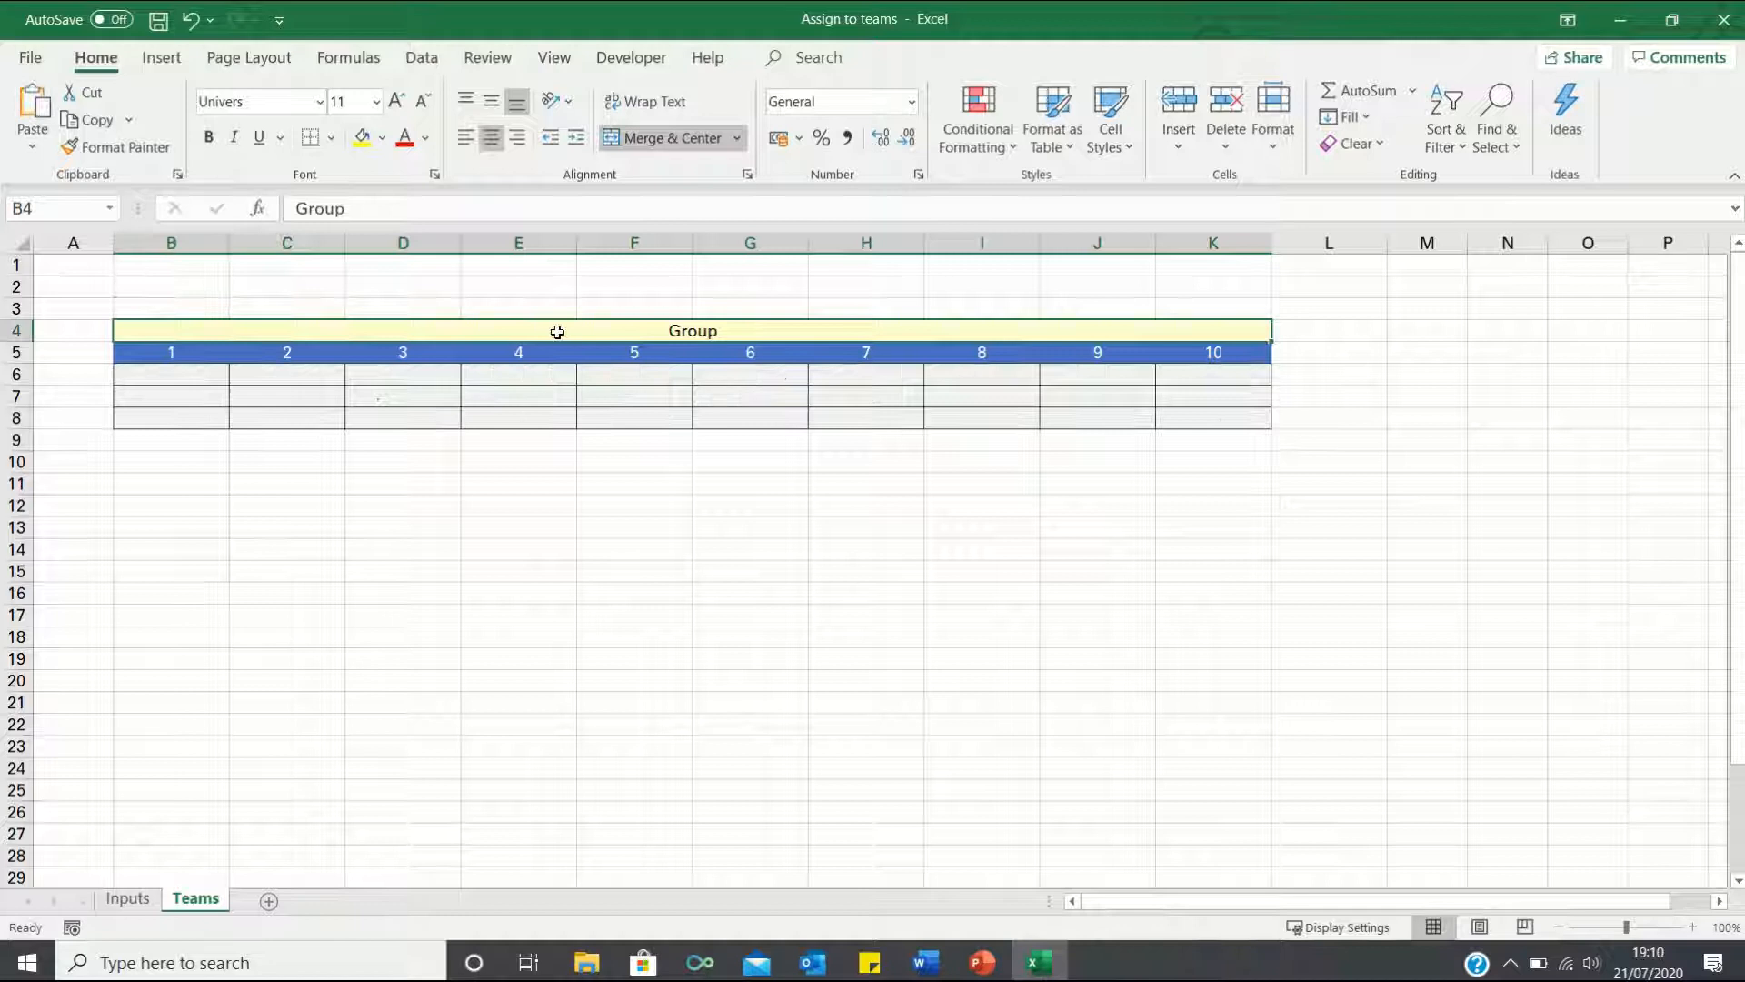
mouse_move(562, 345)
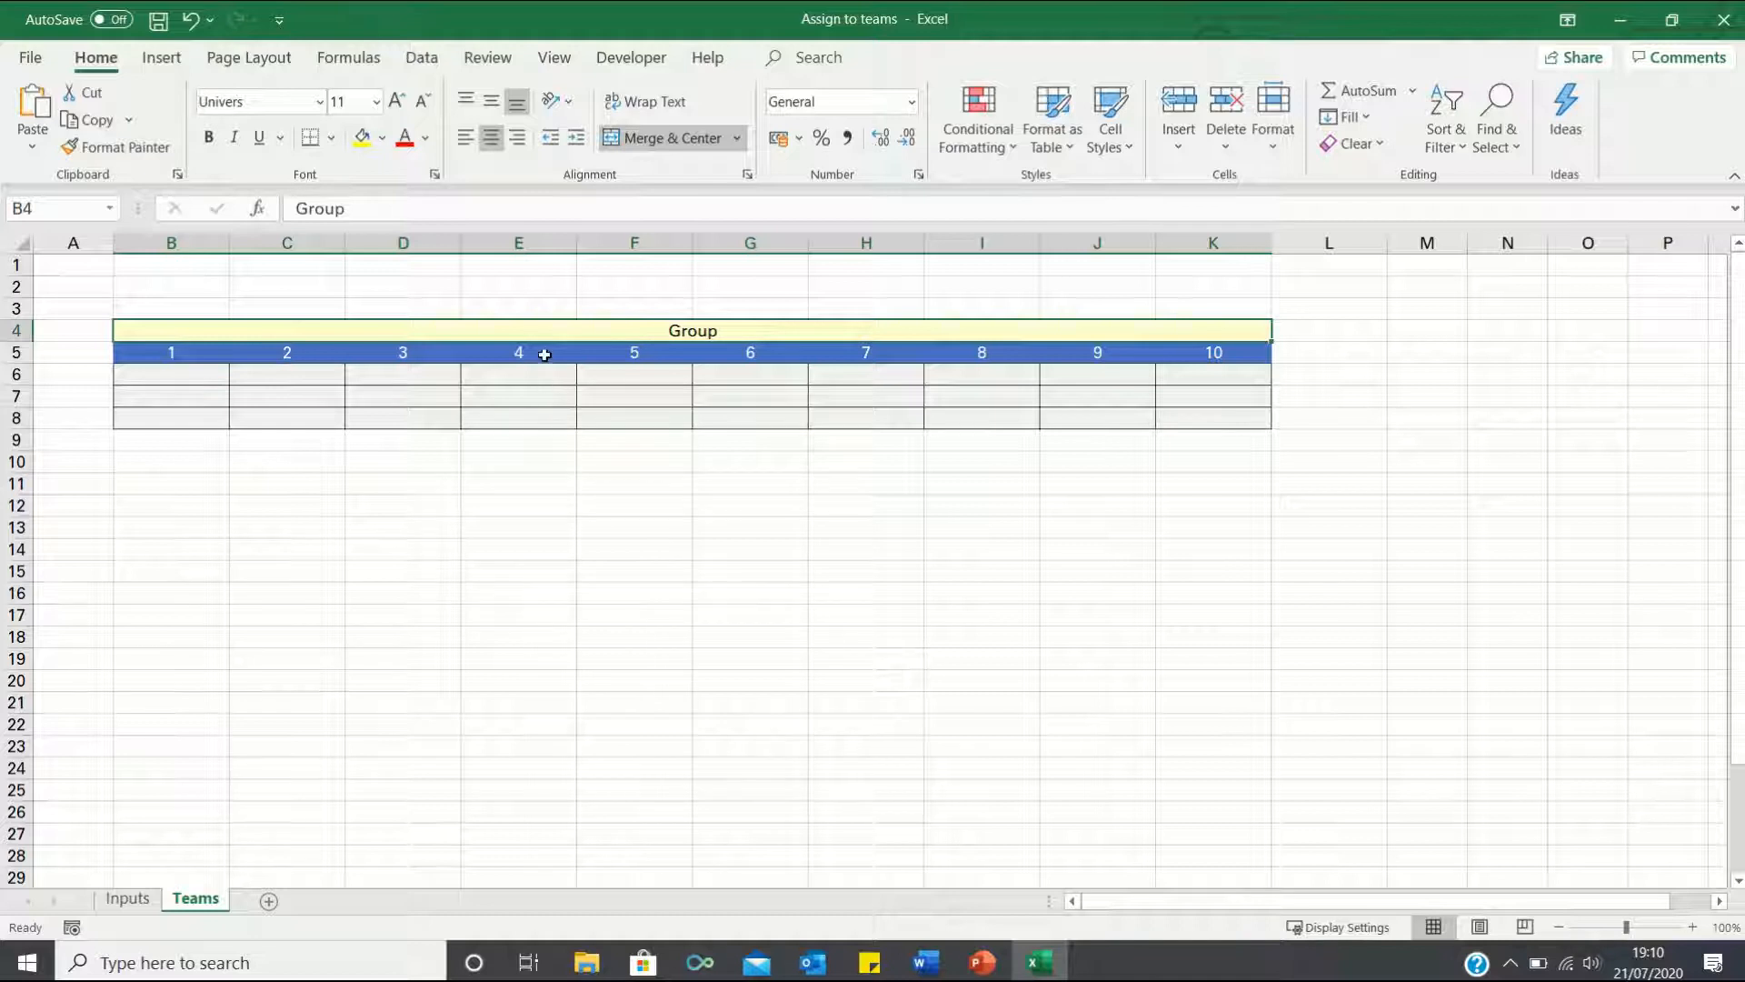
mouse_move(543, 369)
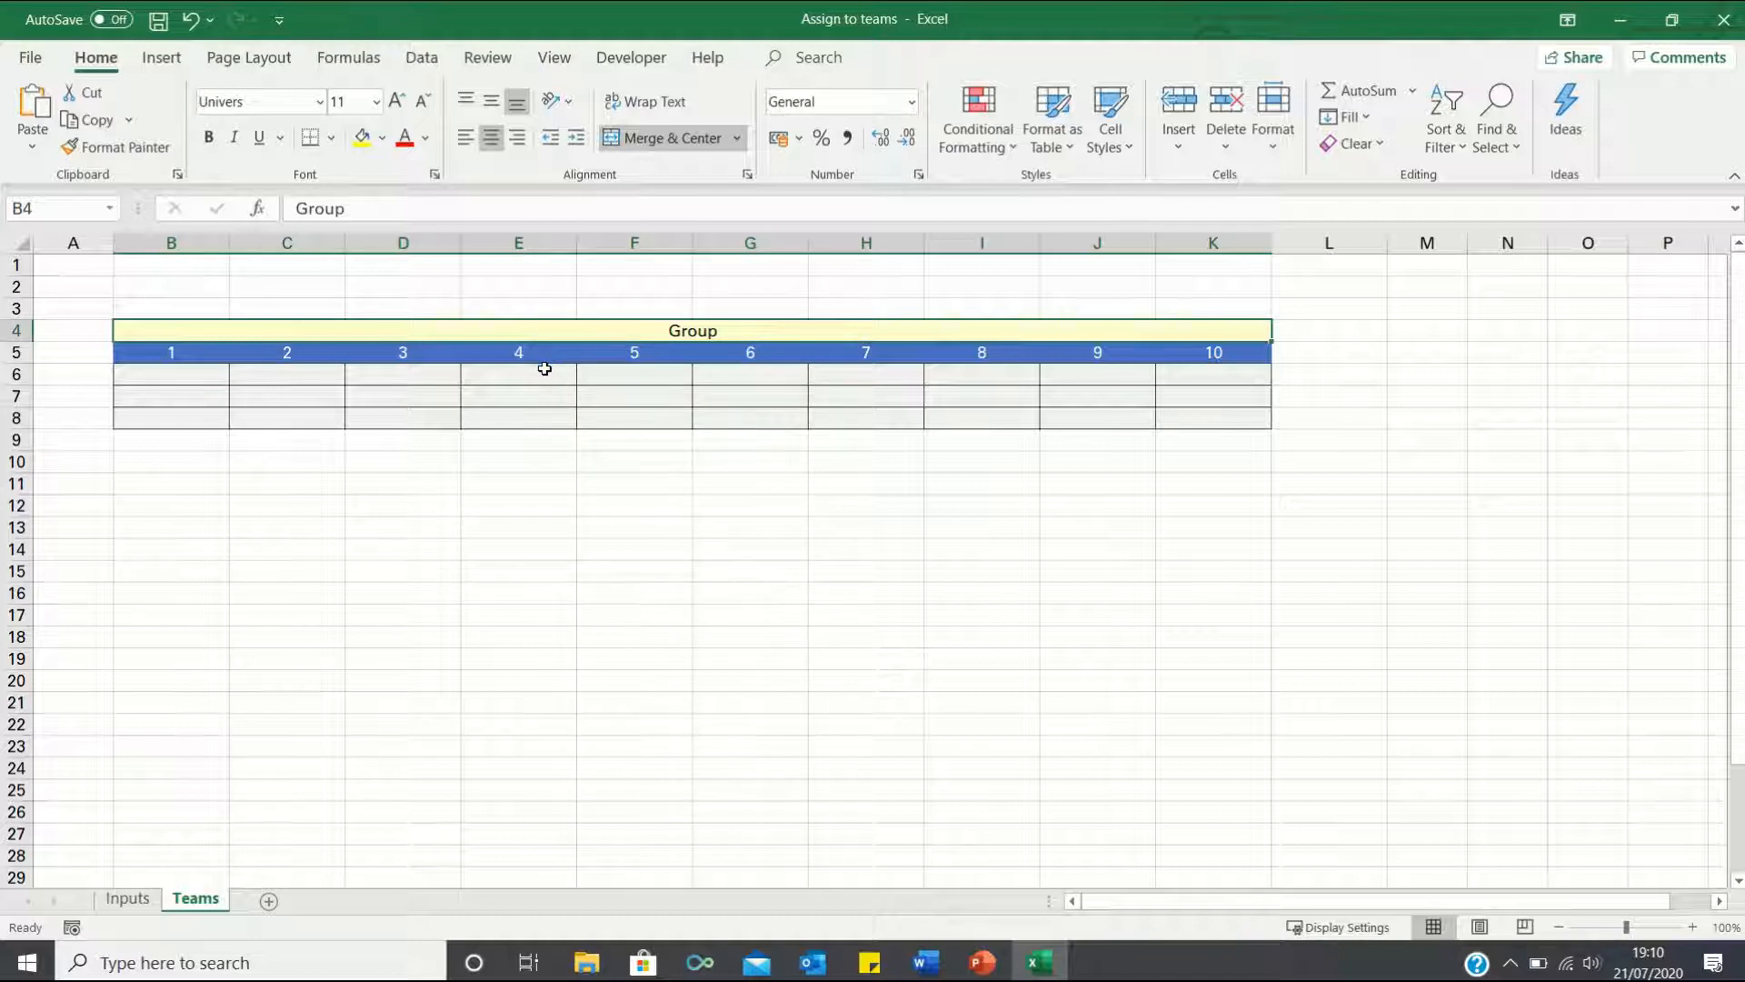
click(1109, 117)
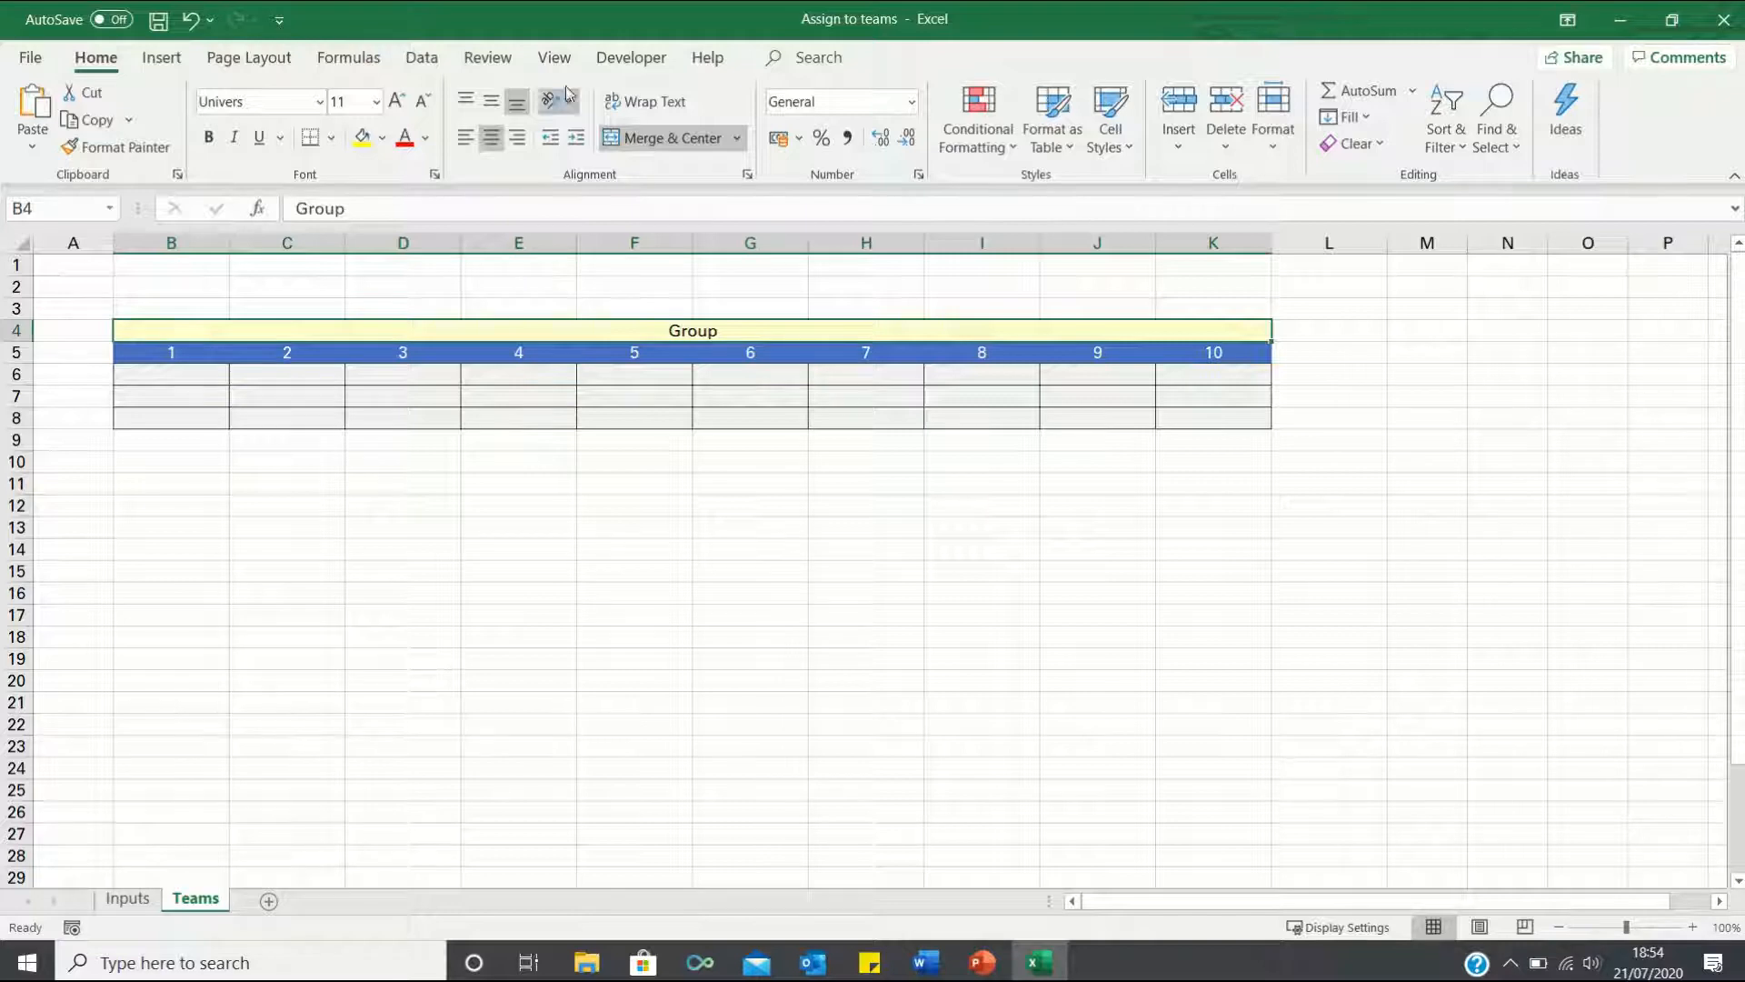
From the Developer tab start recording a macro named starting with 'Sor'.
click(631, 56)
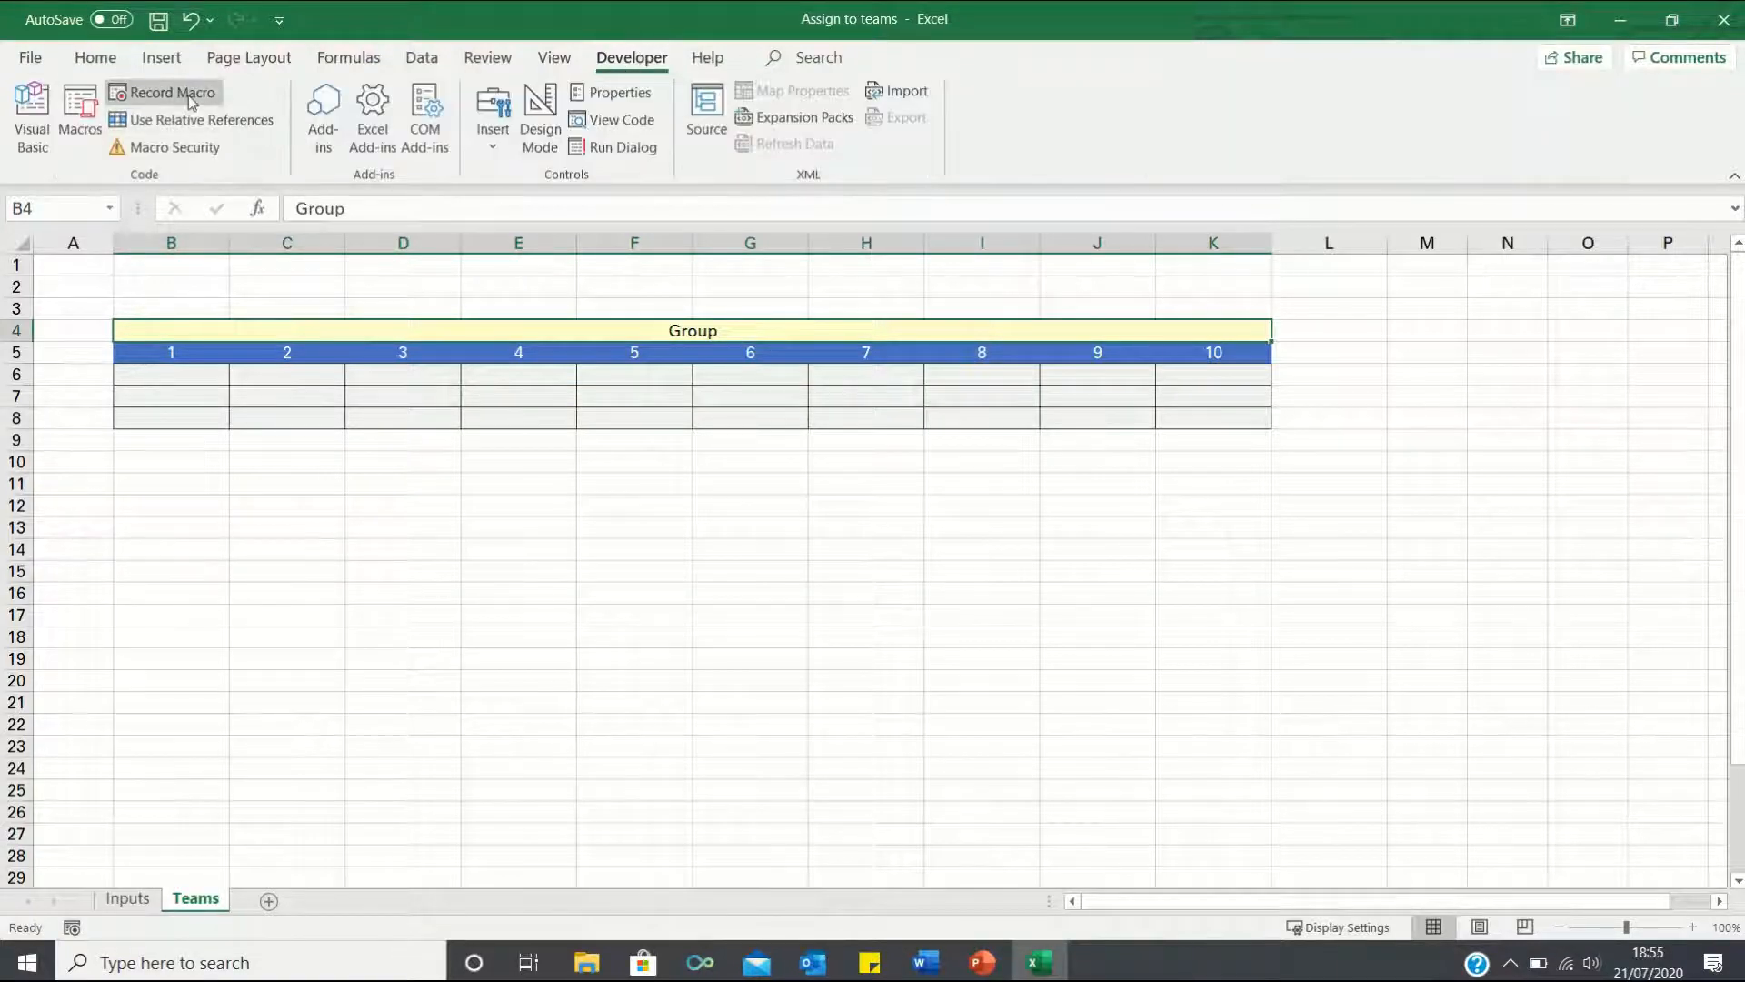
click(172, 92)
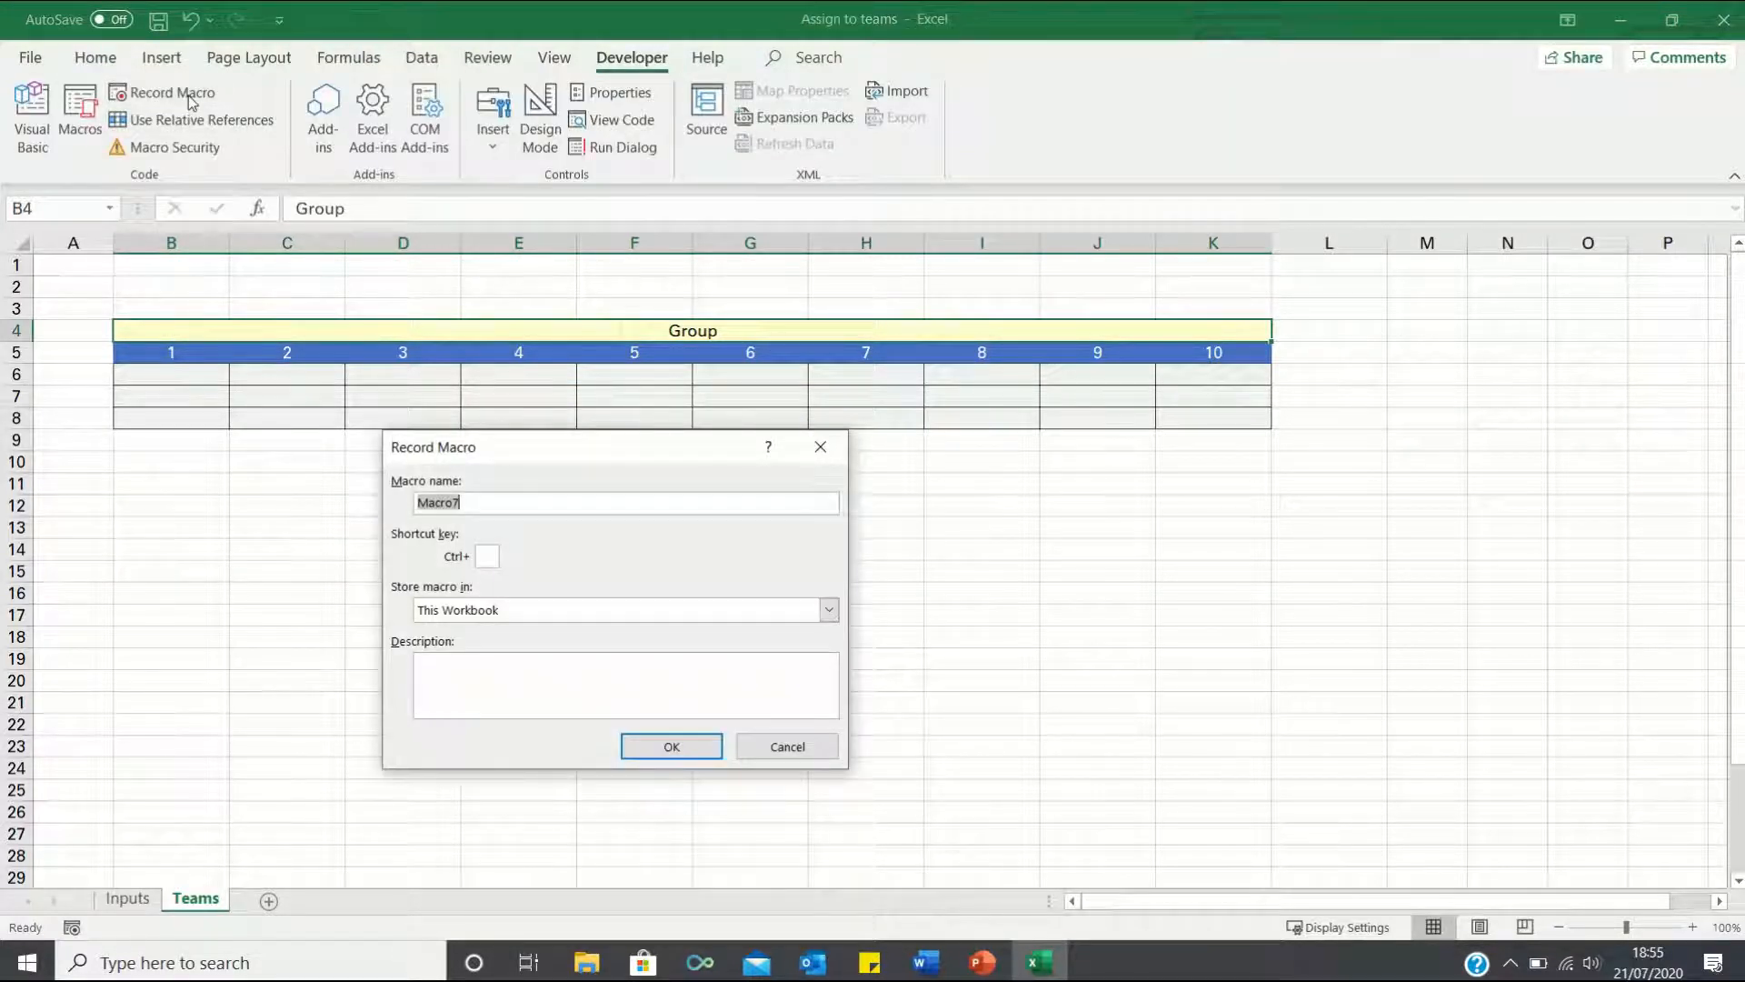
text(Sor)
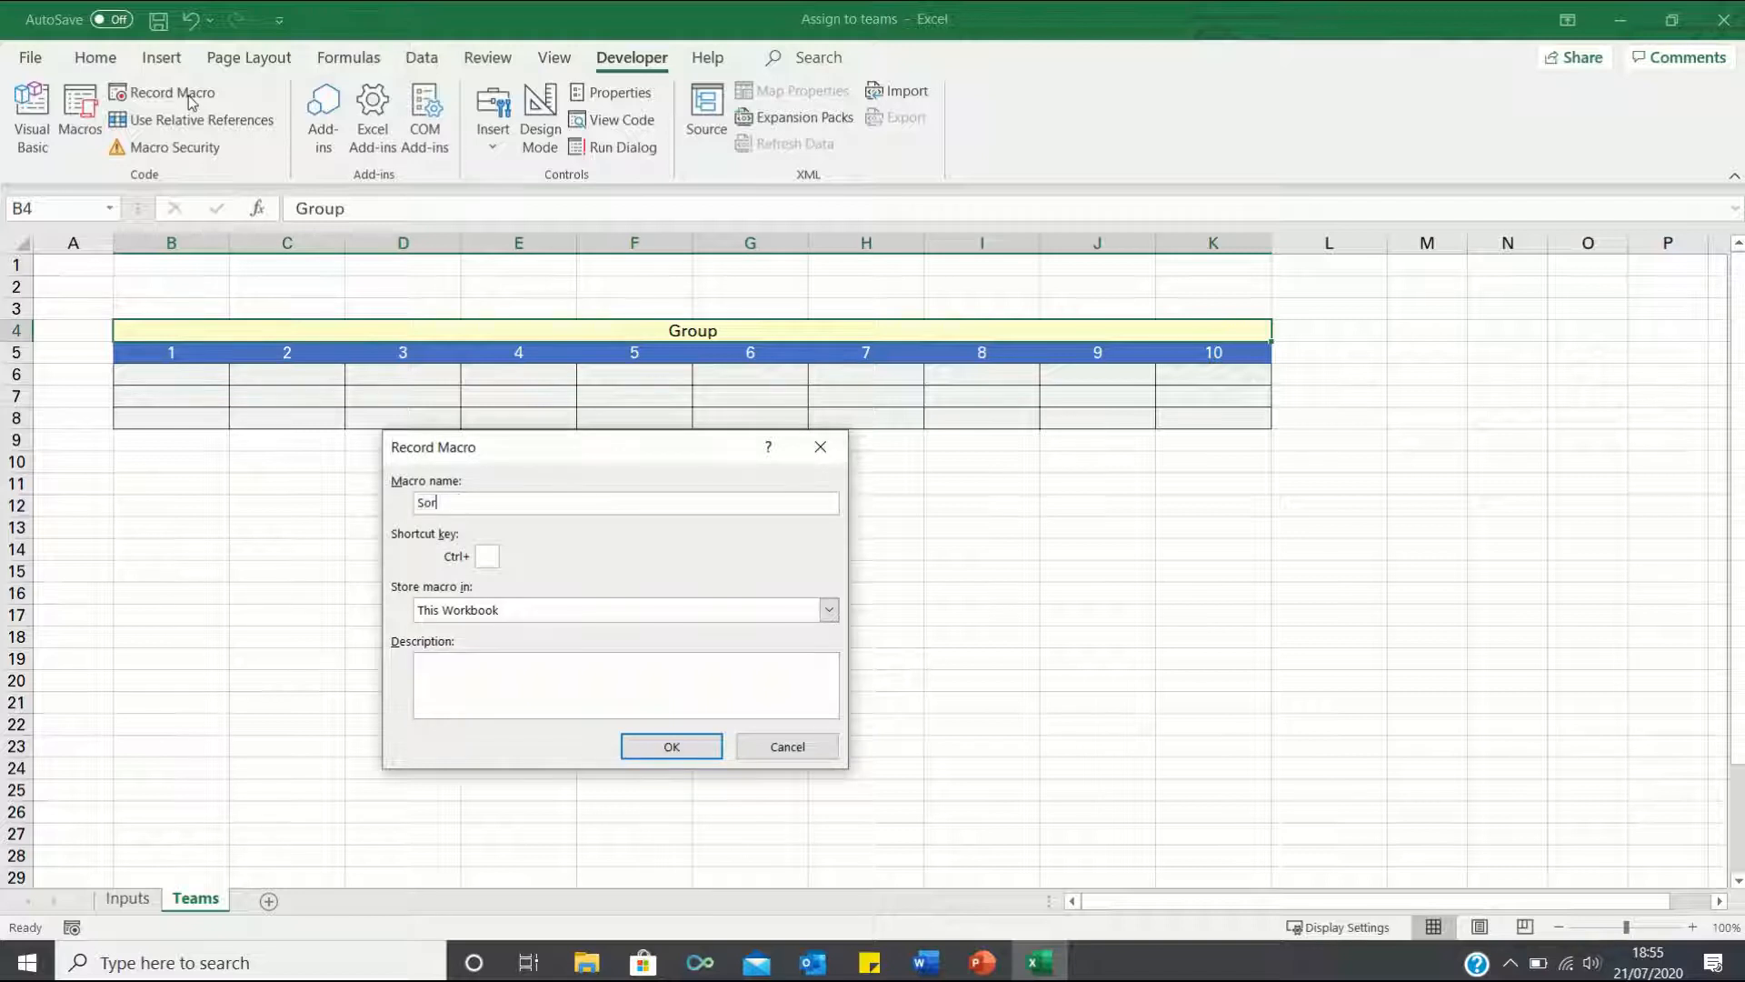
click(671, 746)
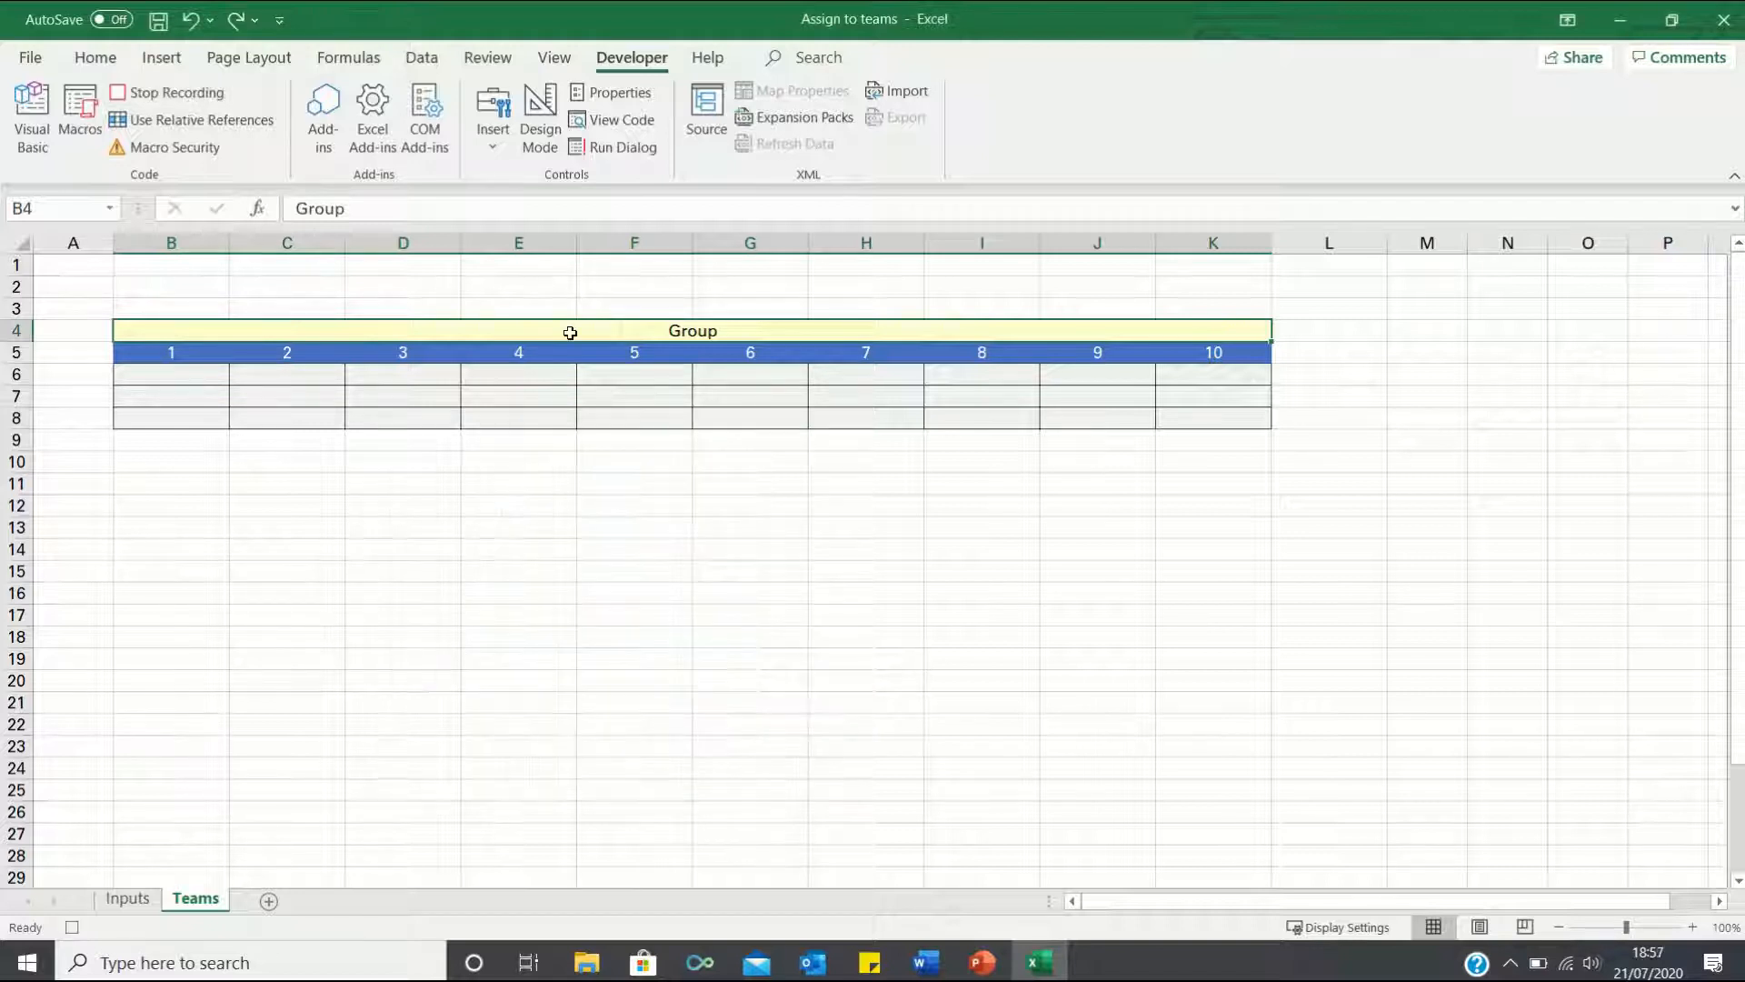
Enter =IF(B$5=Inputs!$F3,Inputs!$B3) in B6 and fill the grid through K35.
click(170, 375)
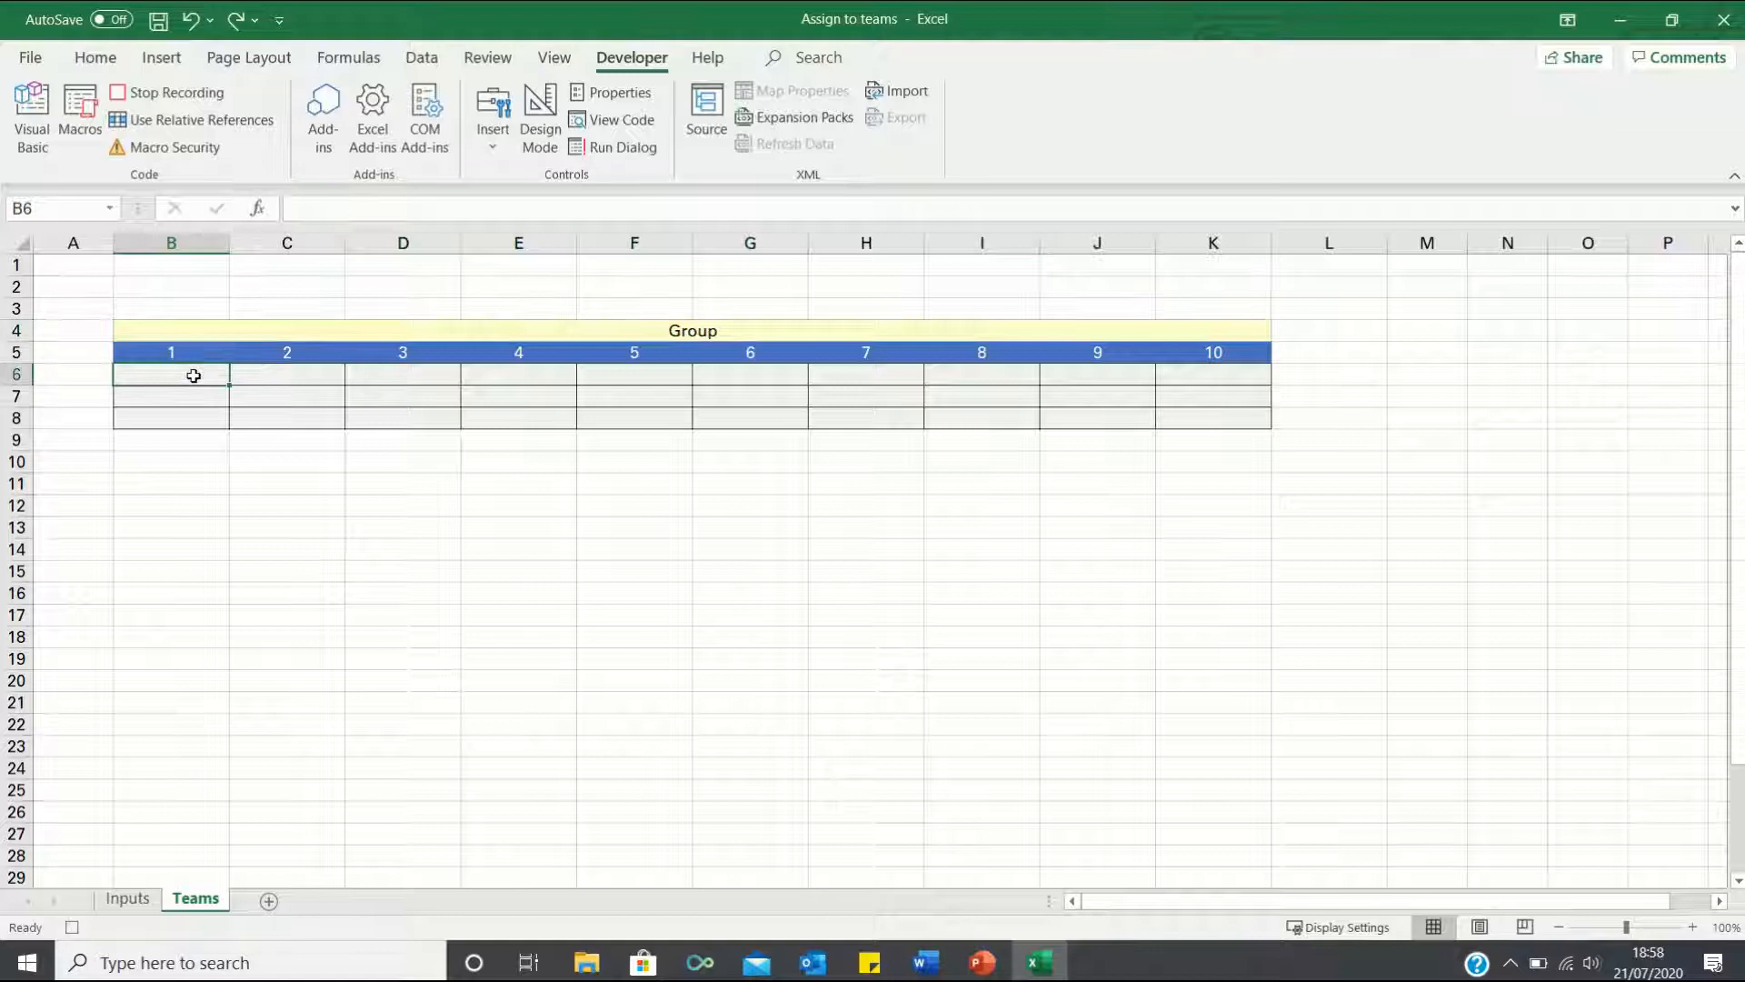
text(=if(B5)
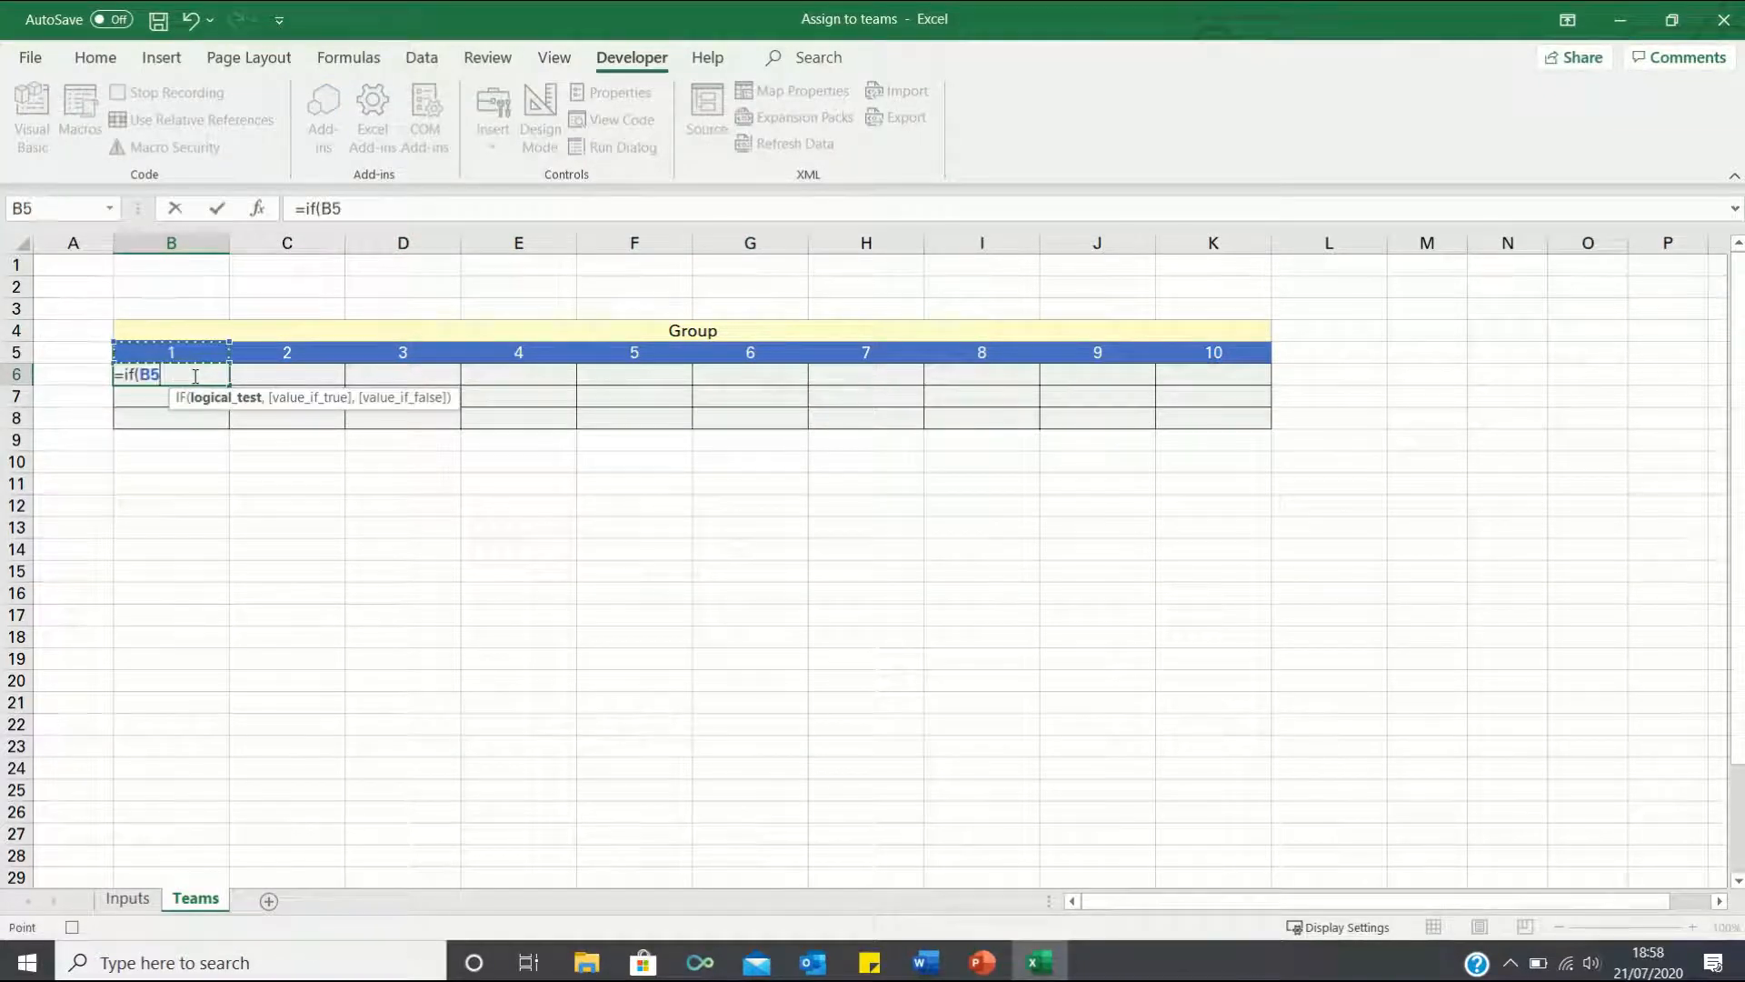
text(=)
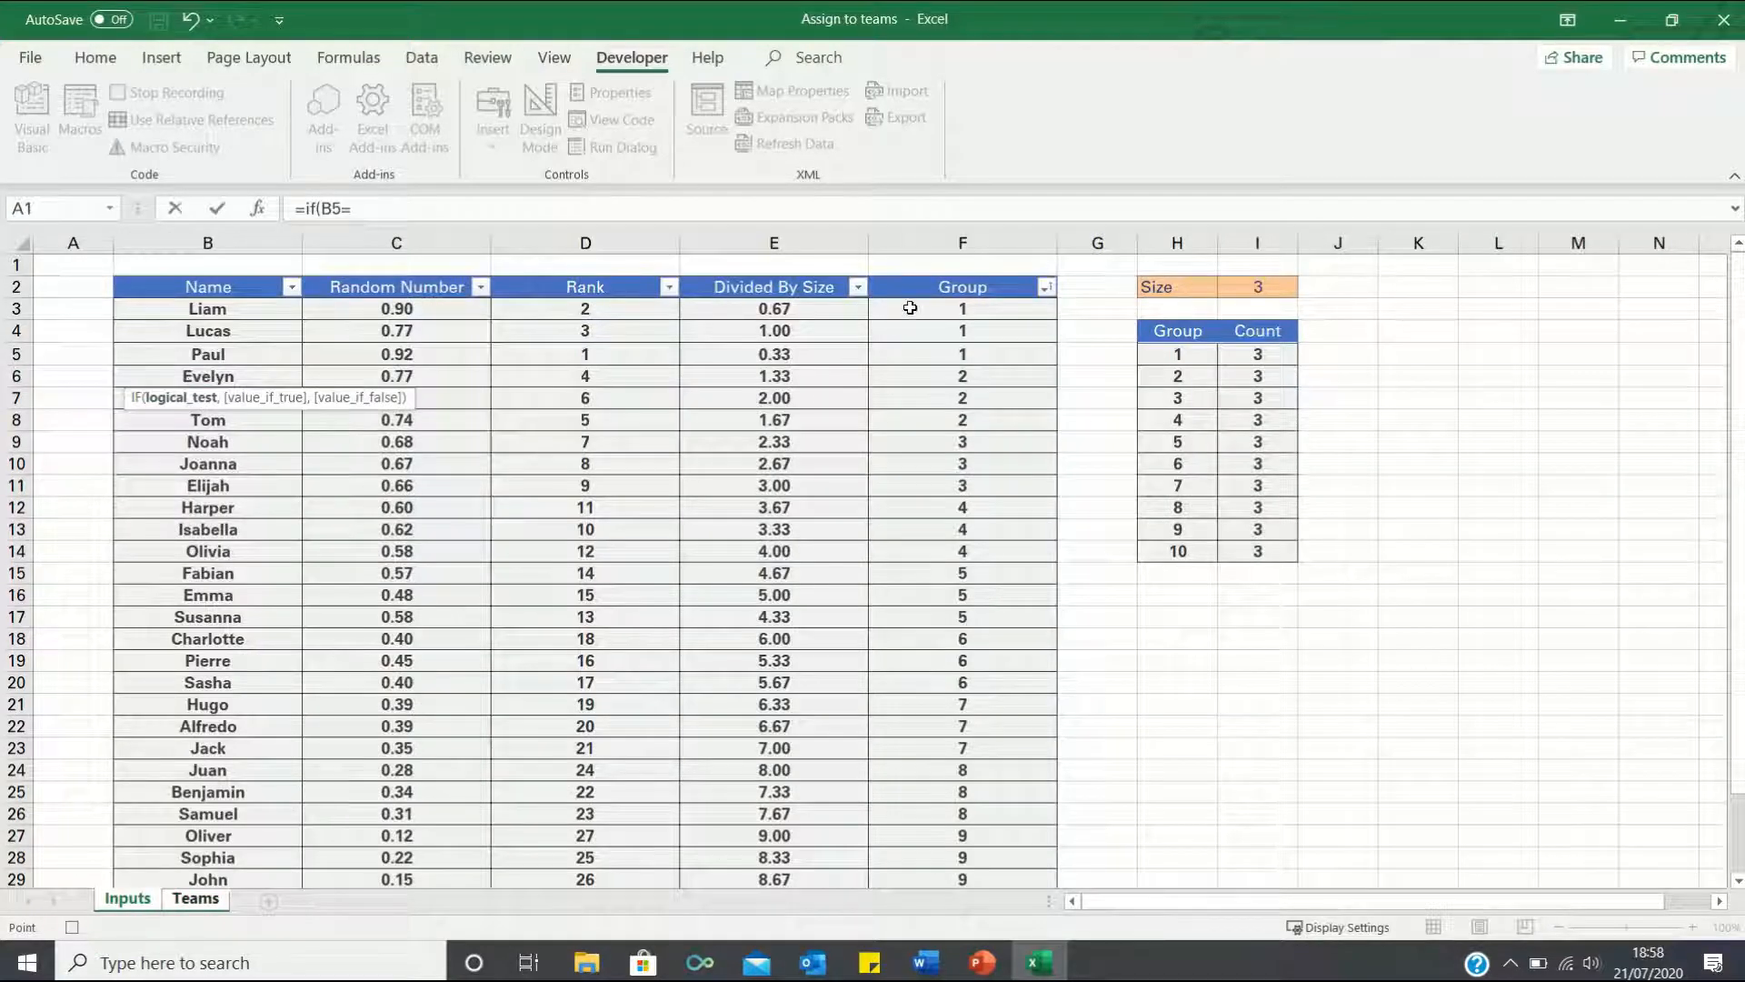
text(Inputs!F3,)
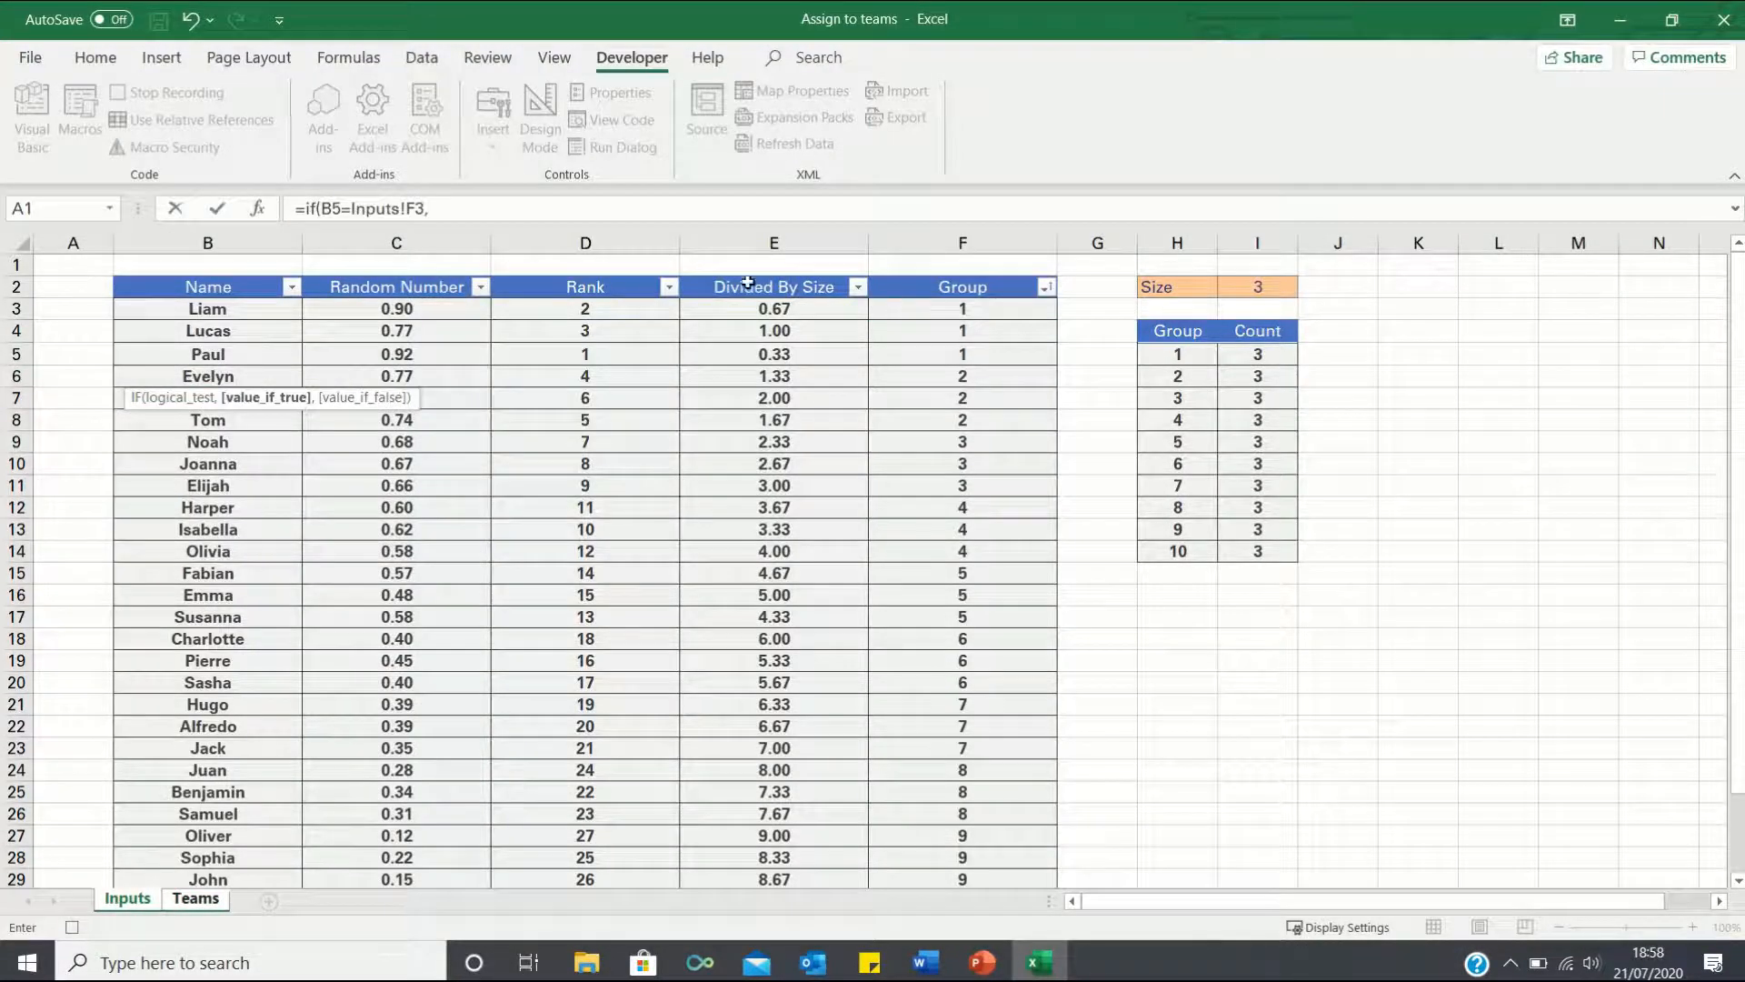
click(208, 309)
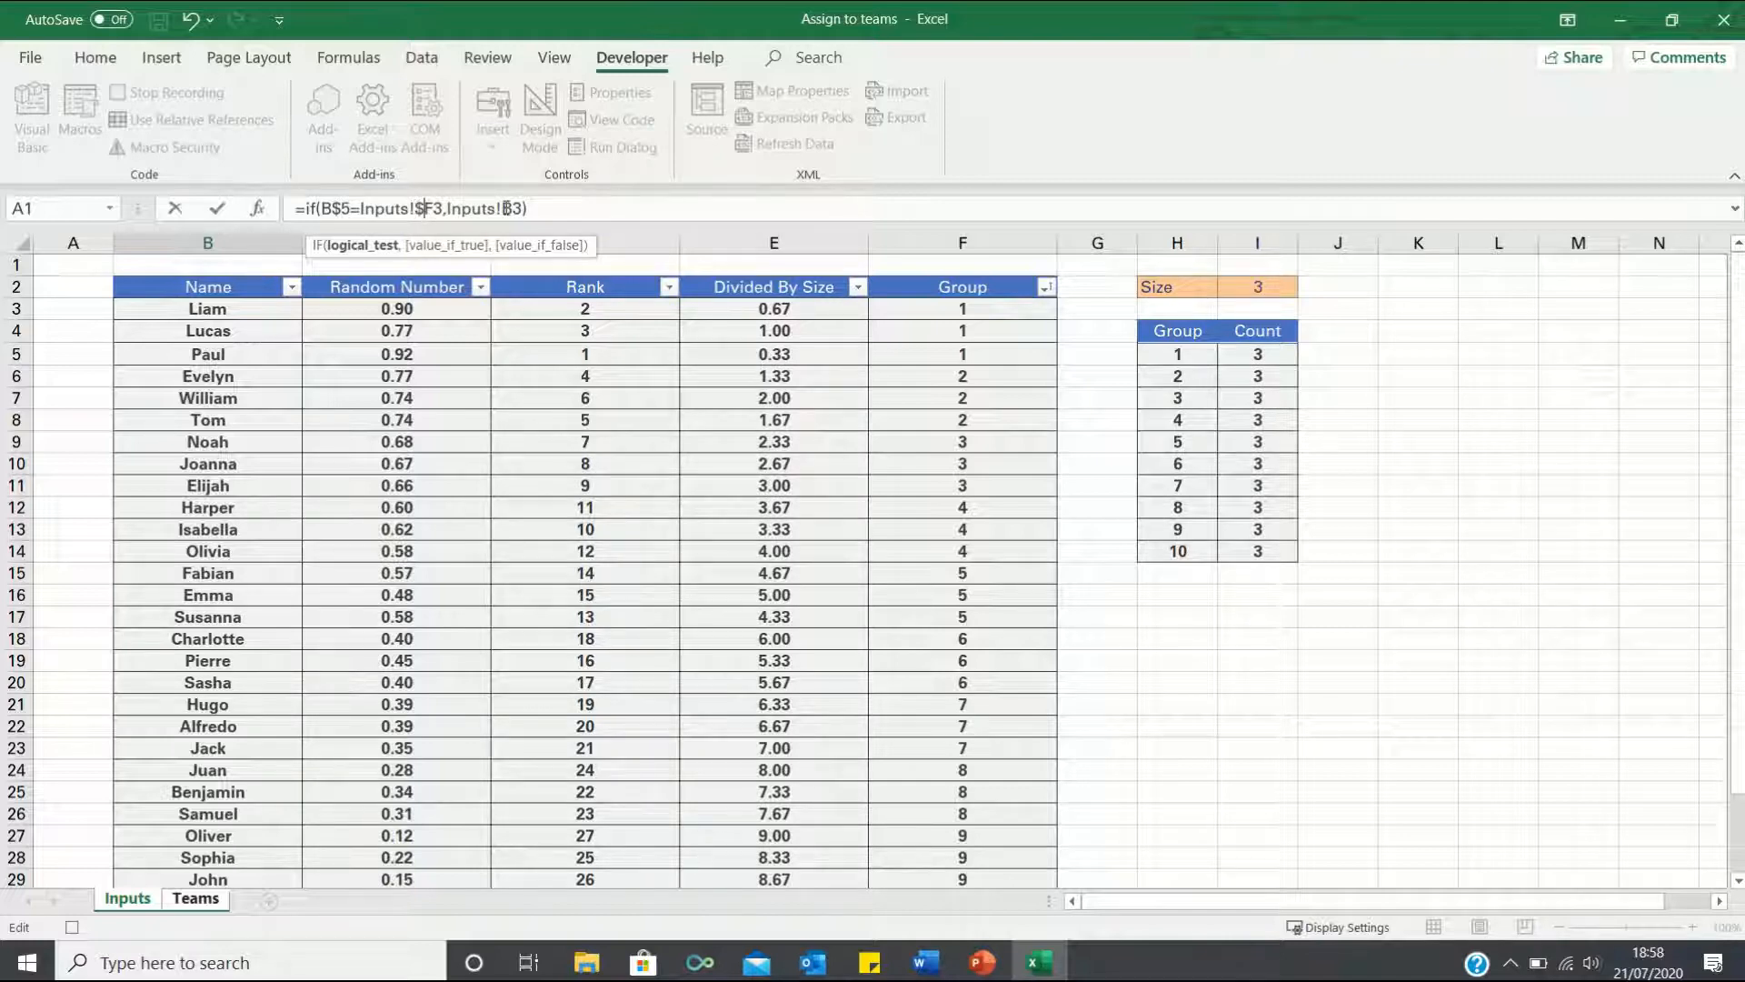
click(195, 898)
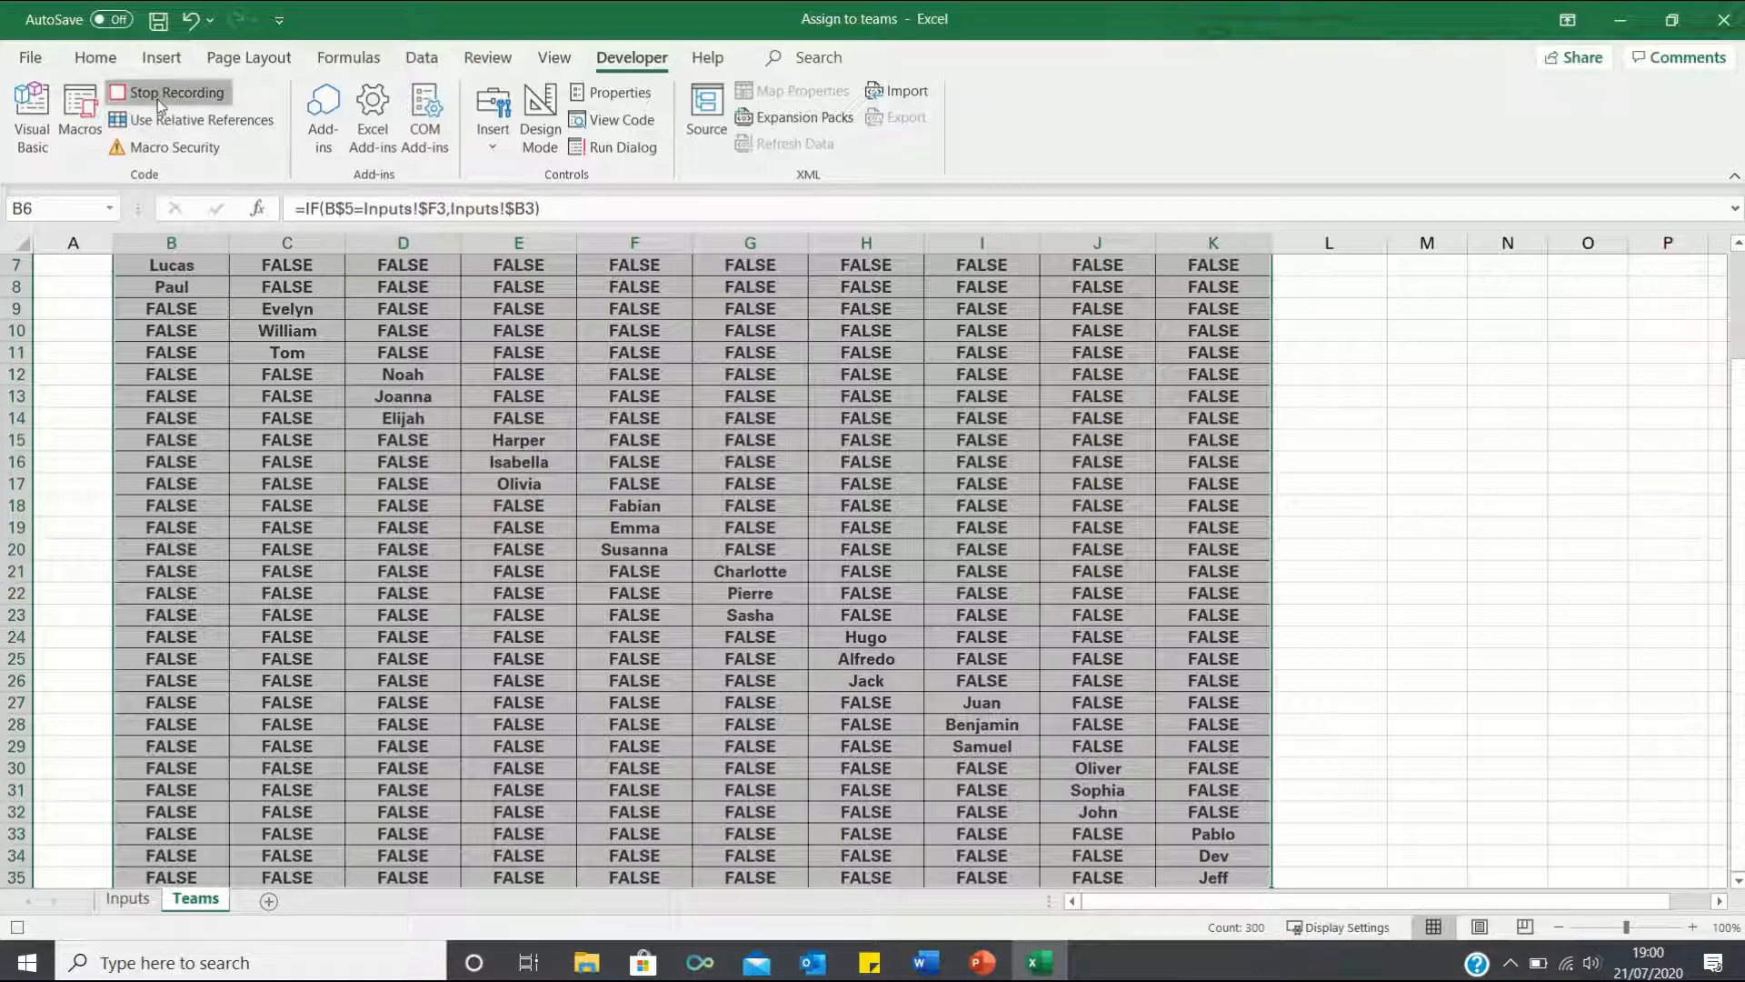
Stop recording the Sort_groups macro.
click(169, 93)
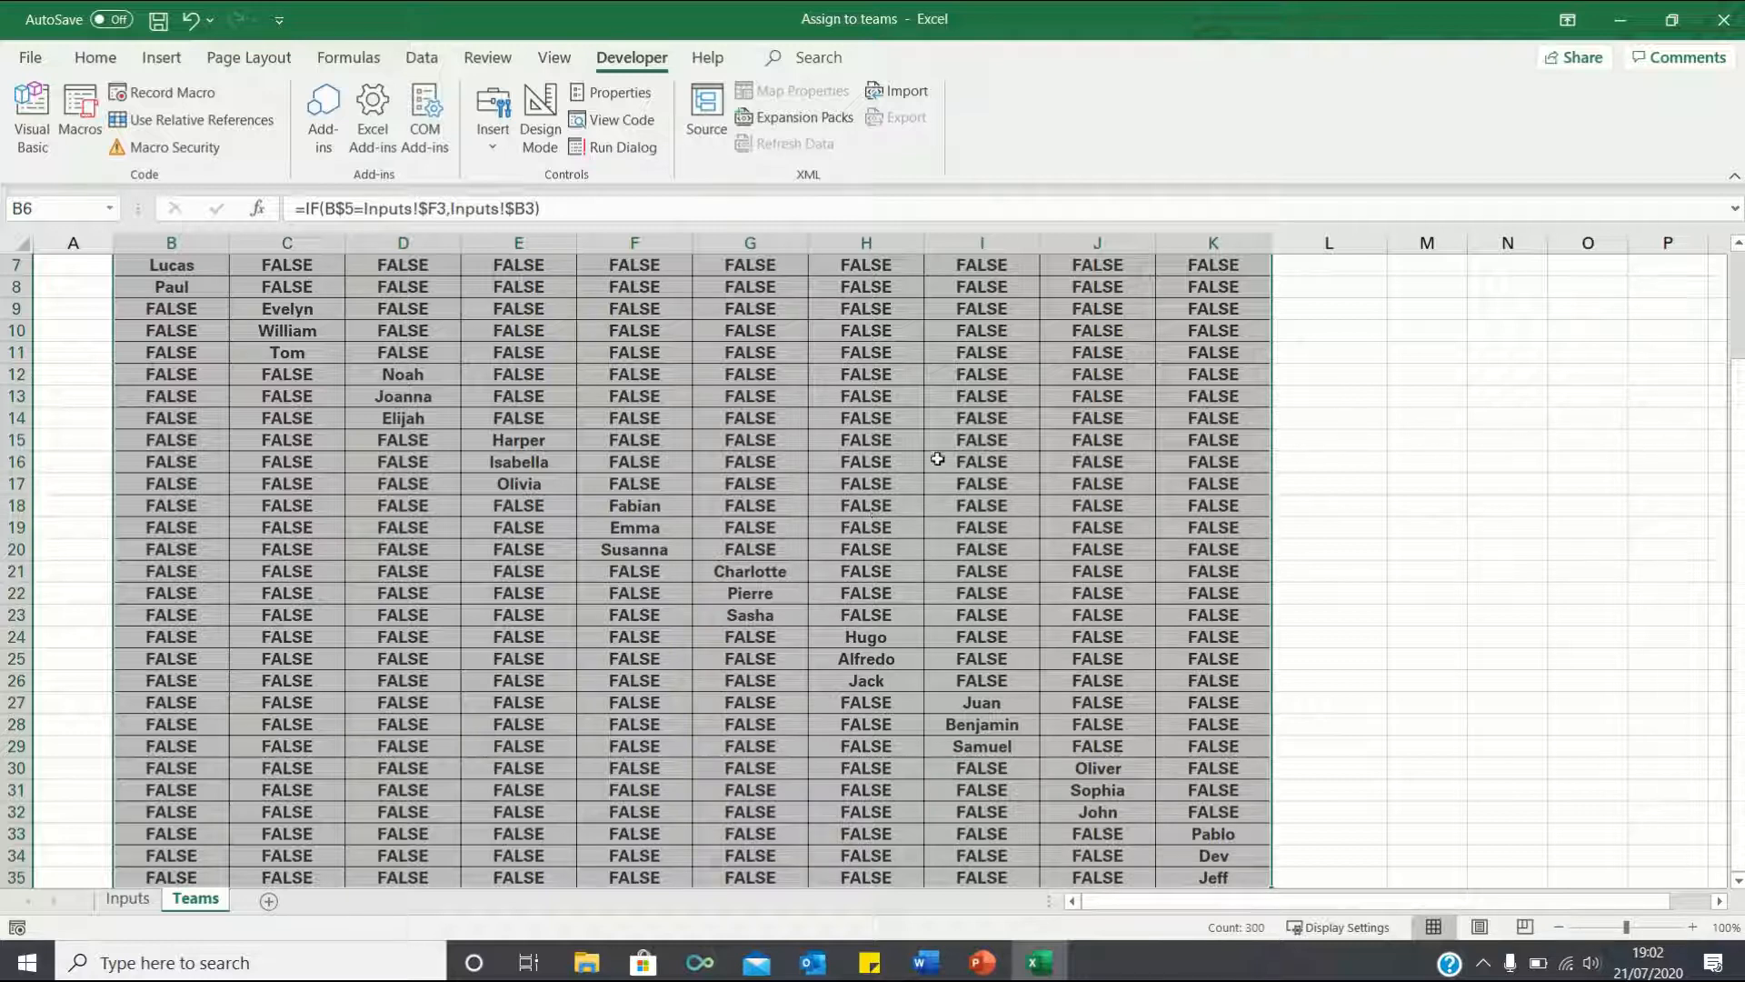
mouse_move(905, 427)
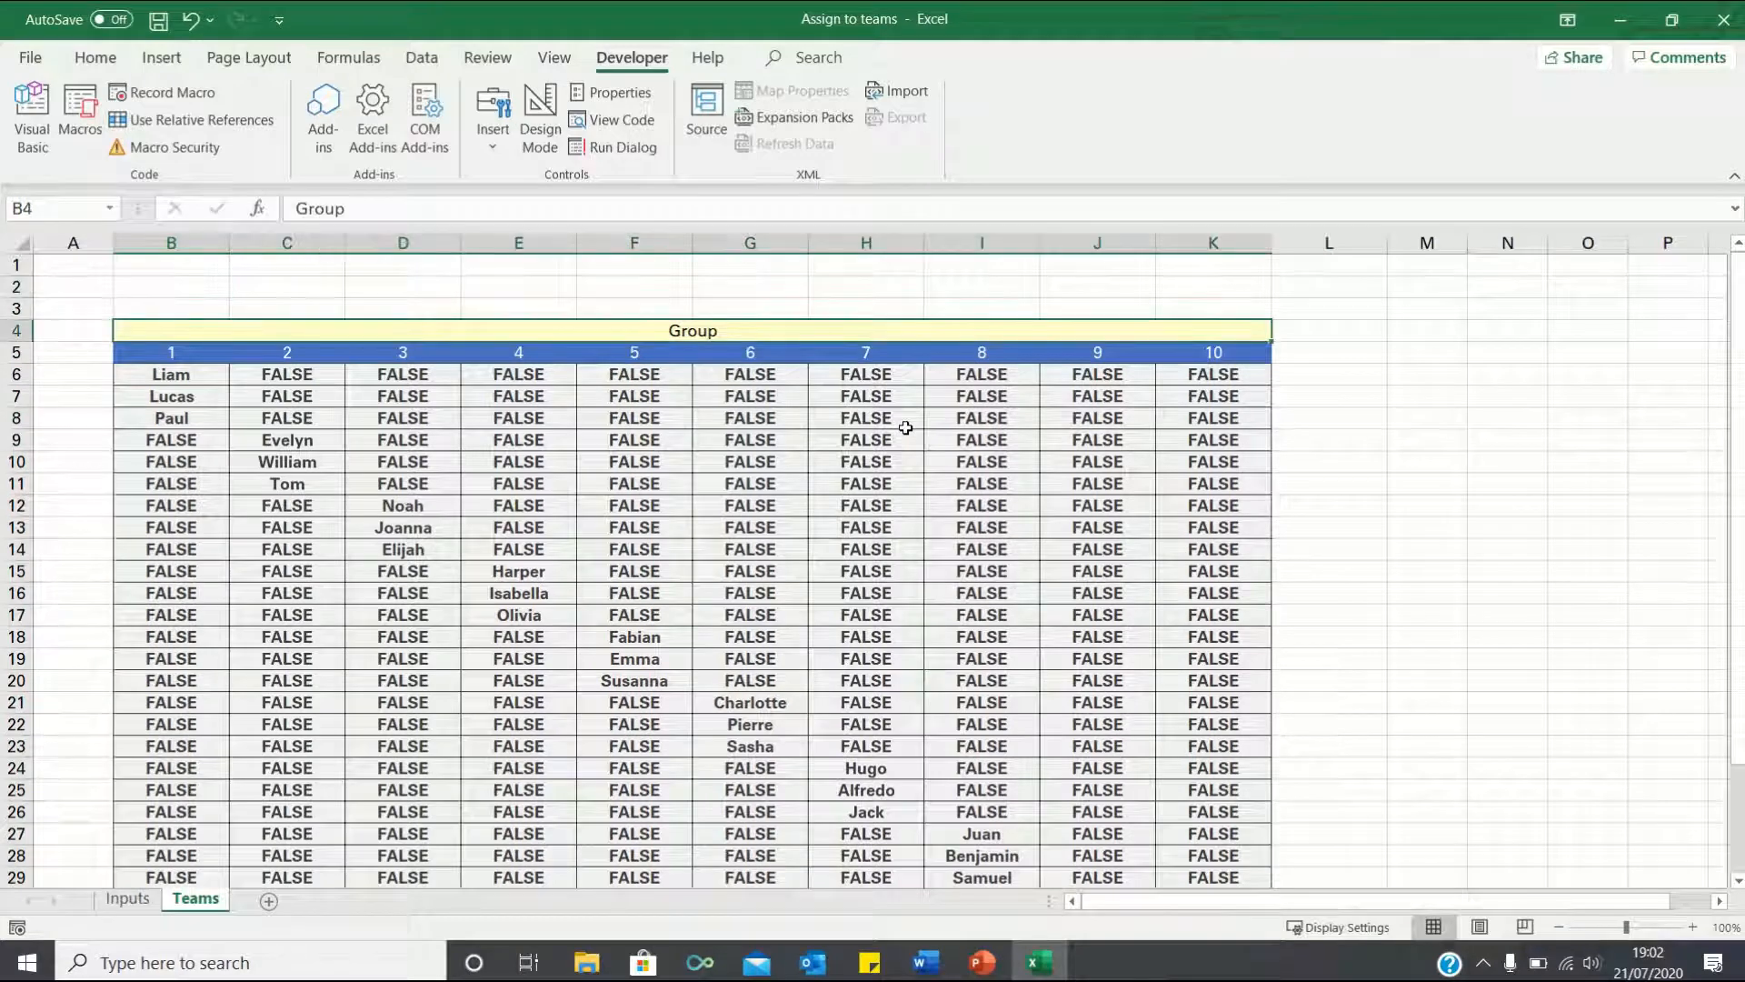
mouse_move(587, 348)
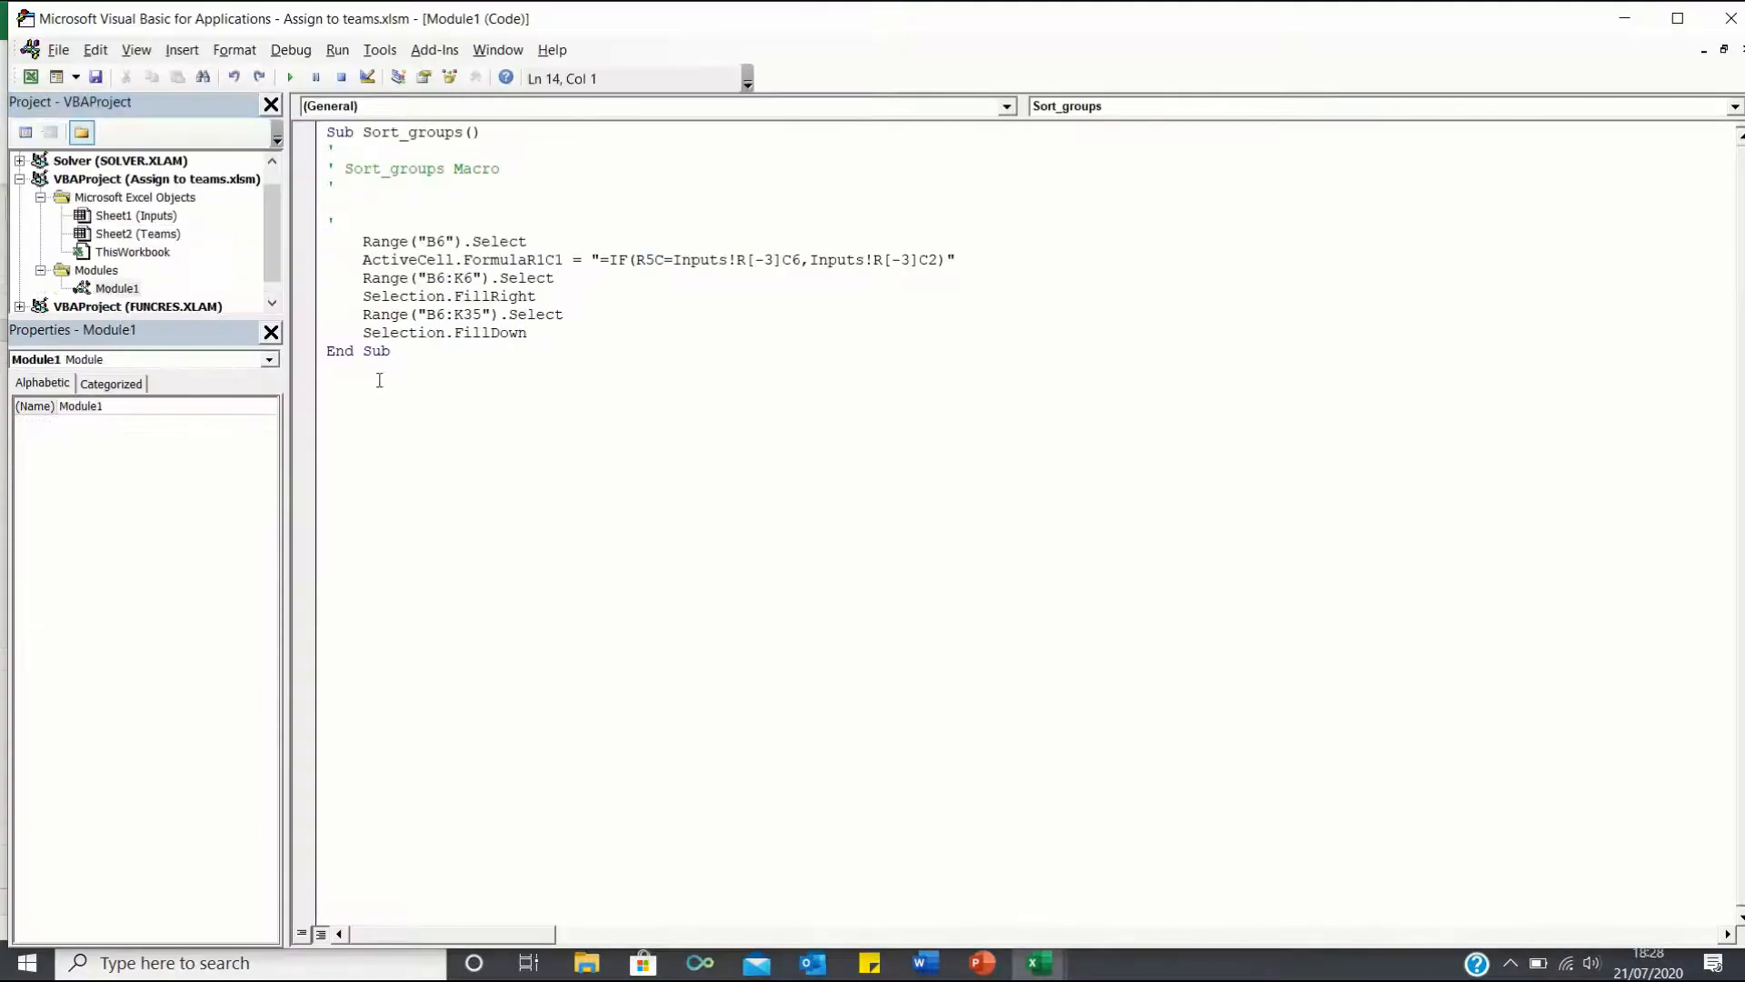
Create Sub eliminate_false_values with Option Explicit and declare Counter as Integer and false_value.
text(Sub eli)
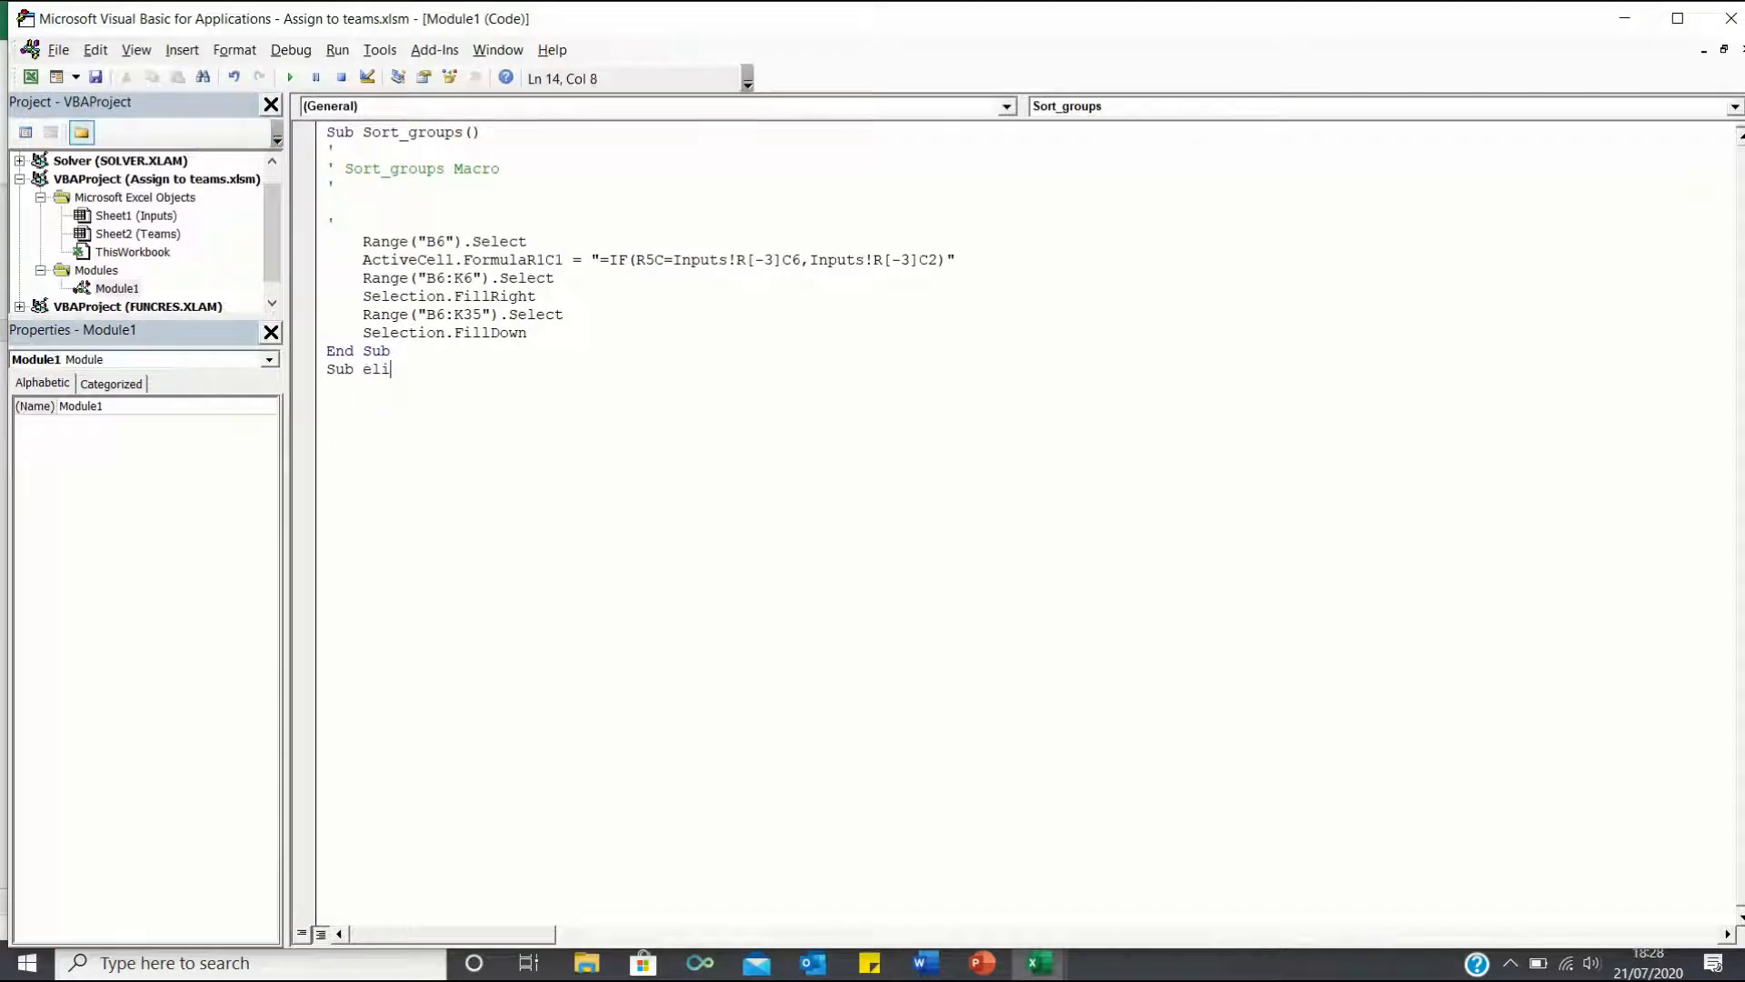
text(minate_false_v)
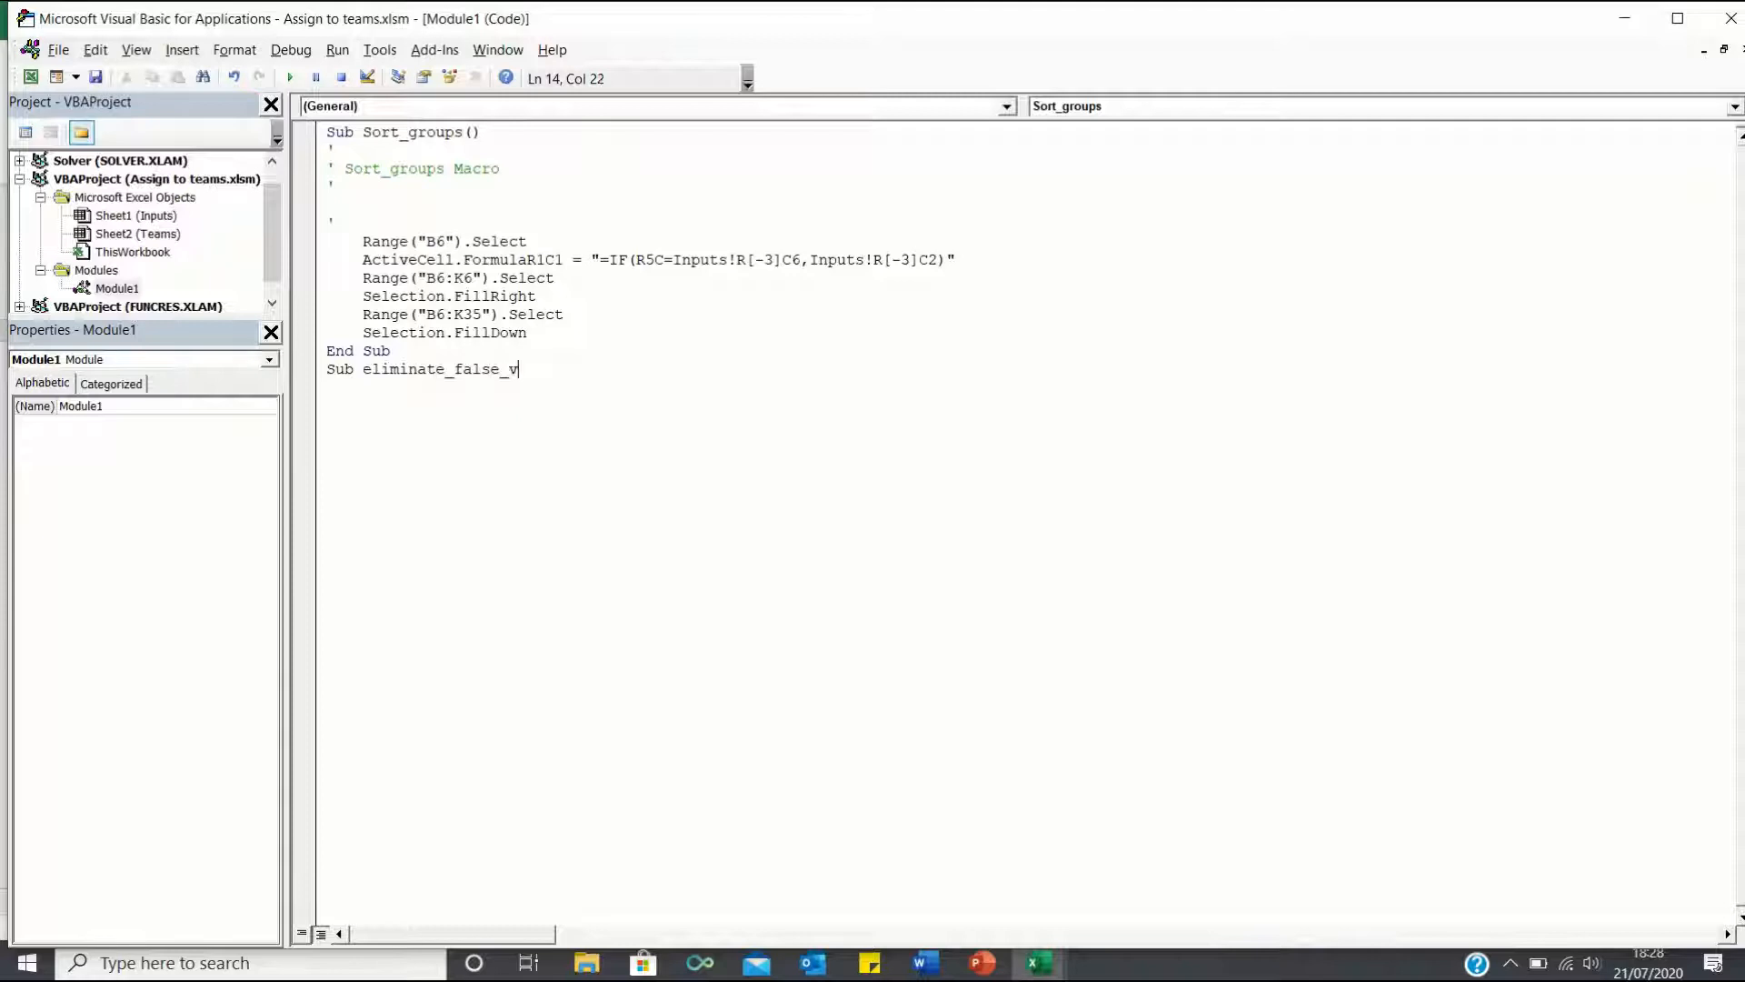
text(alues())
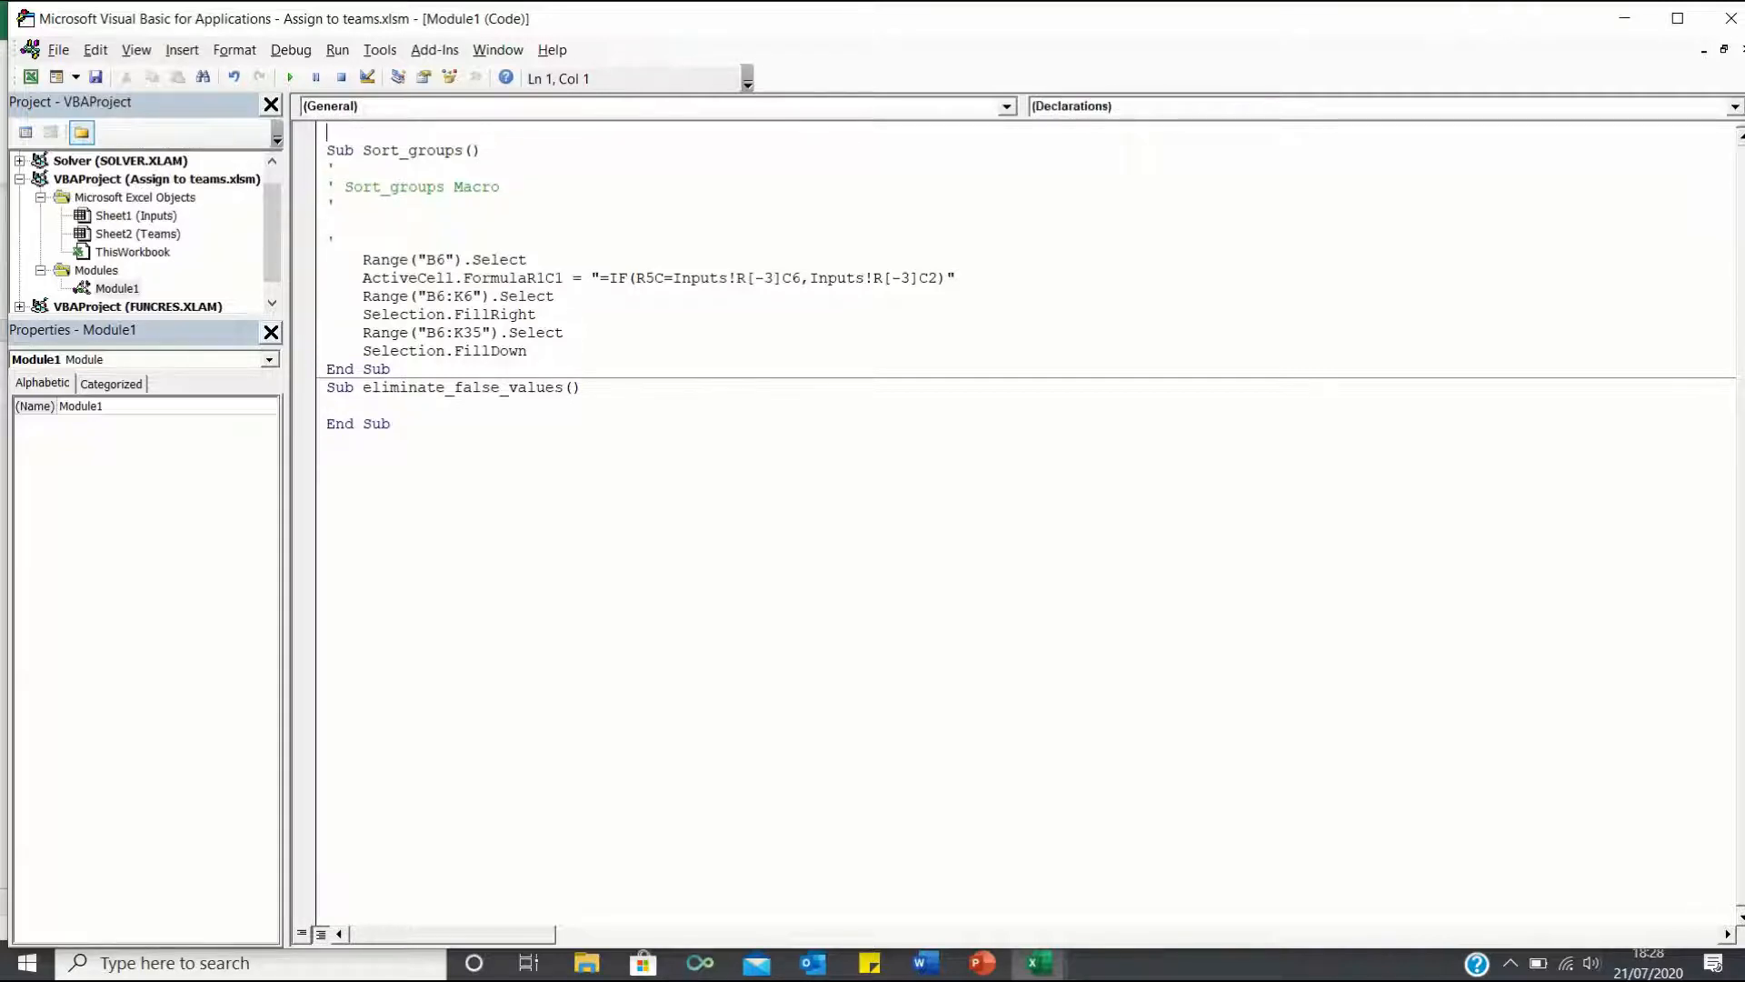
text(Option explicit)
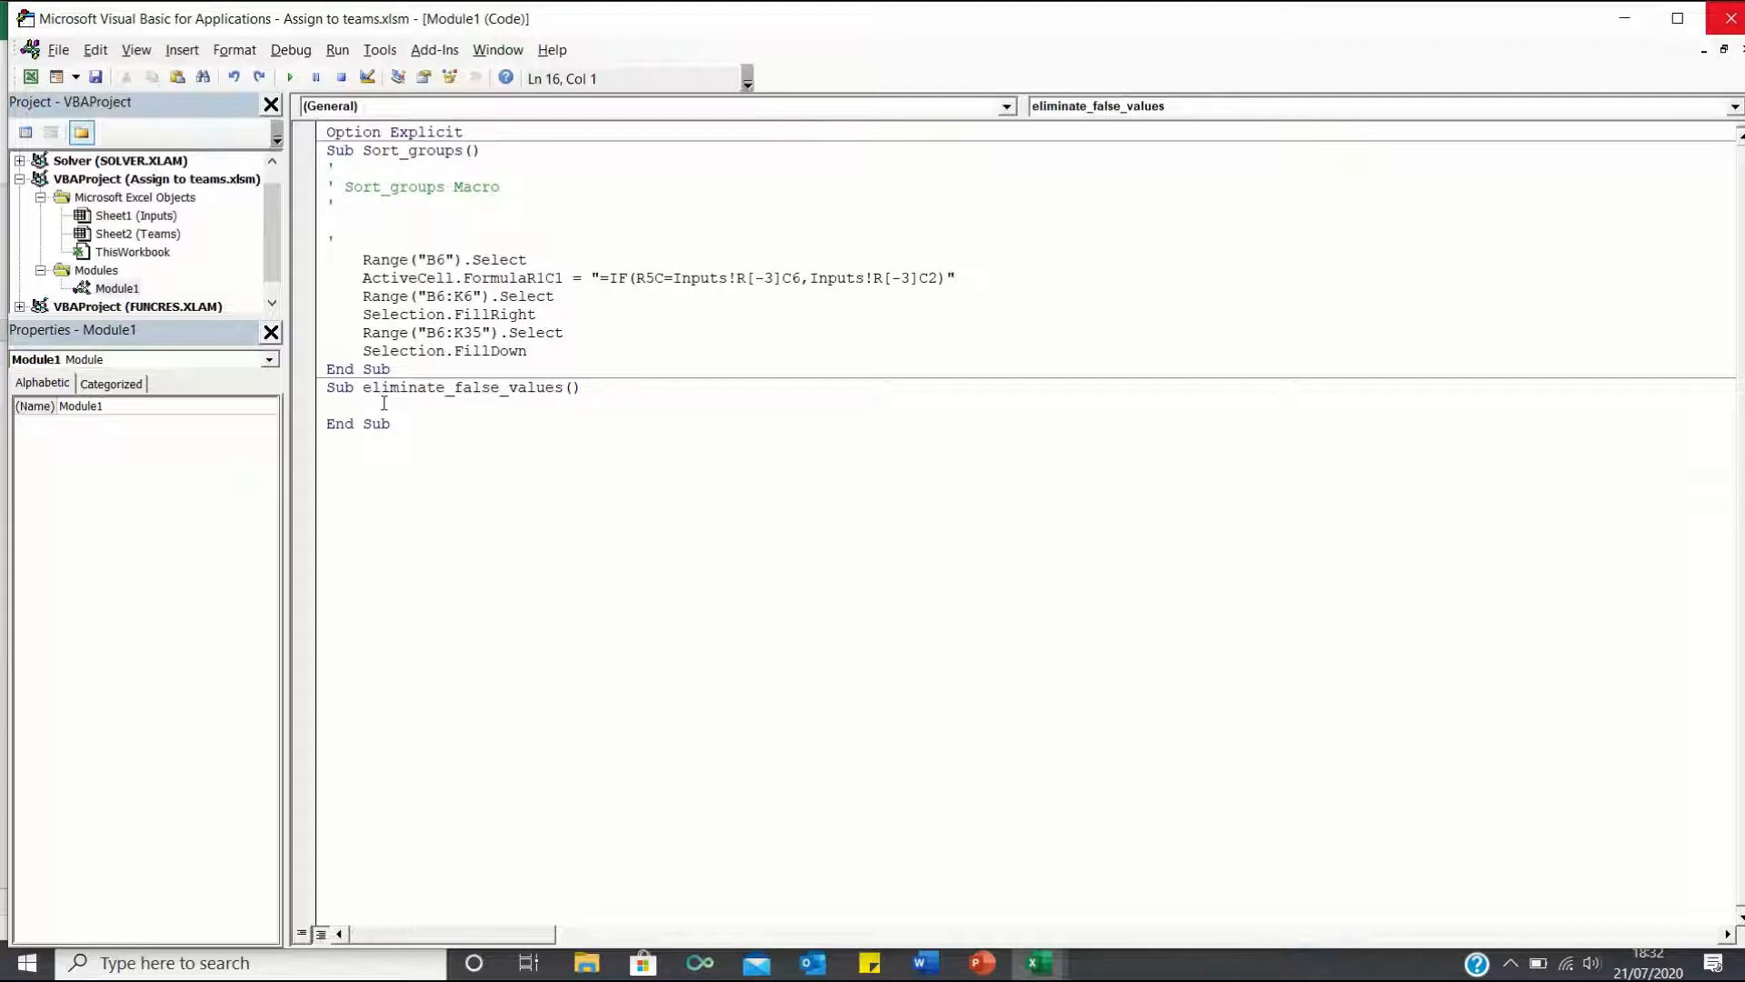
text(Dim)
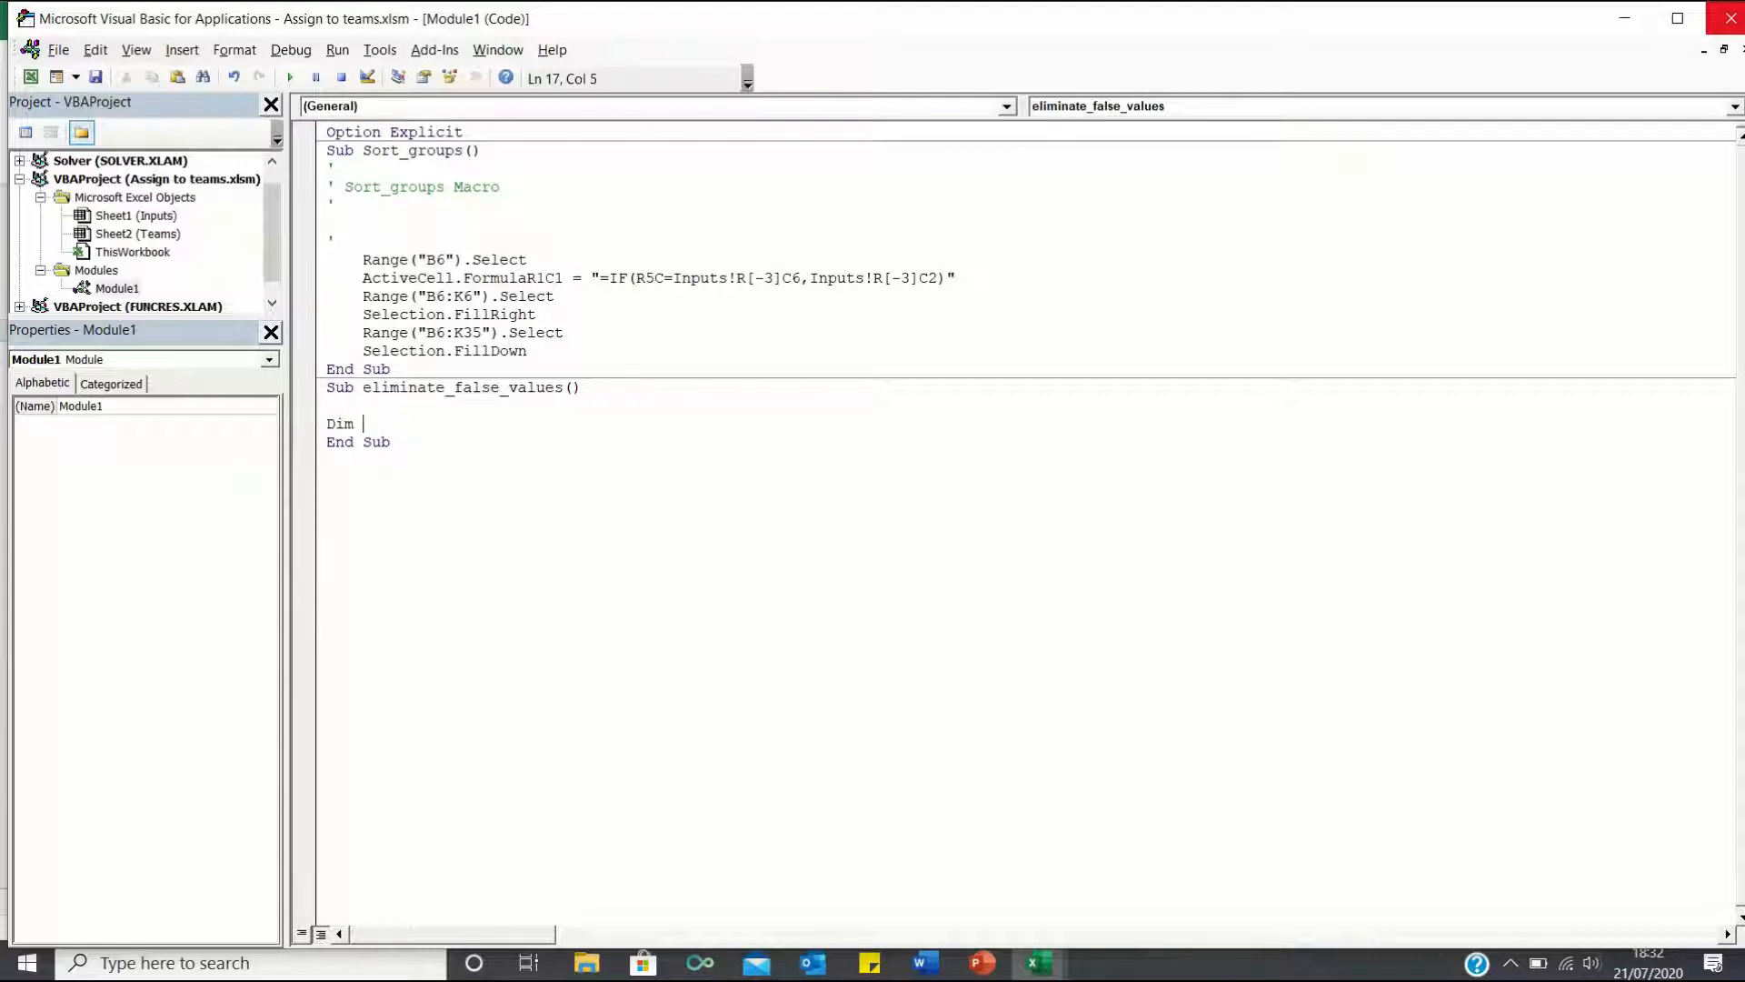
text(Counter as integer)
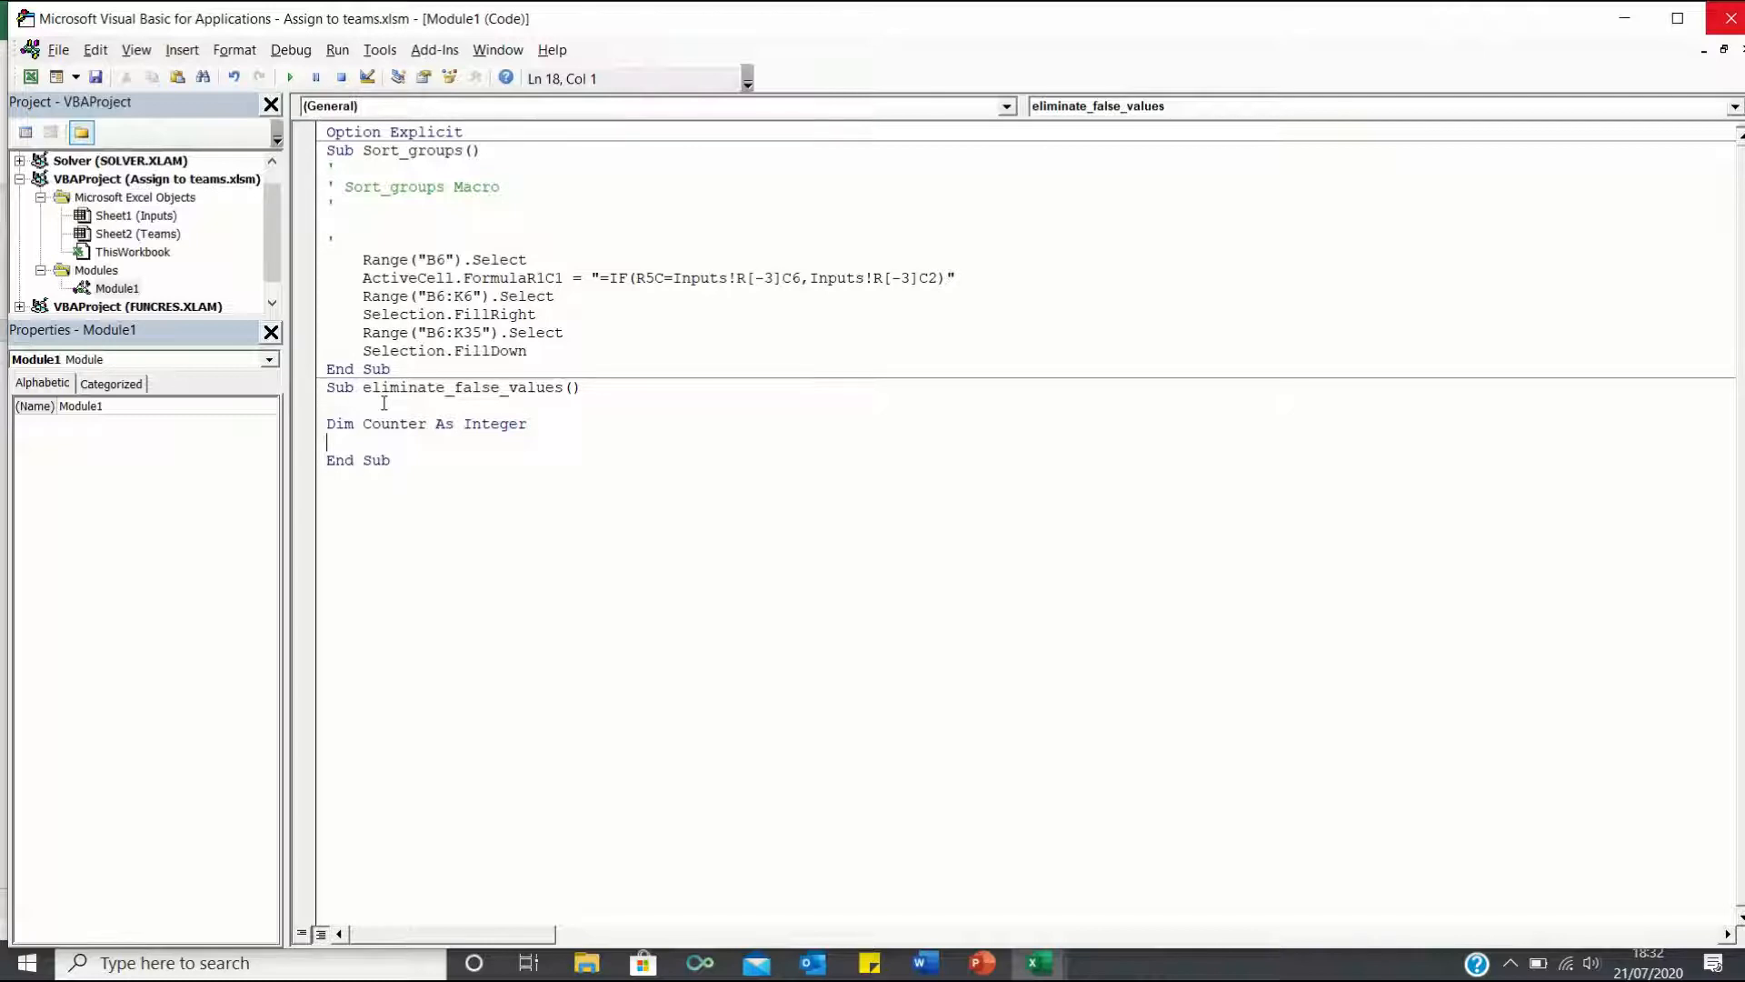
Add a For loop to 300 that finds "False" in B6:K35 and deletes it when not Nothing.
text(For Counter=1 to)
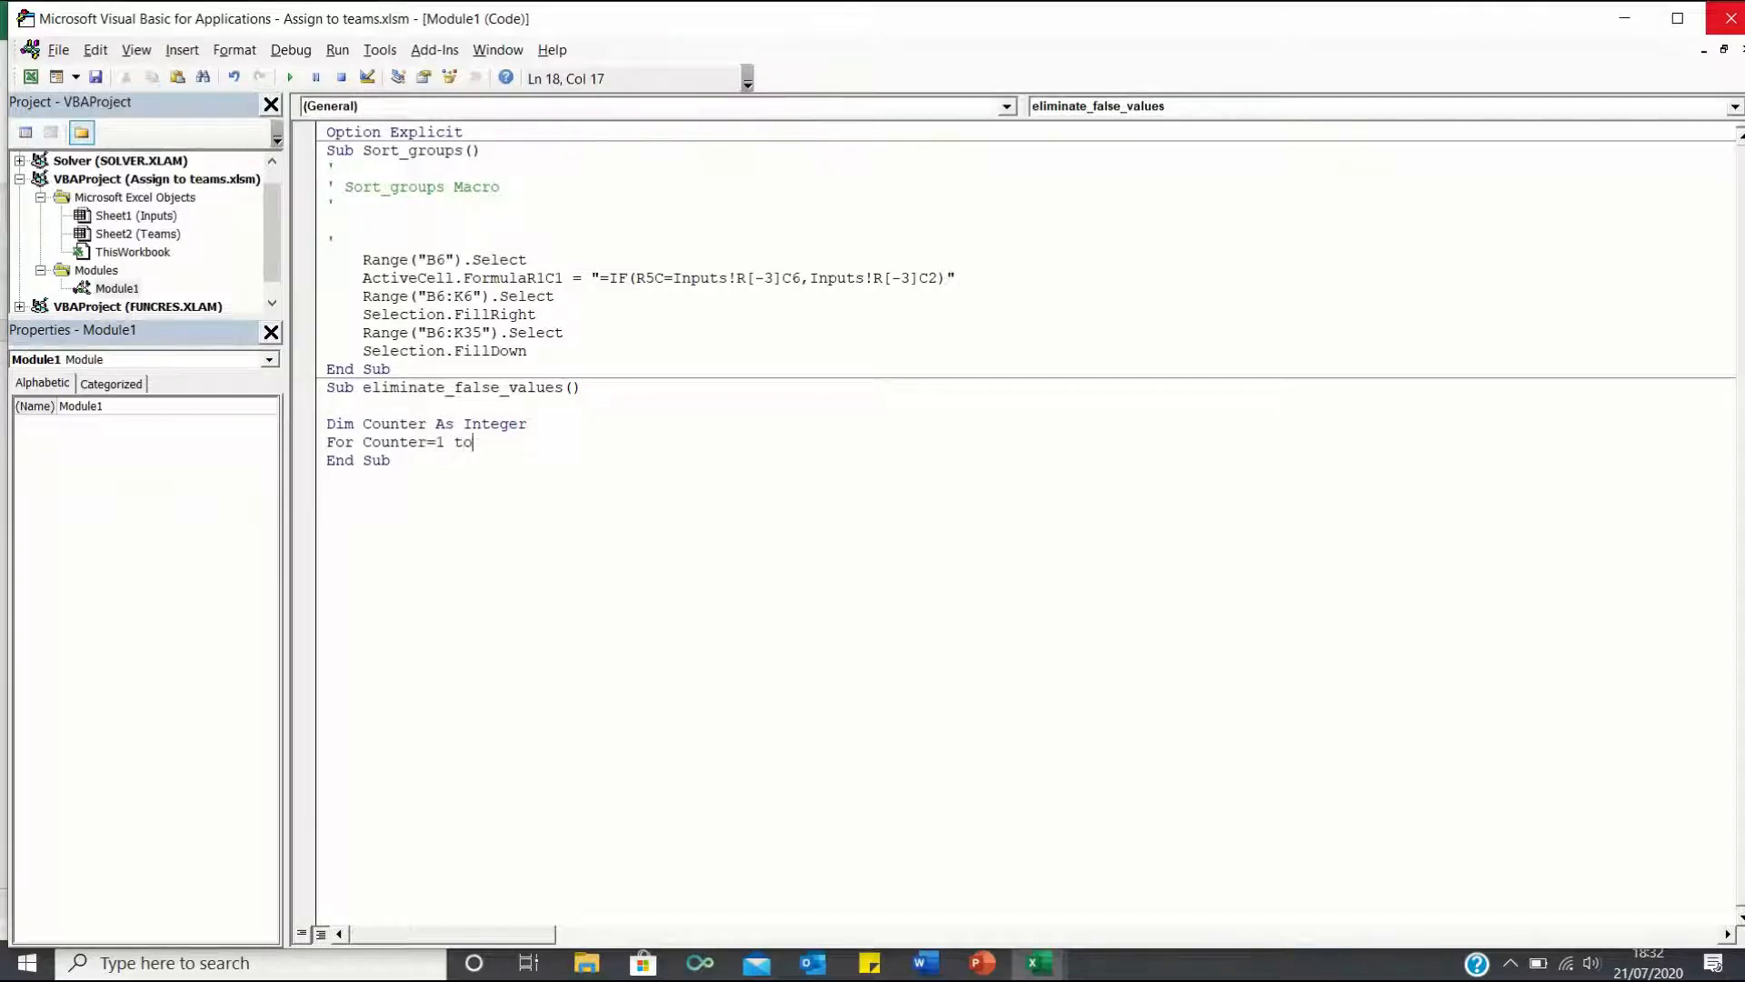
text(300)
text(Set false_value = Range("B6:K35").Find("False", LookIn:=xlValues)
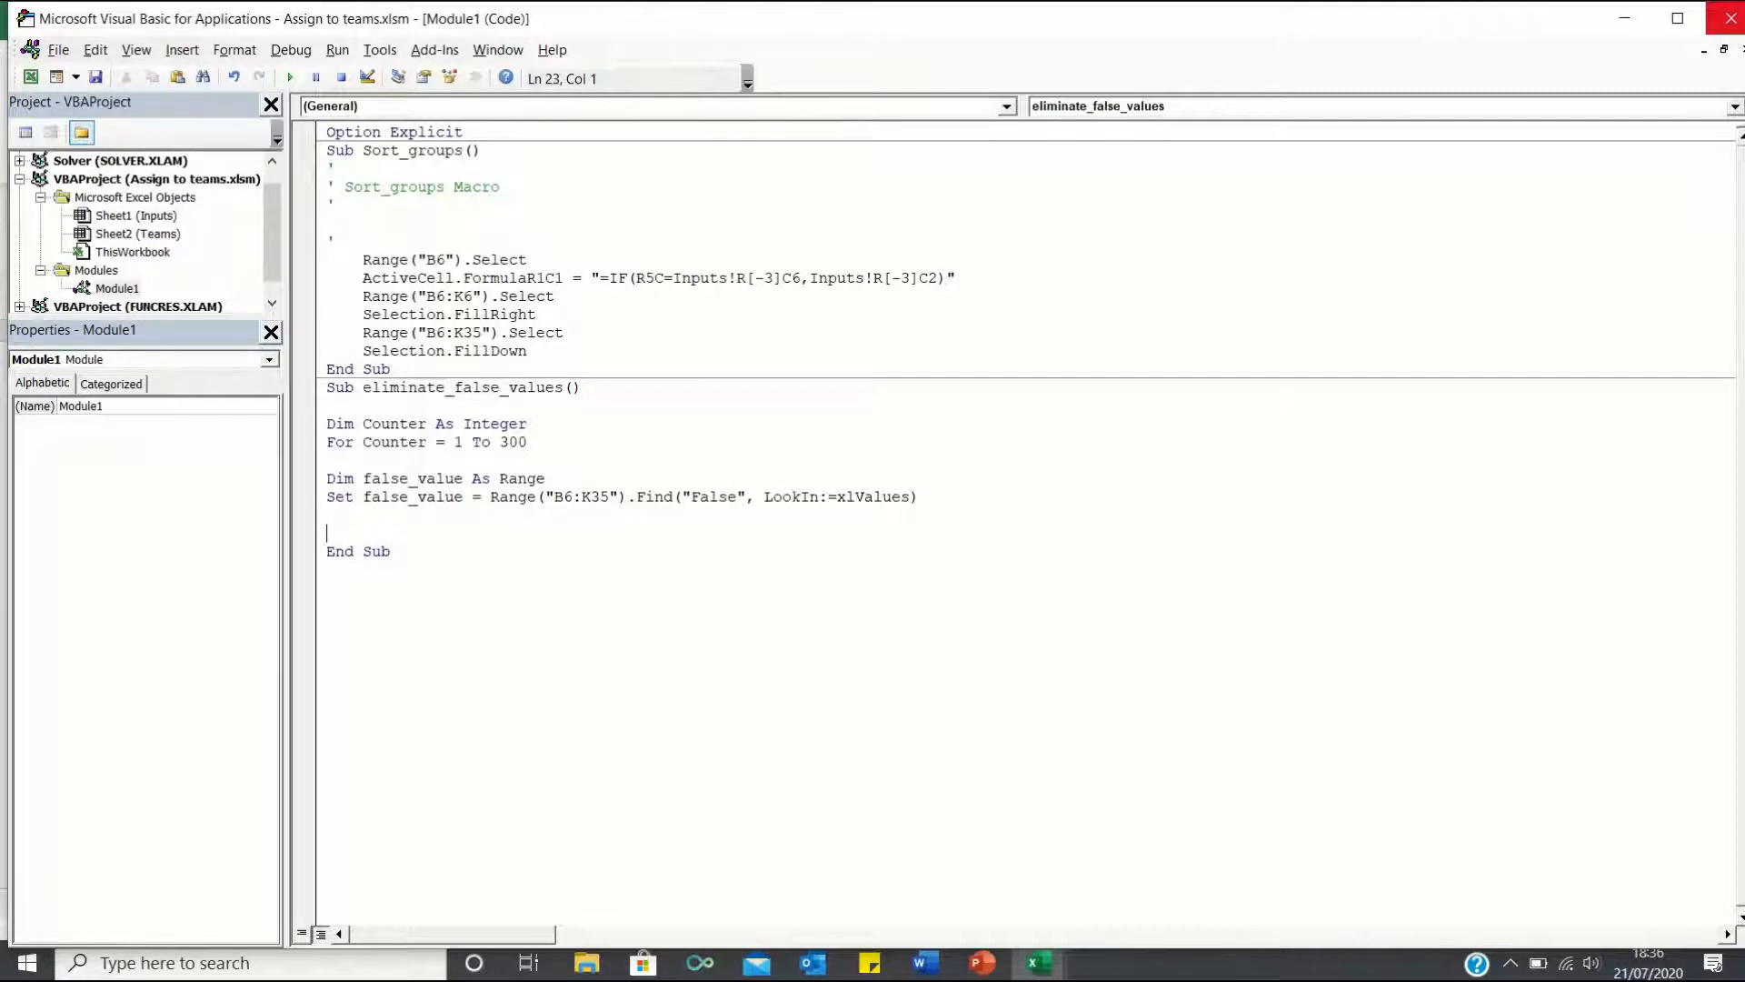
text(If Not false_value Is Nothing Then)
text(false_value.Delete)
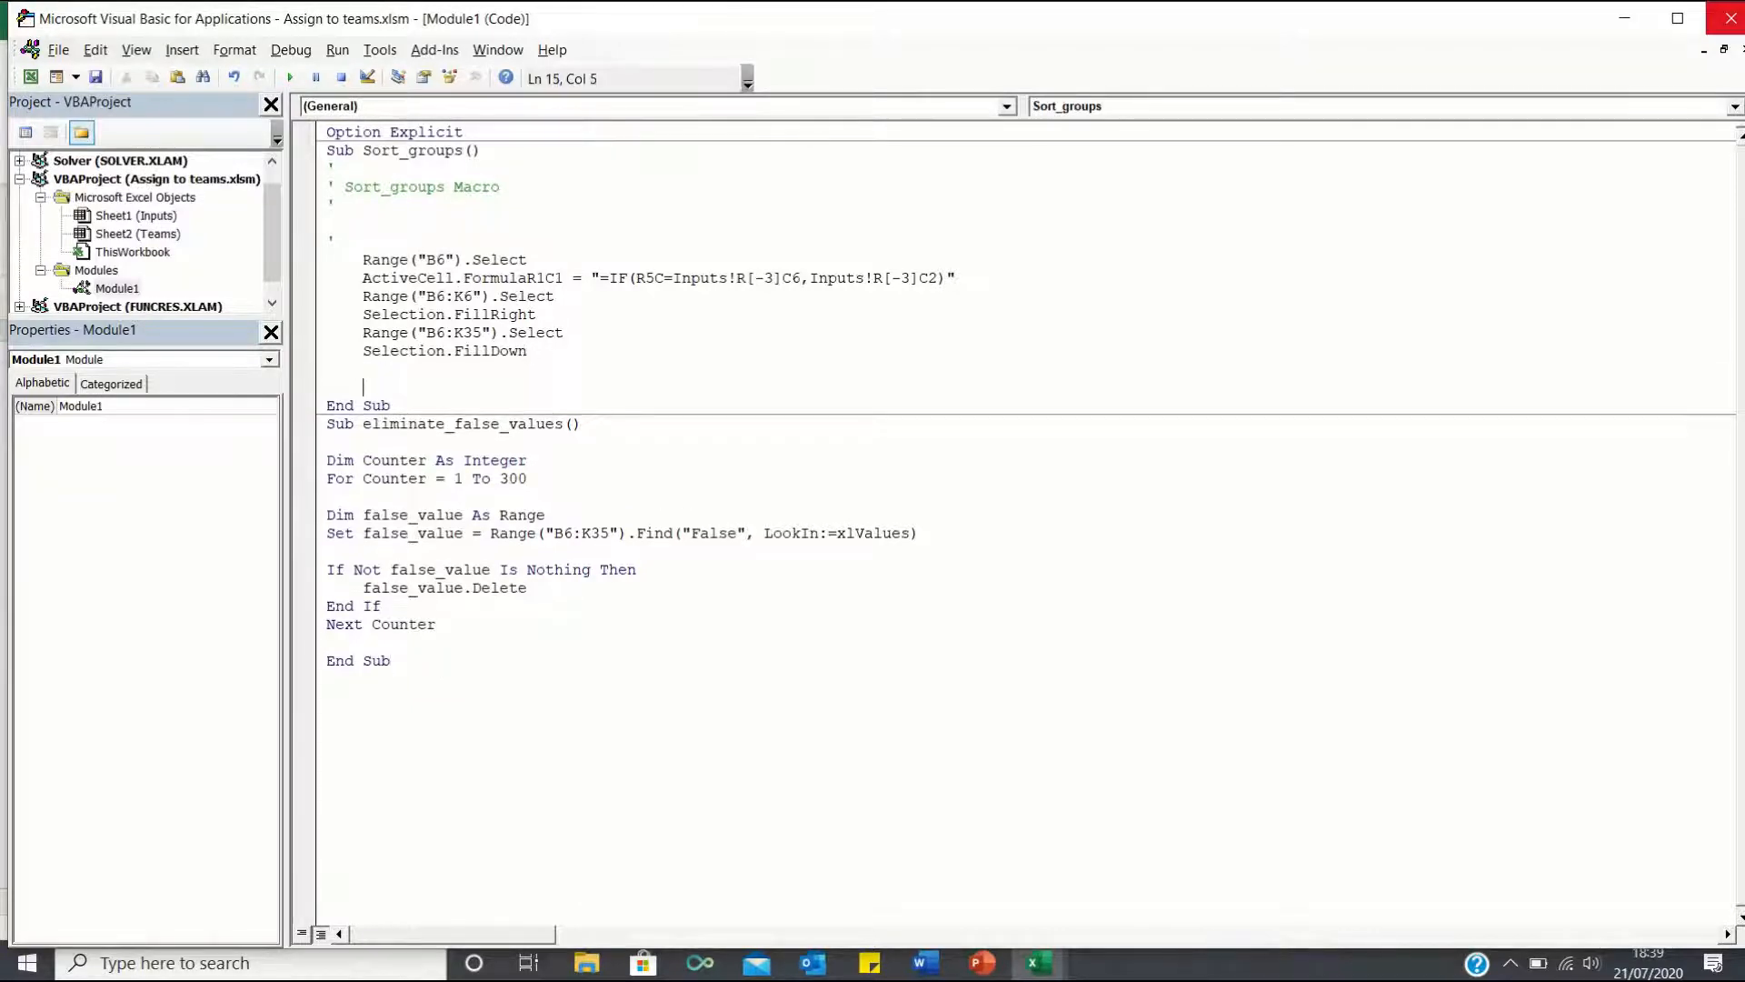
Make Sort_groups call eliminate_false_values and finish with Range("B4").Select.
text(Call eliminate_false_values)
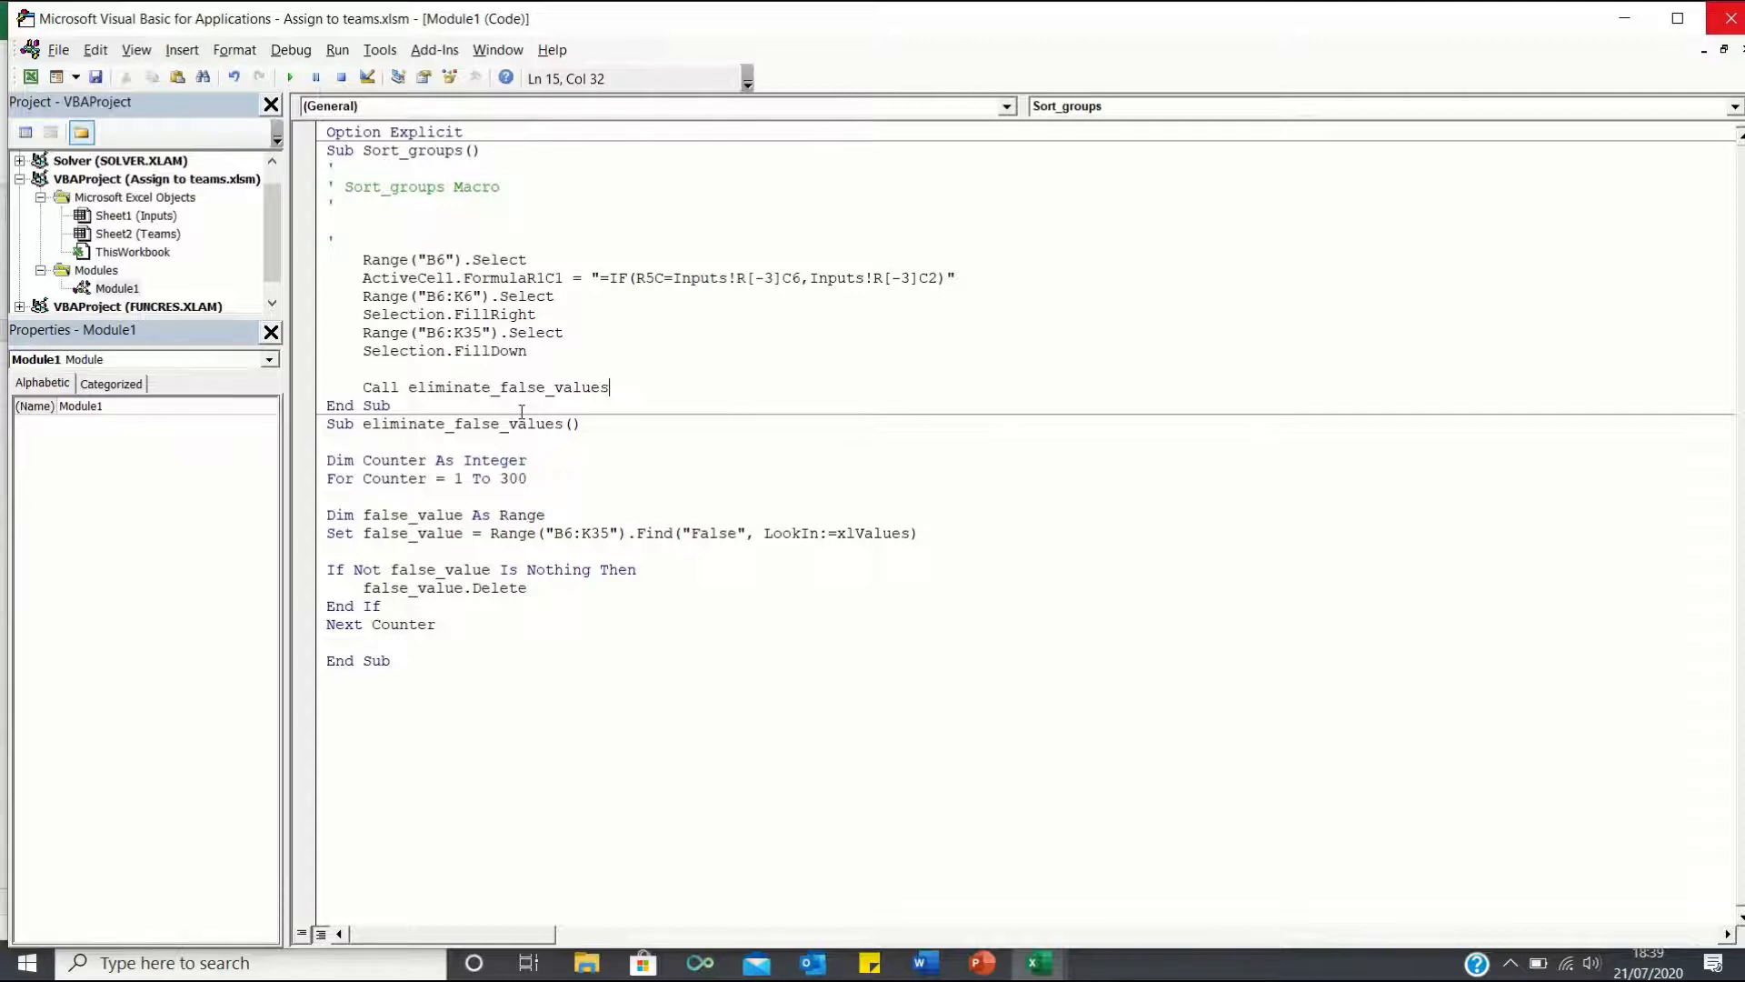
text(Range ()
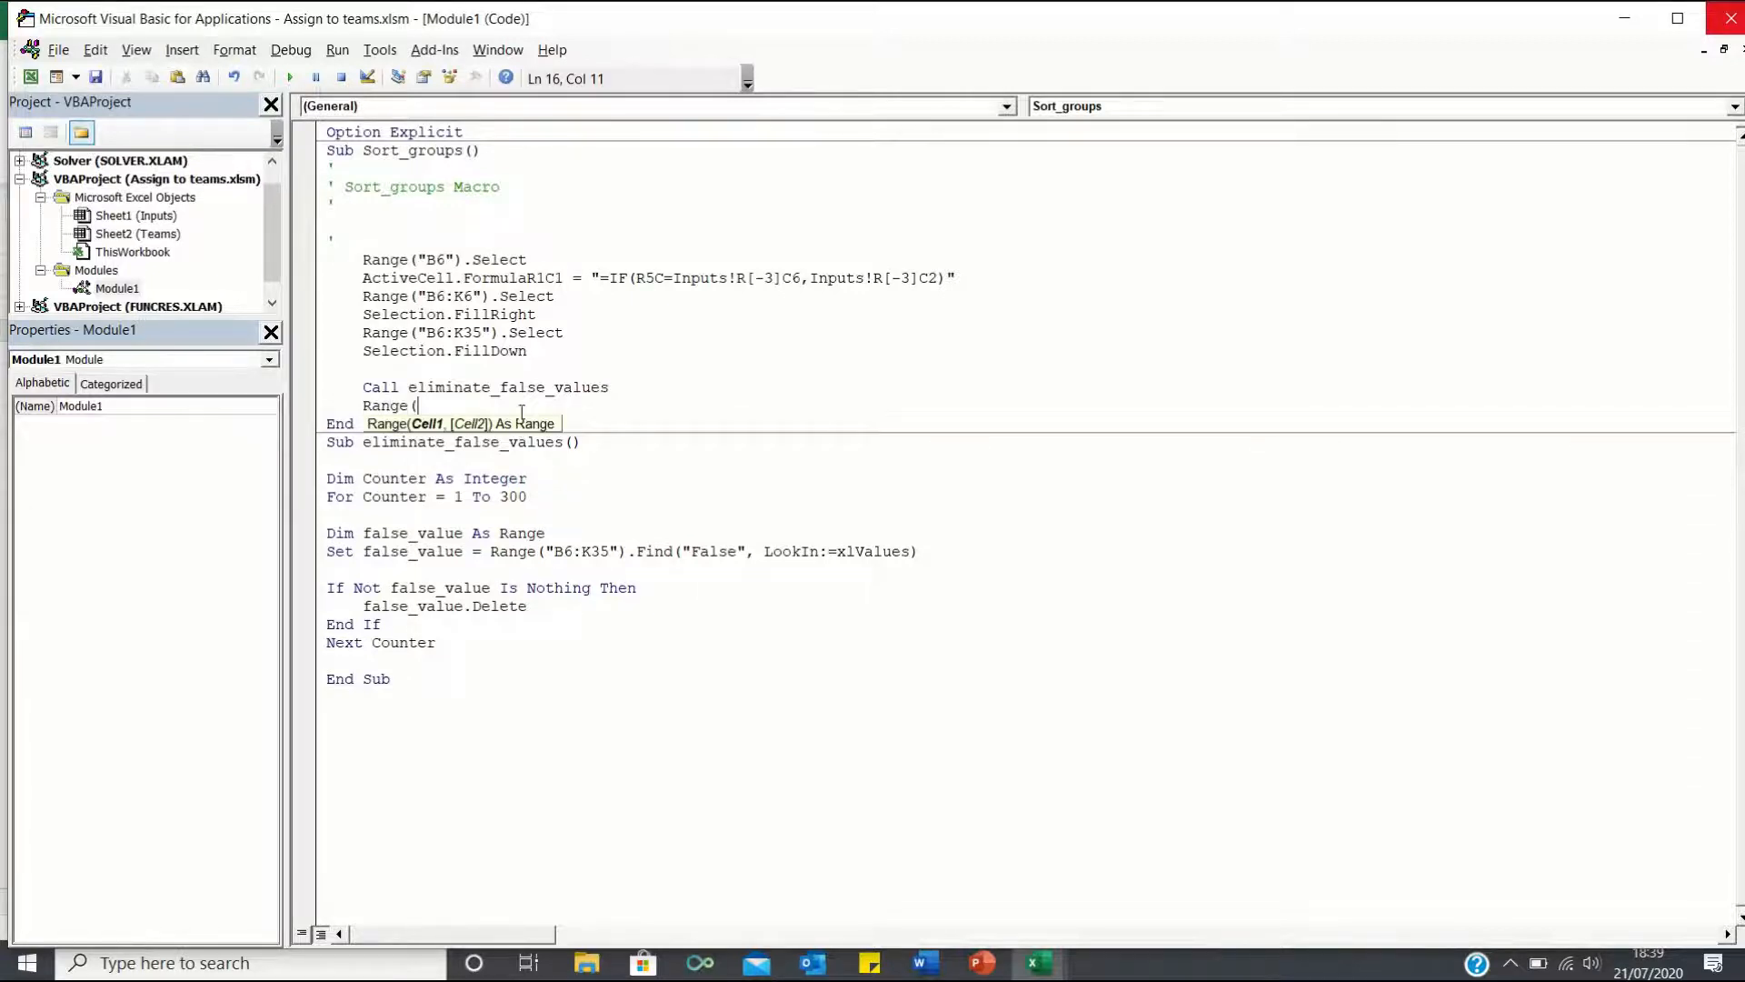
text("B4"))
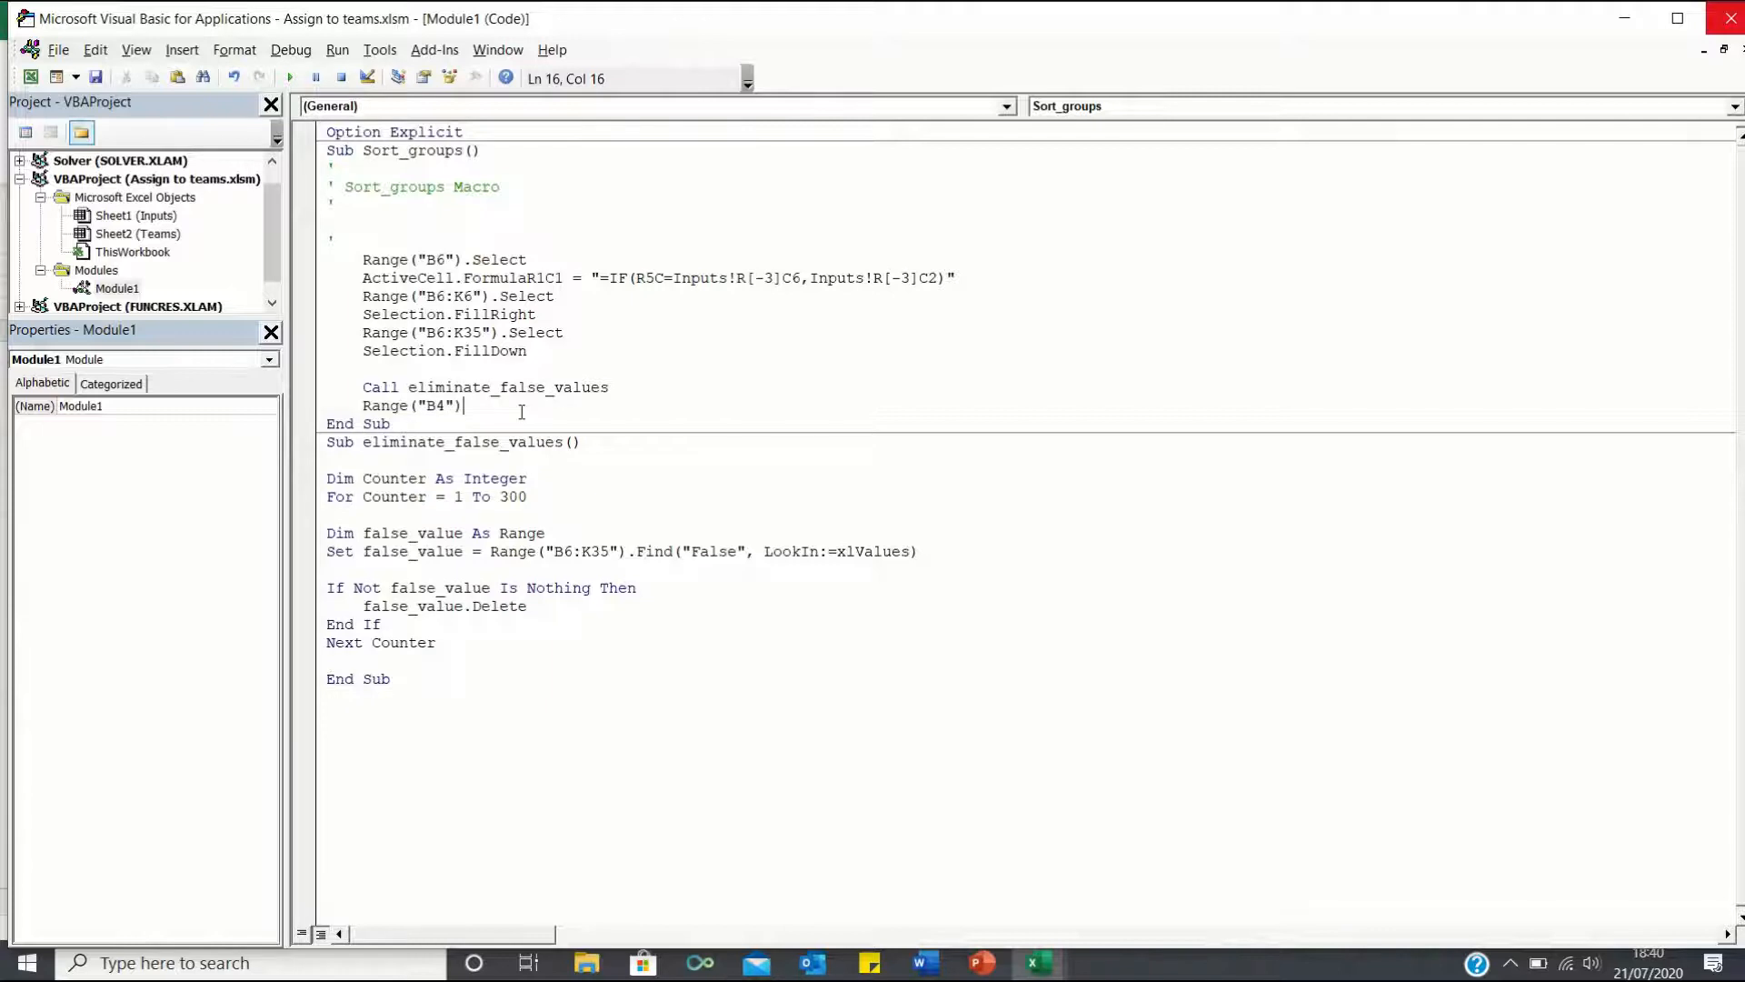
text(.Select)
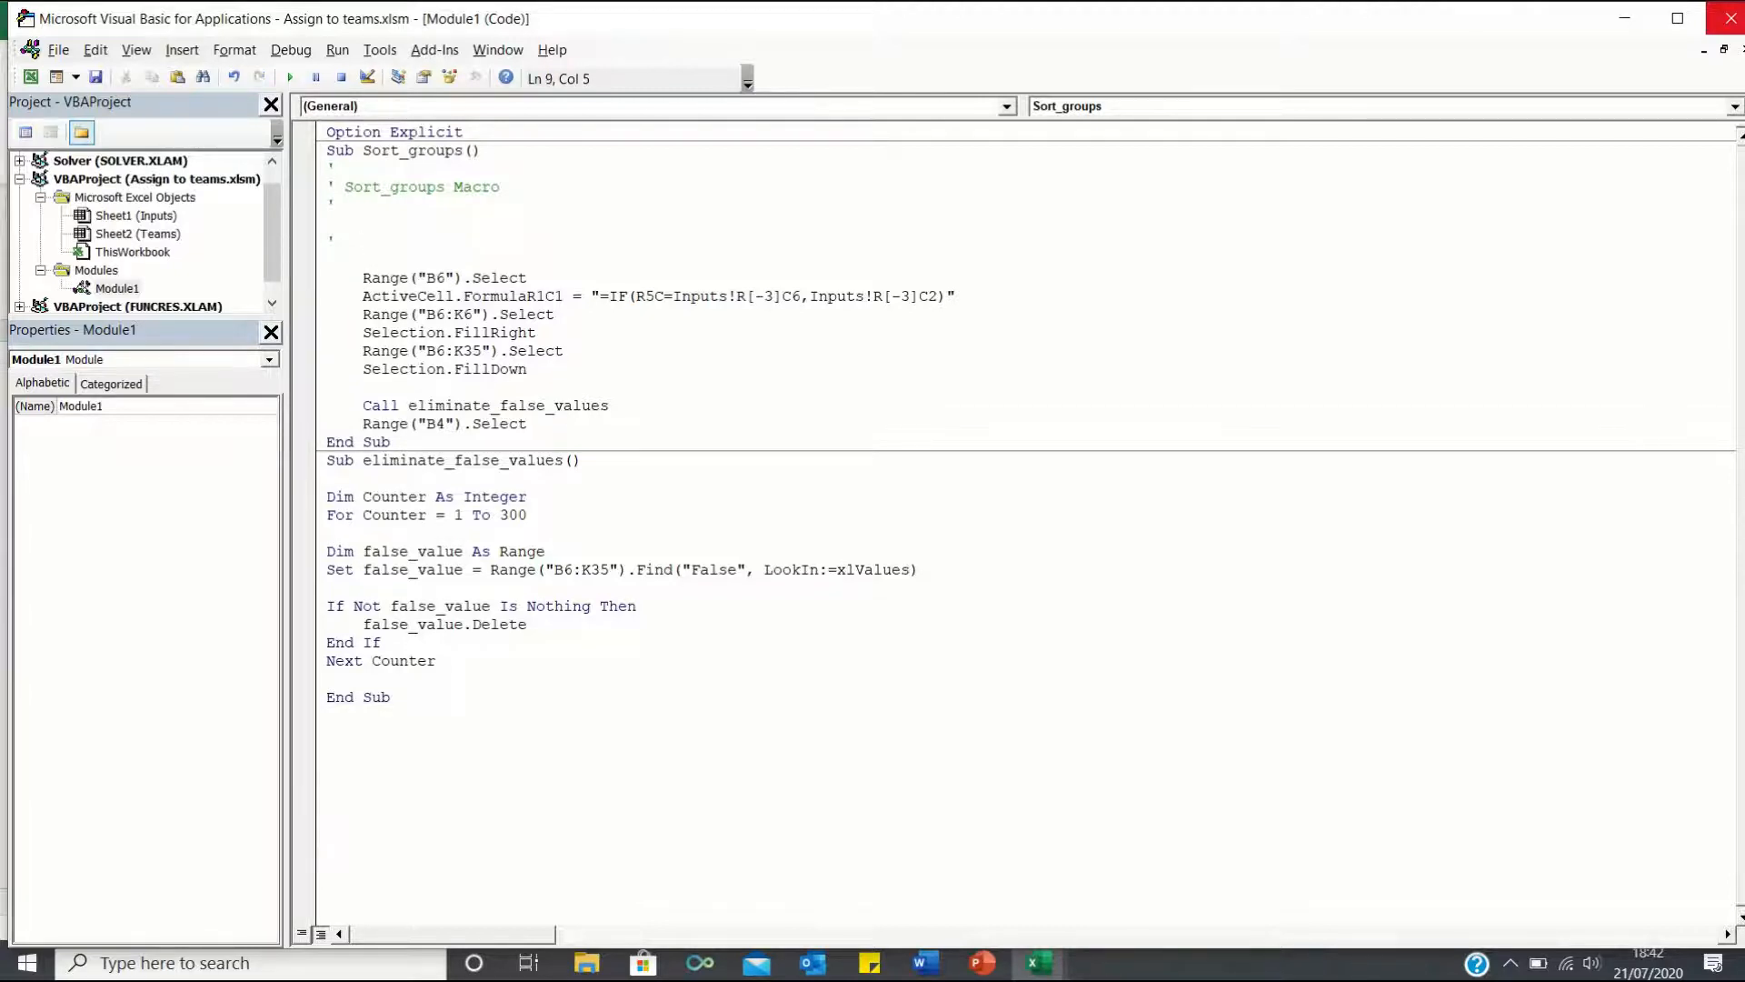
Set Application.ScreenUpdating to False at the start of Sort_groups and True at the end.
text(Application.ScreenUpdating = "False")
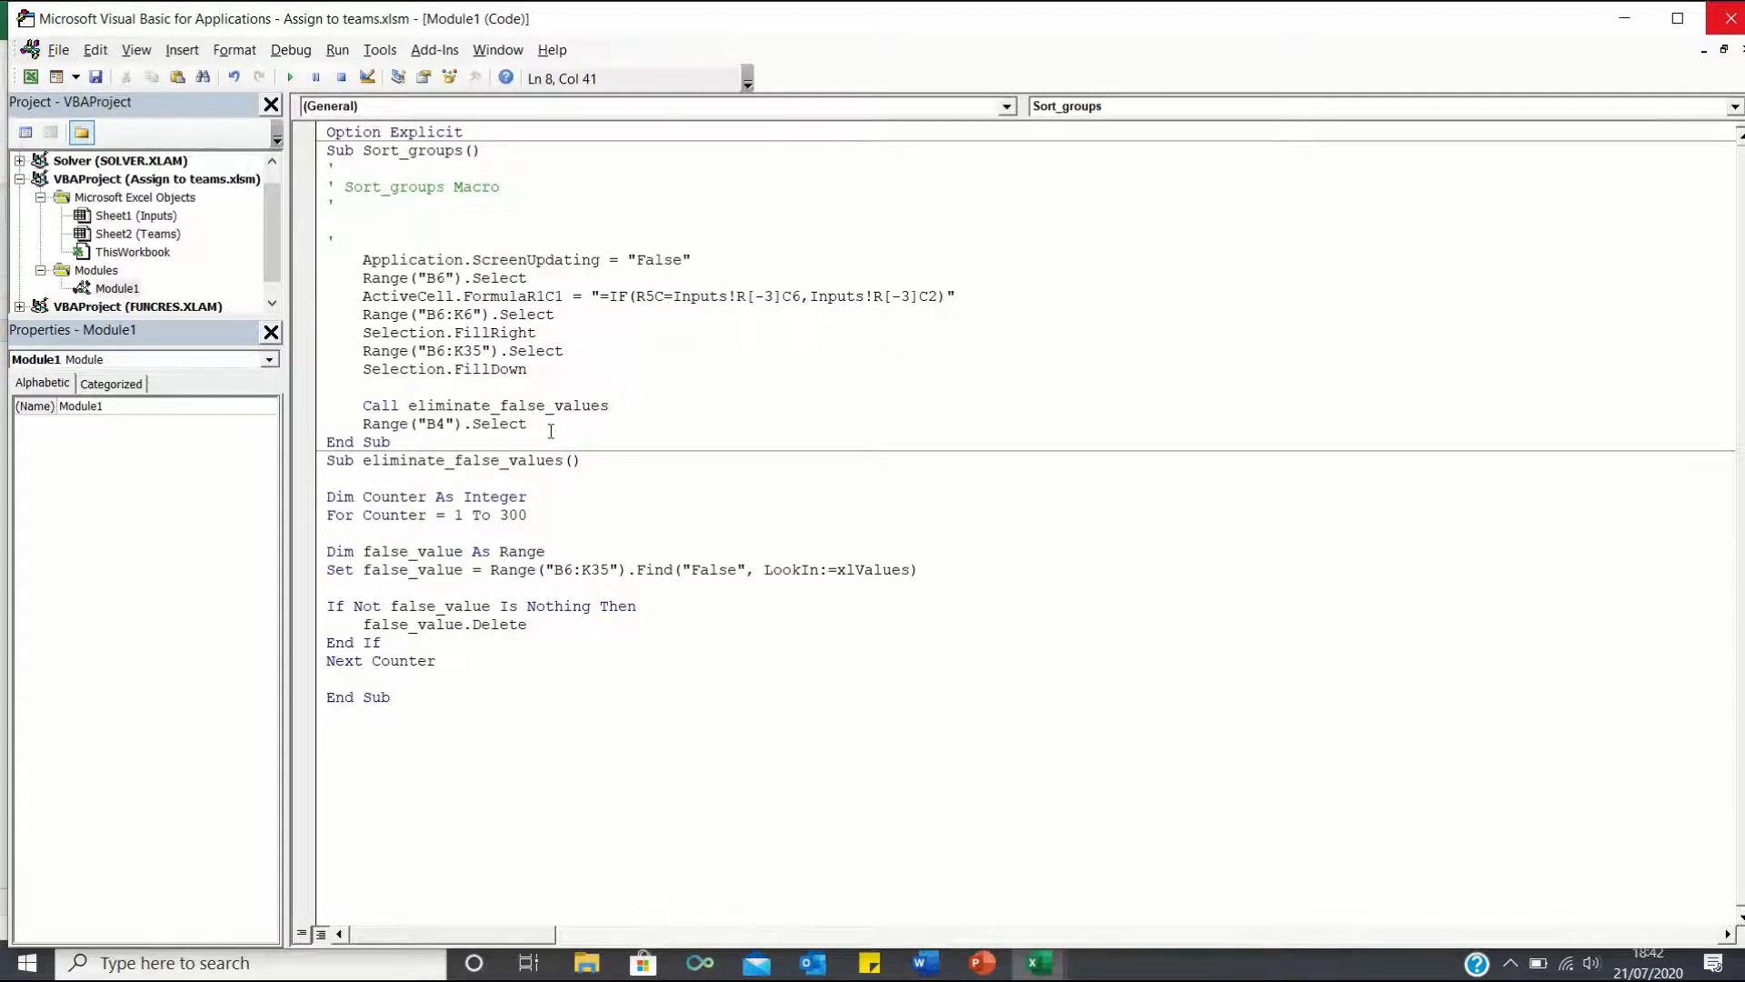
text(Application.ScreenUpdating = "False")
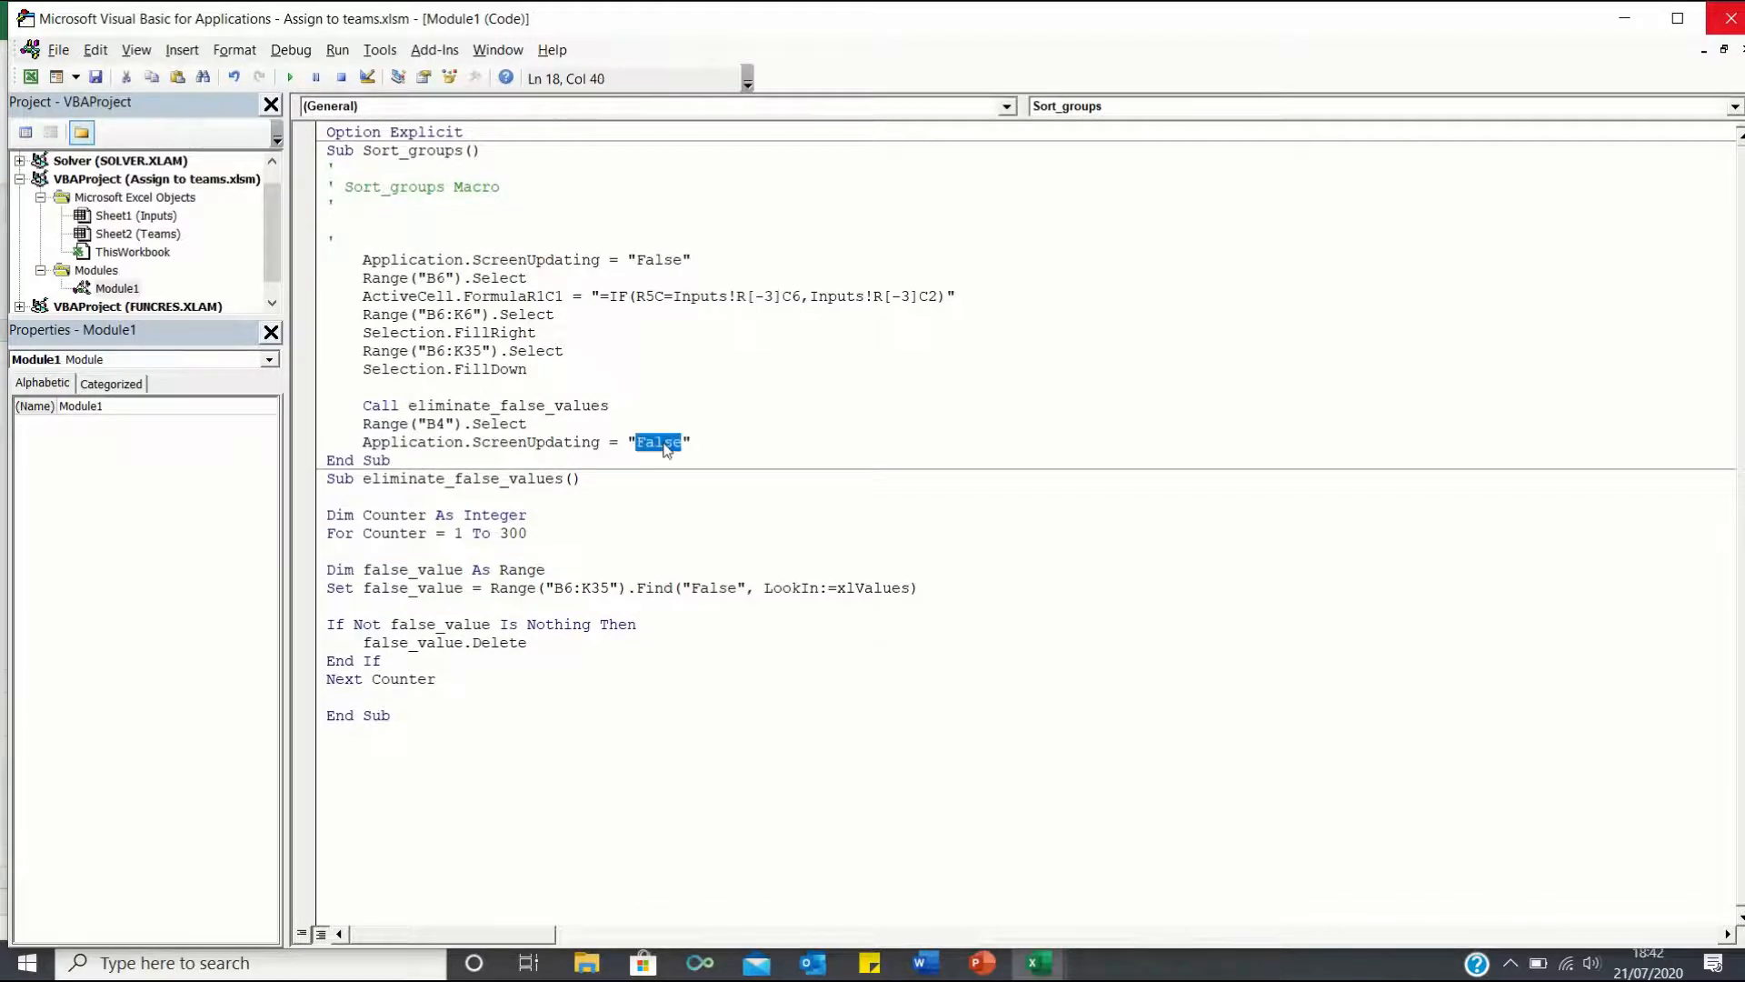
text(True)
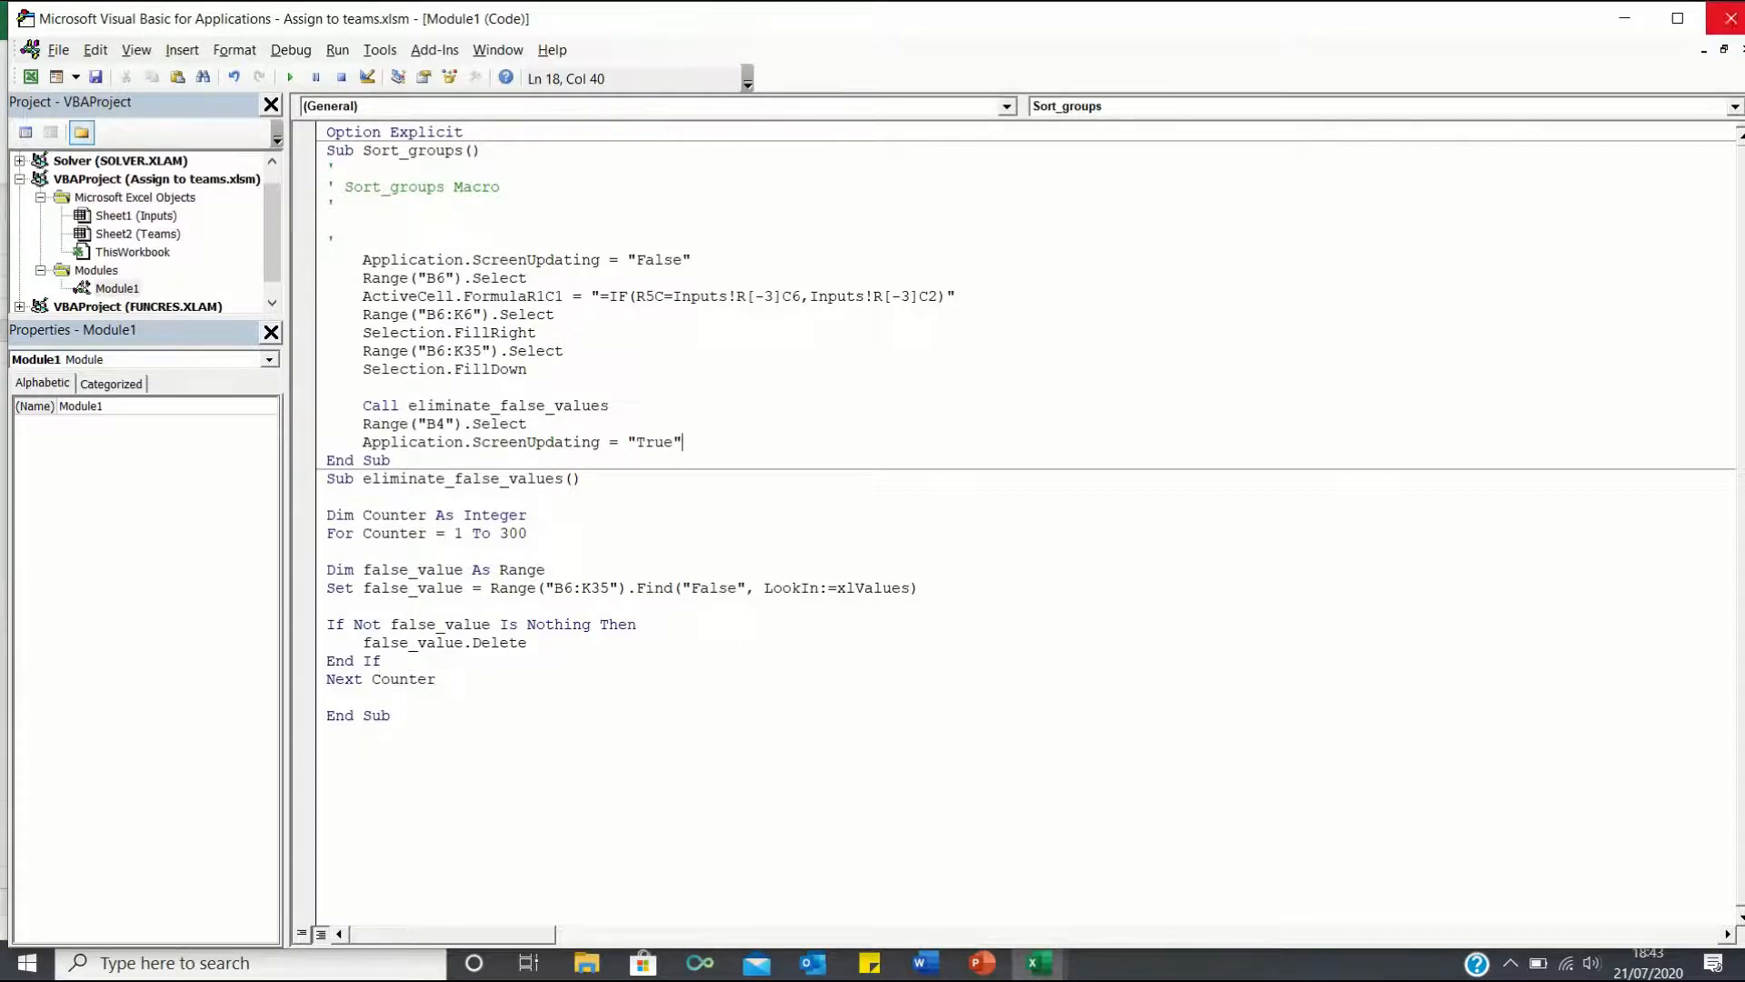
mouse_move(1733, 19)
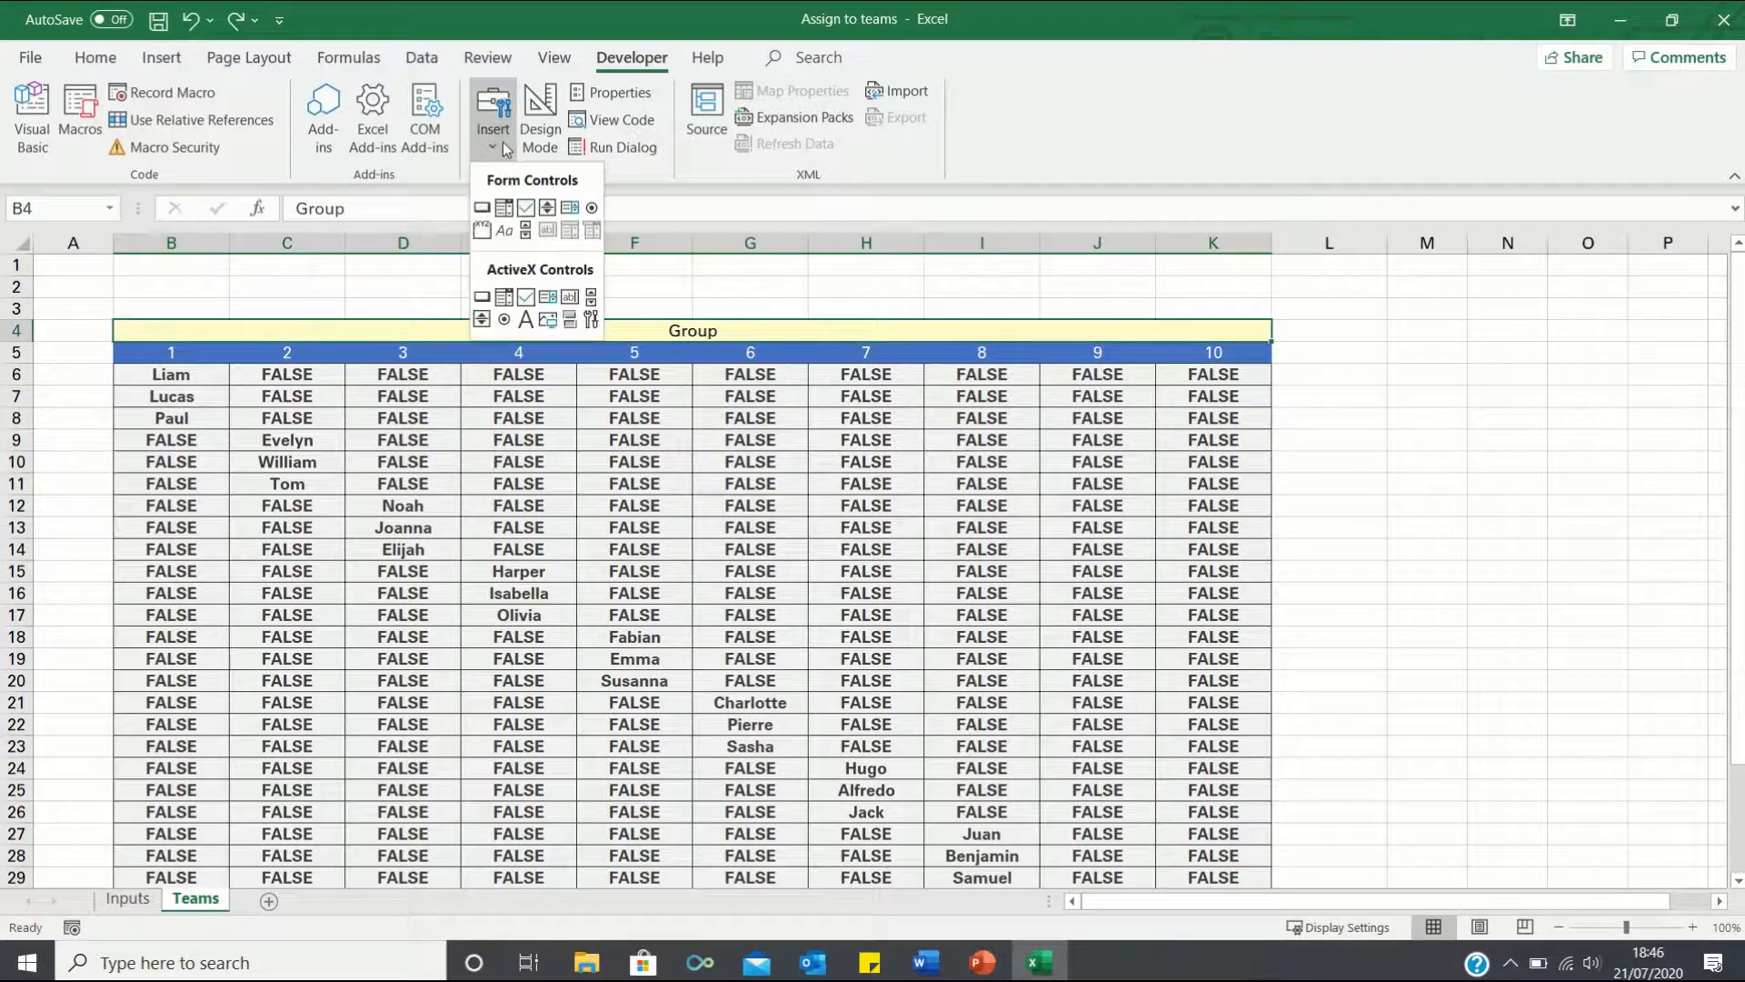
Insert a form button above the table assigned to Sort_groups and caption it 'Update'.
click(482, 207)
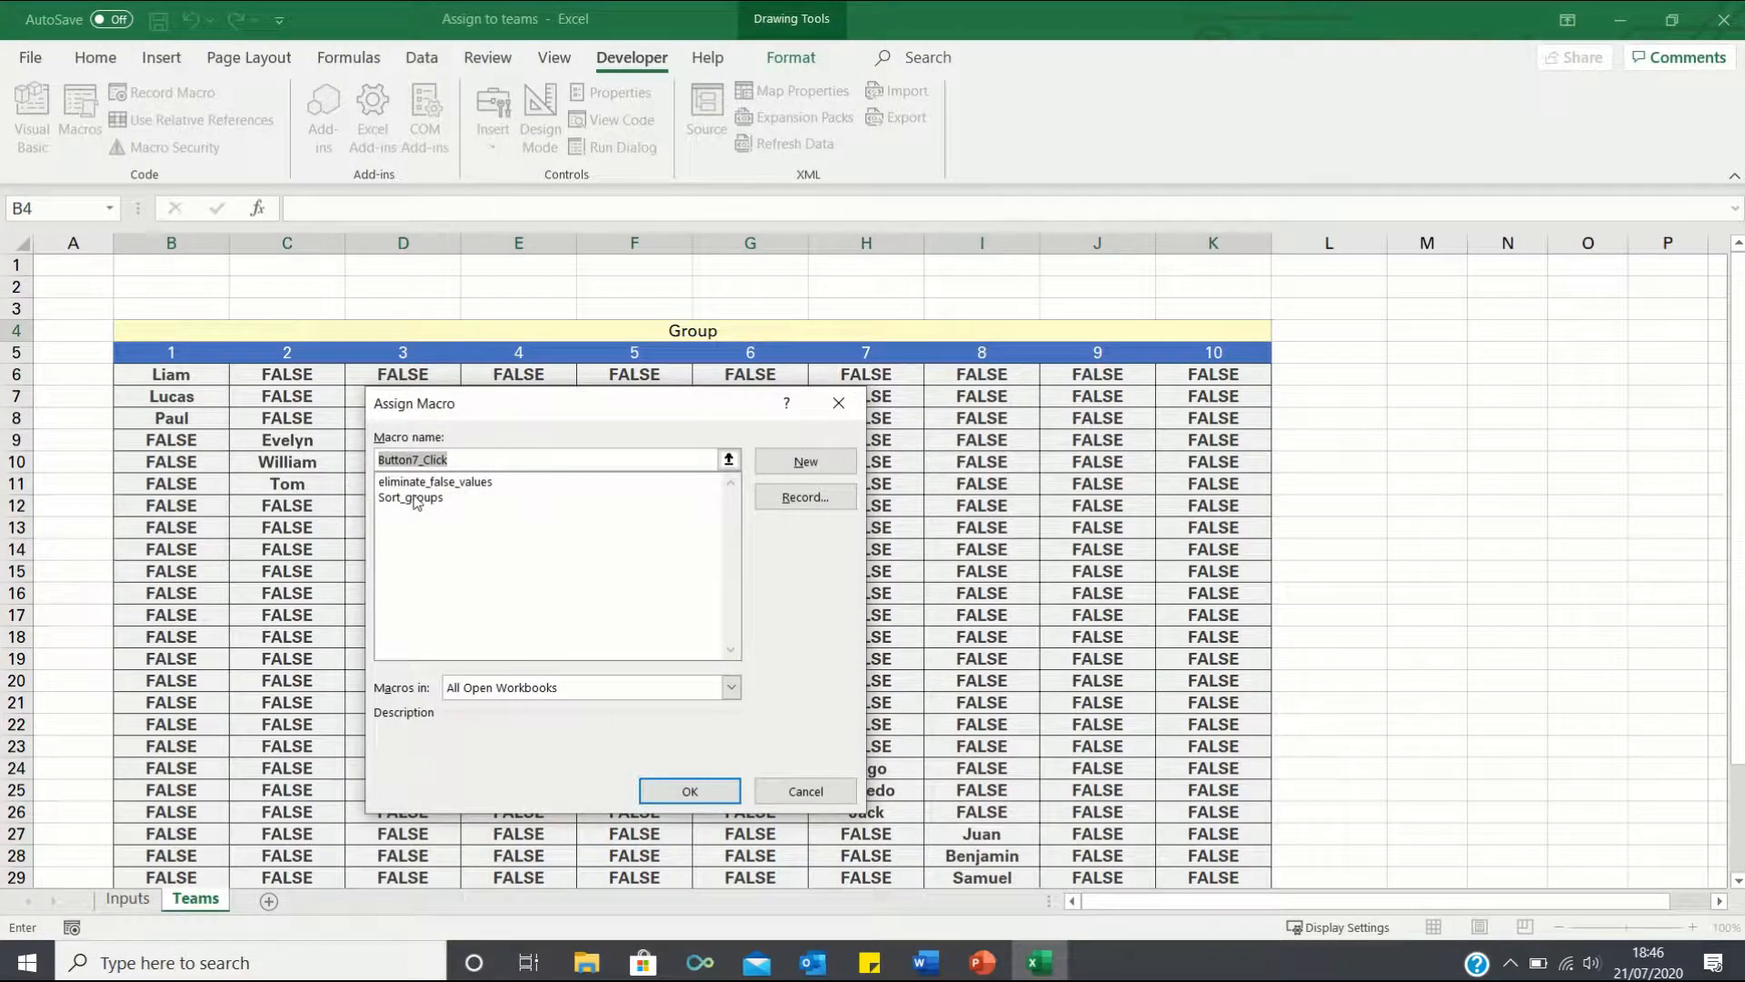
click(687, 791)
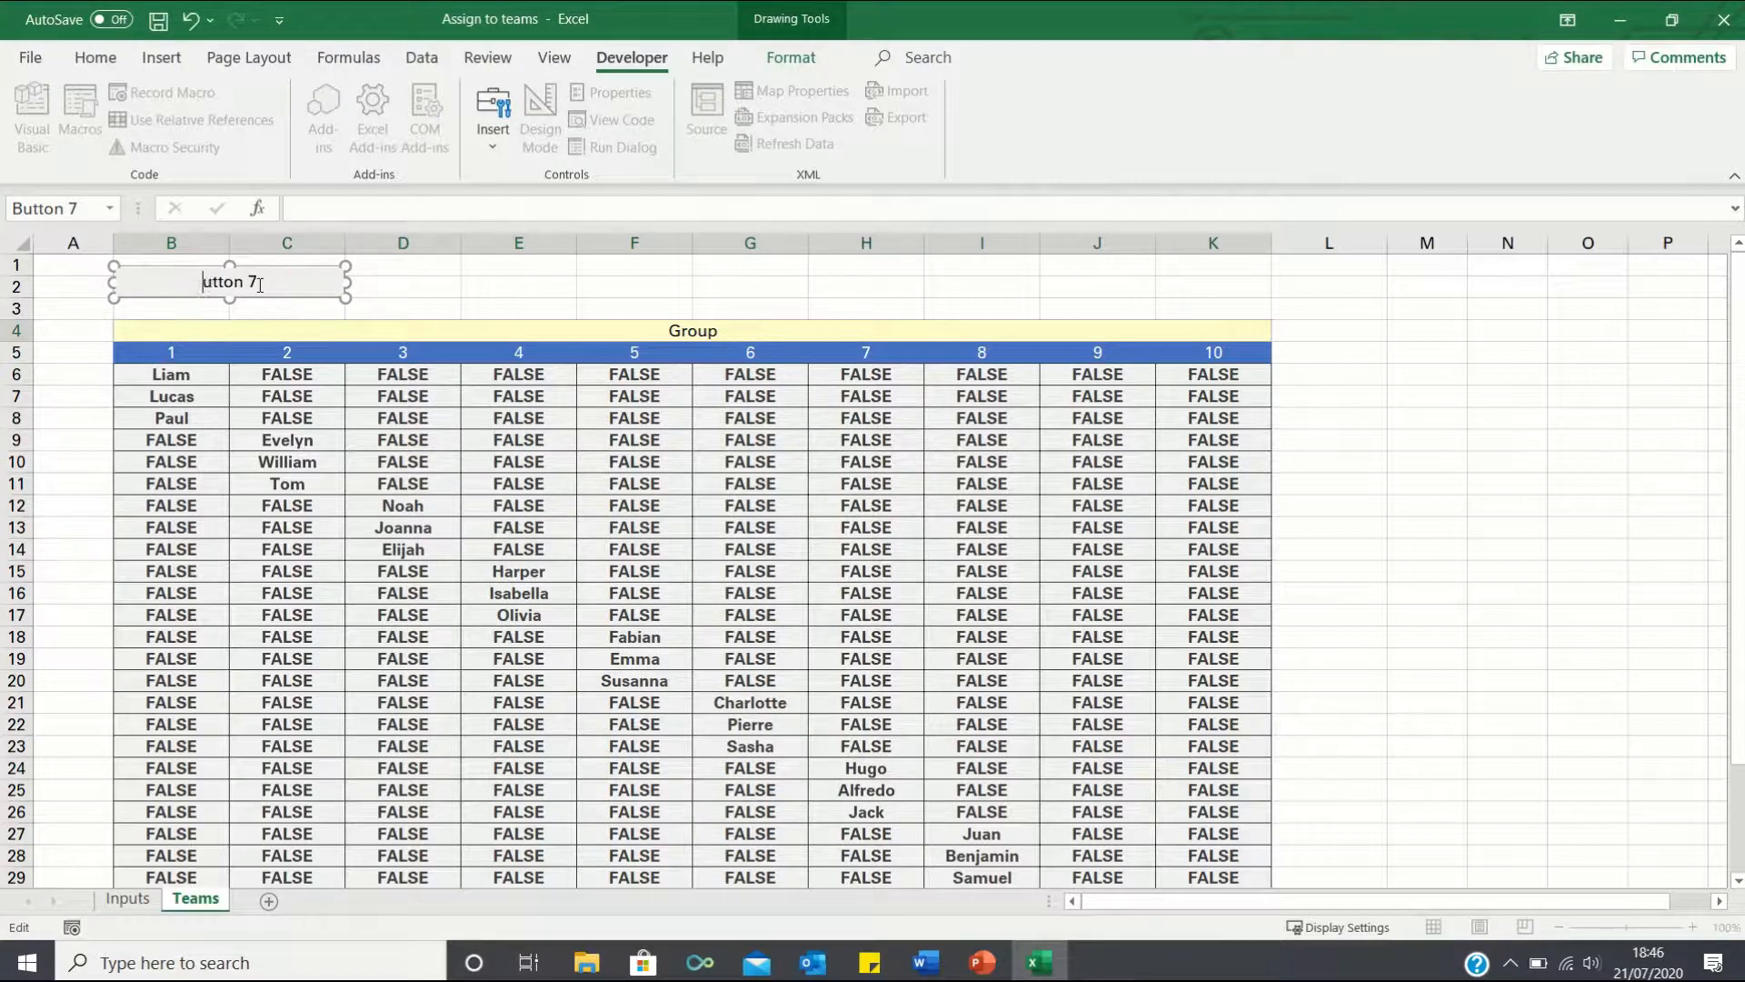
text(Update)
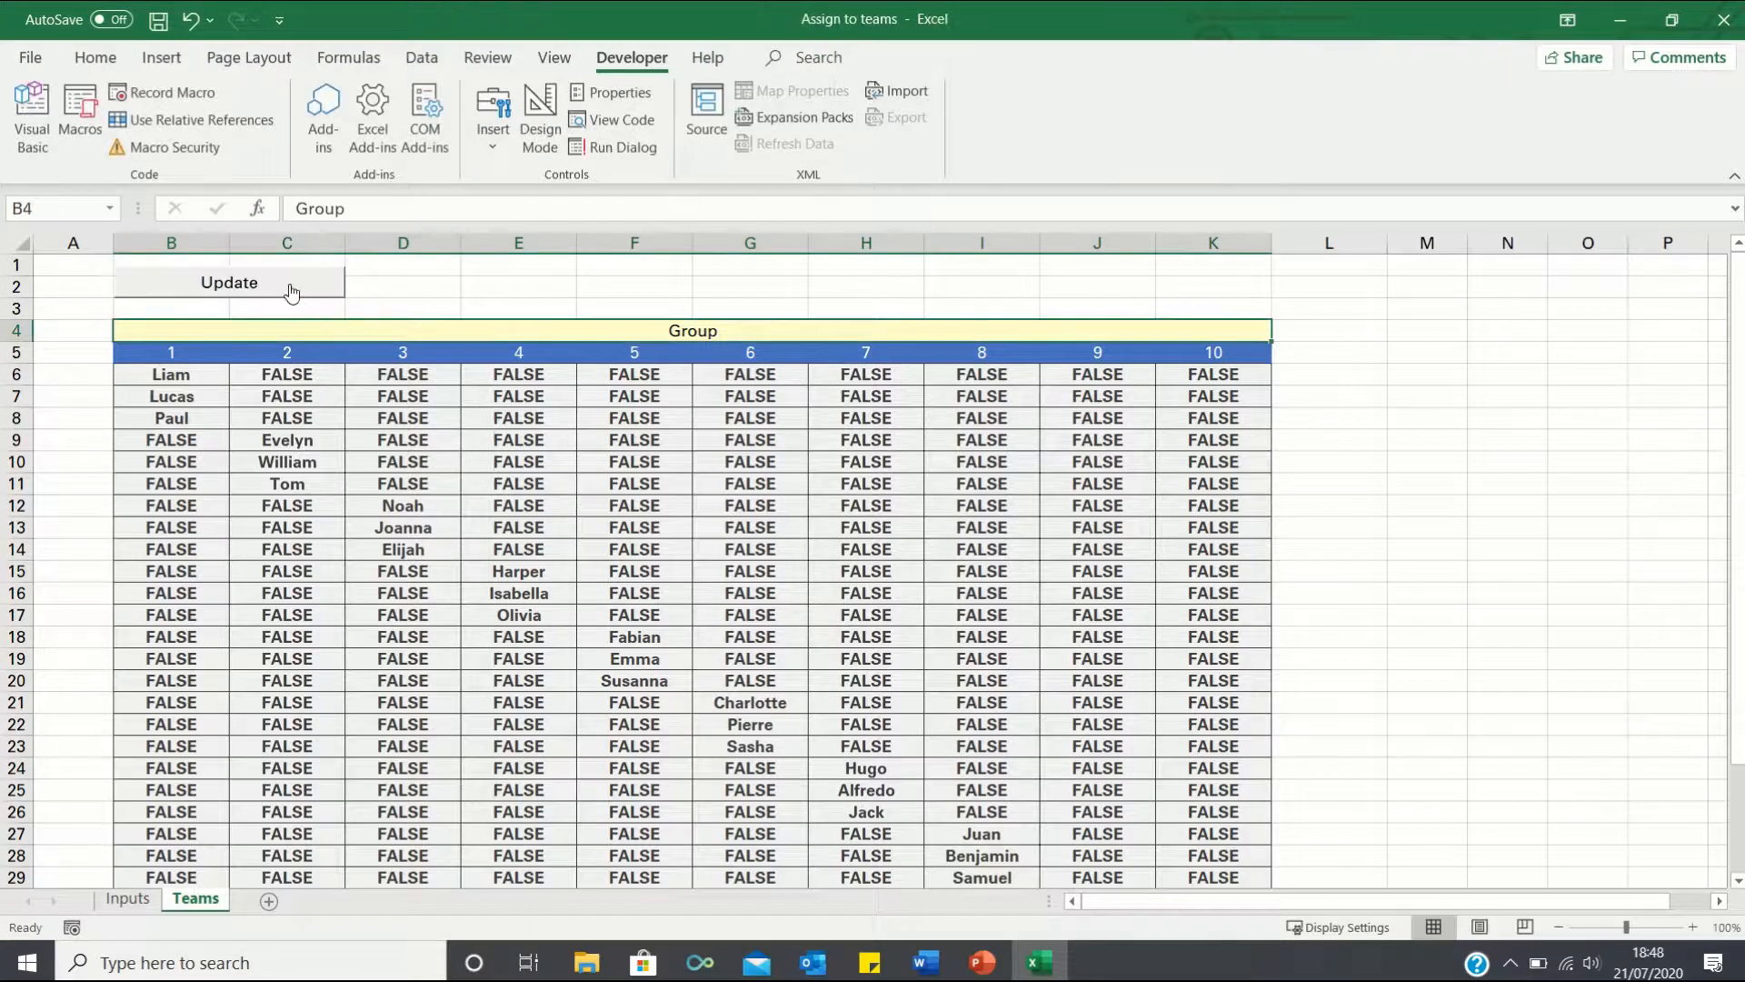
Run Update, check the group size on Inputs, and rerun to show five groups of six names.
click(229, 282)
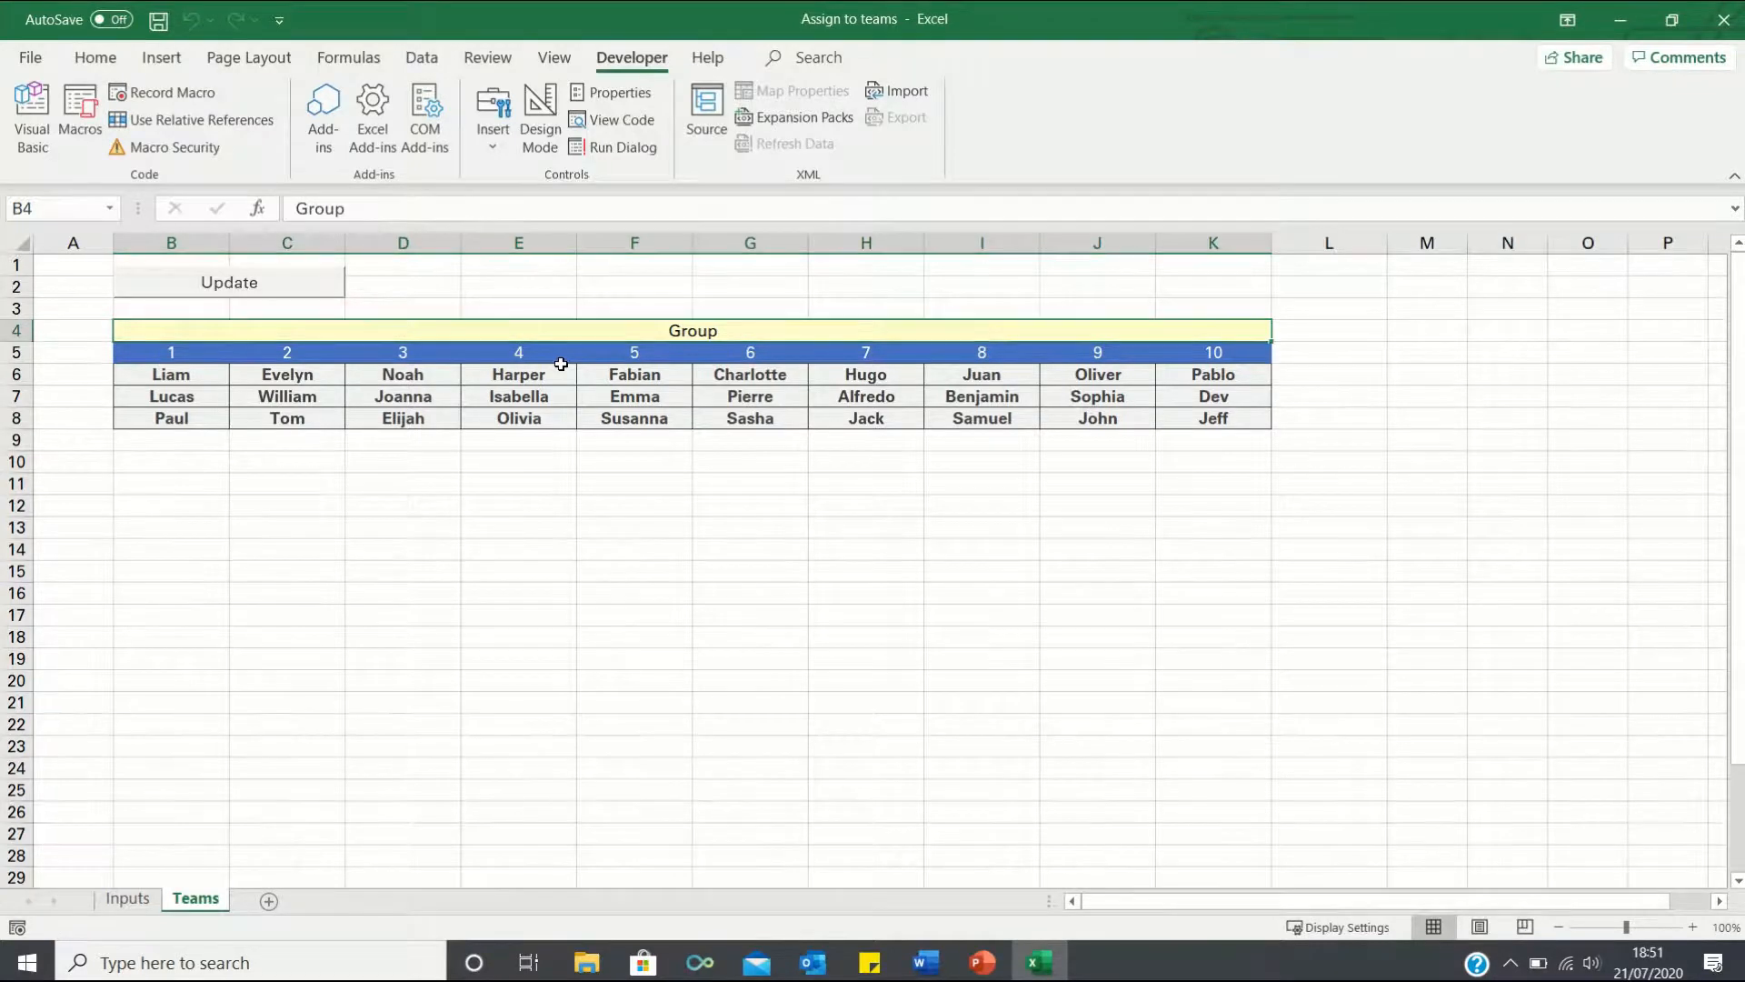
click(127, 898)
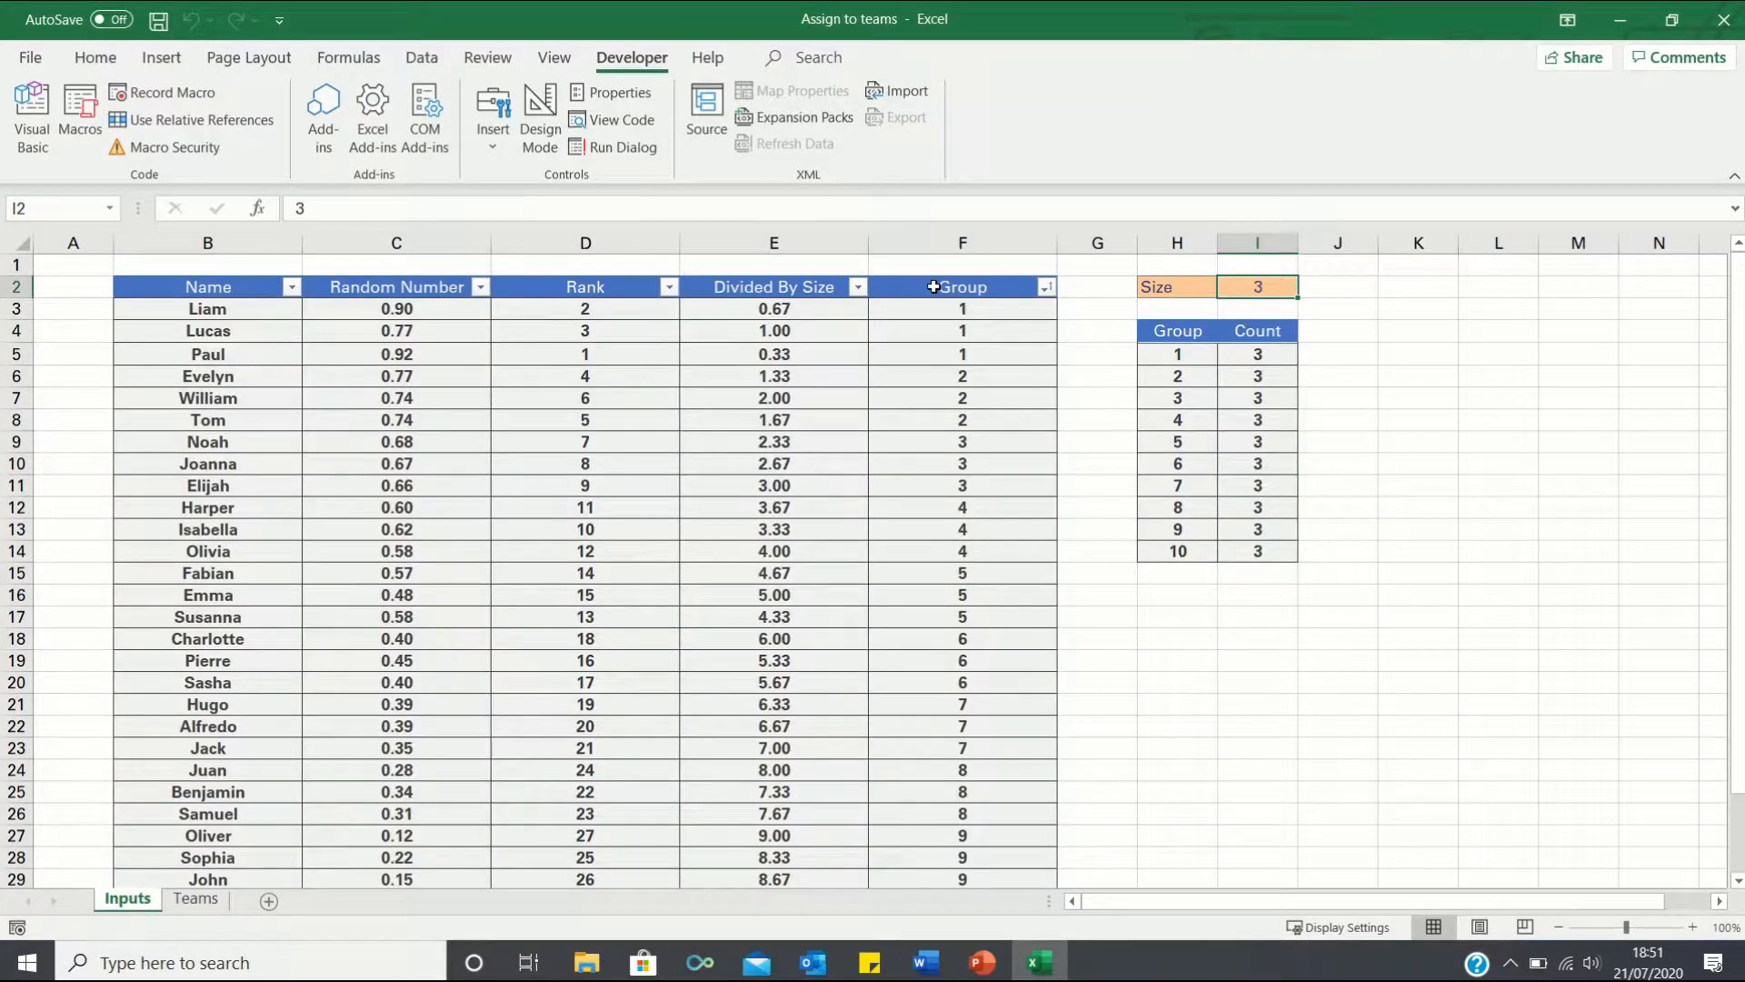
click(194, 897)
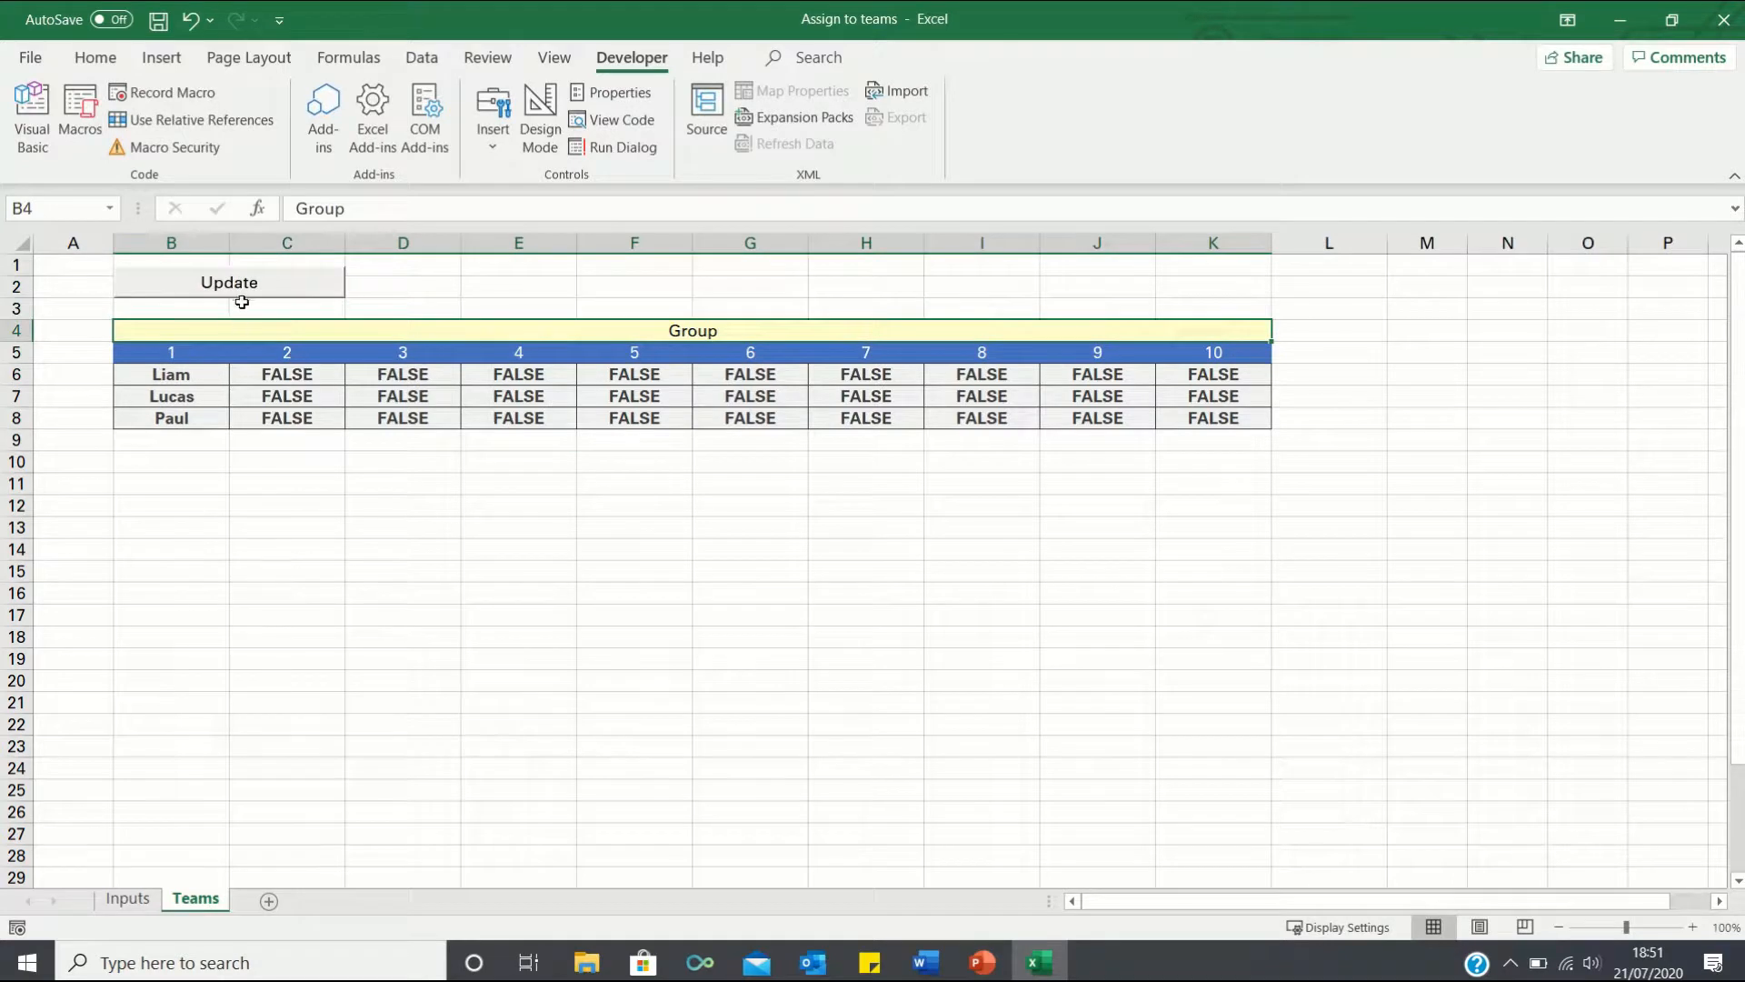
click(229, 282)
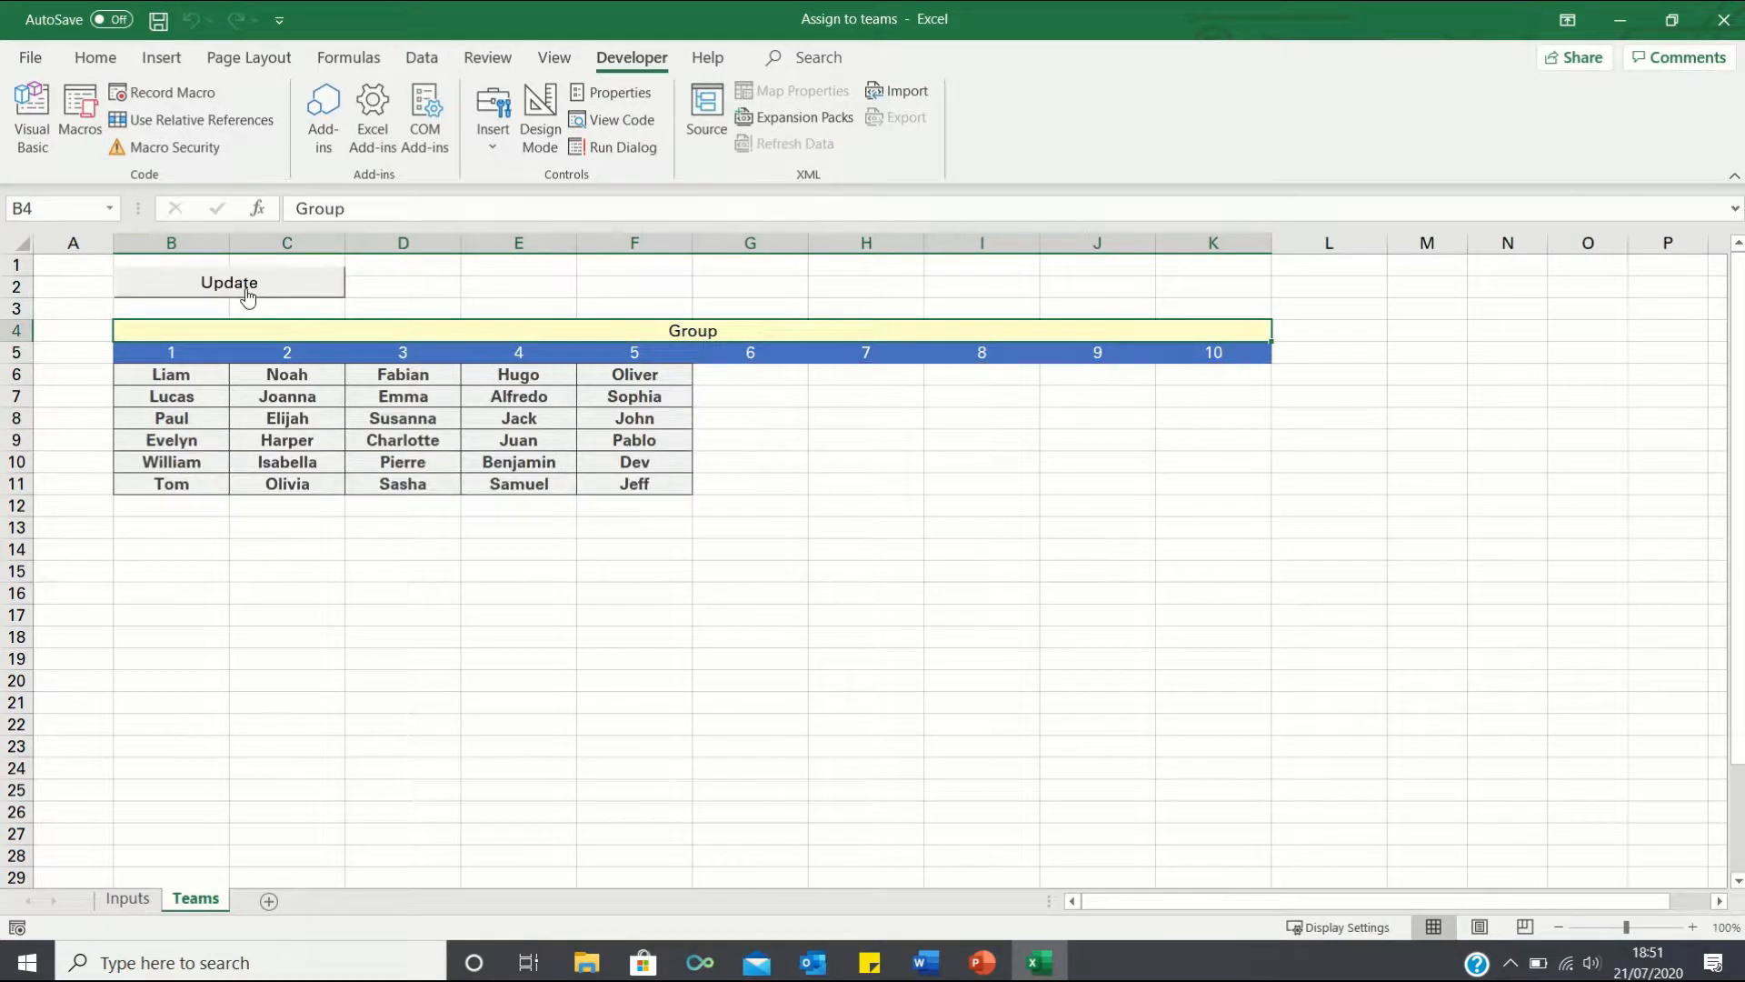
mouse_move(346, 409)
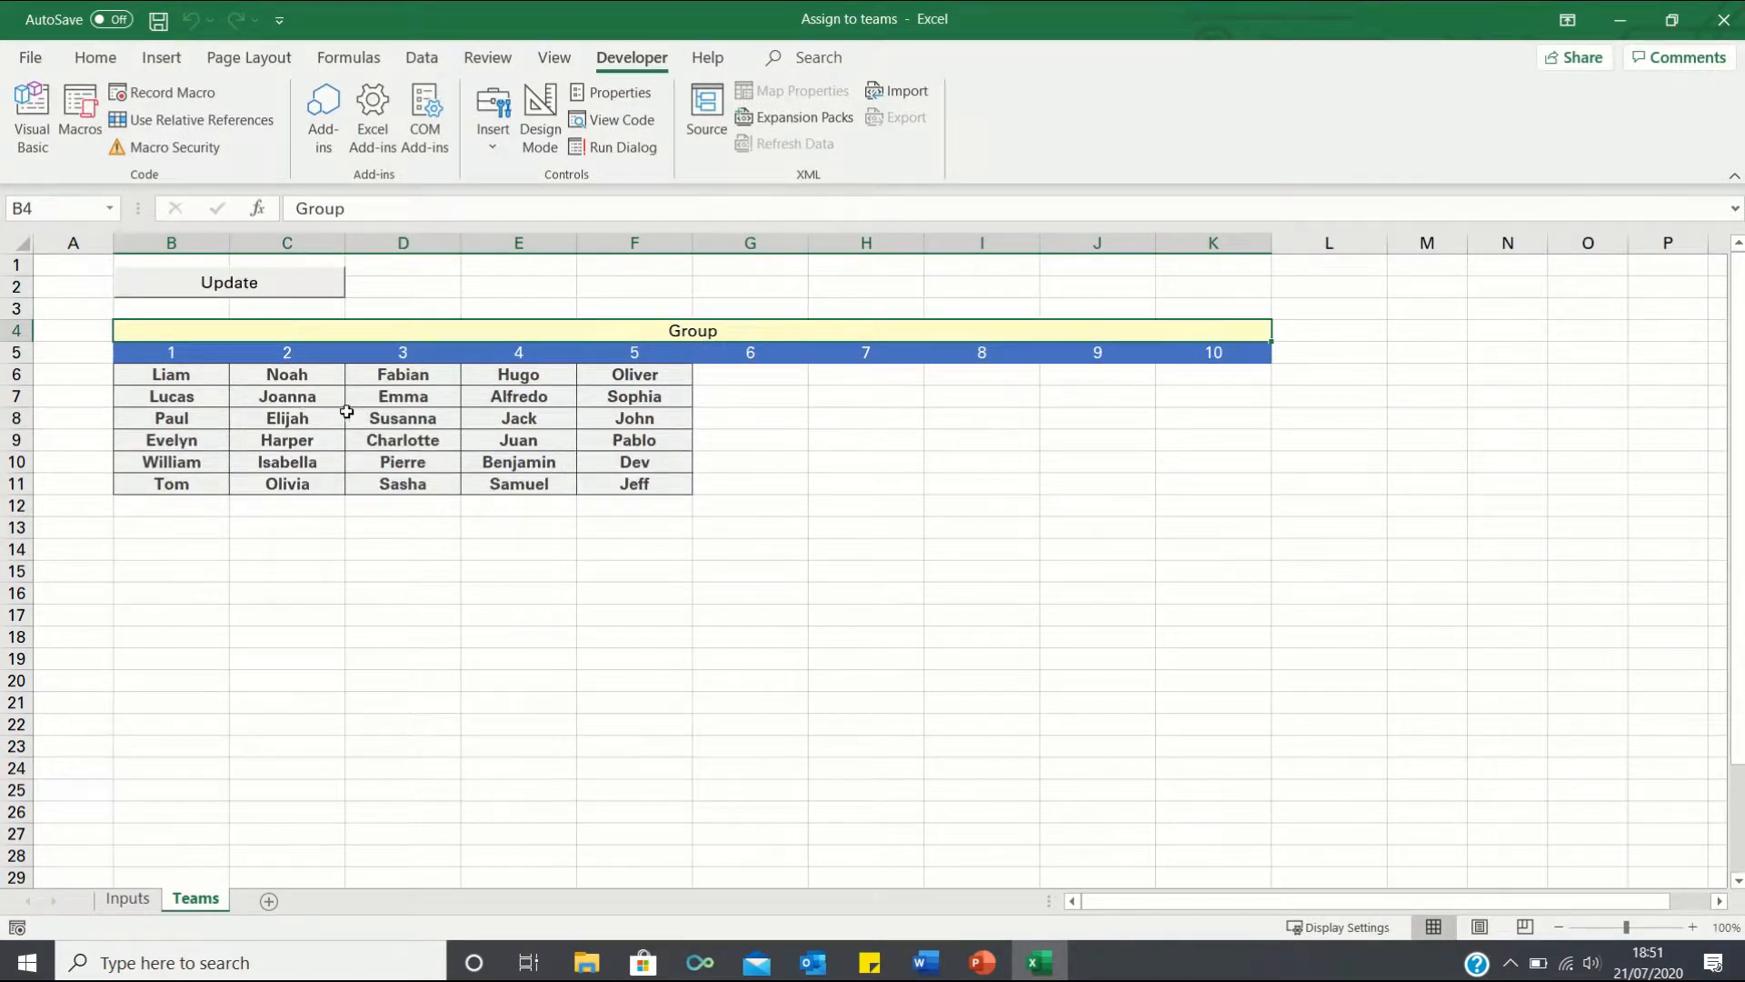